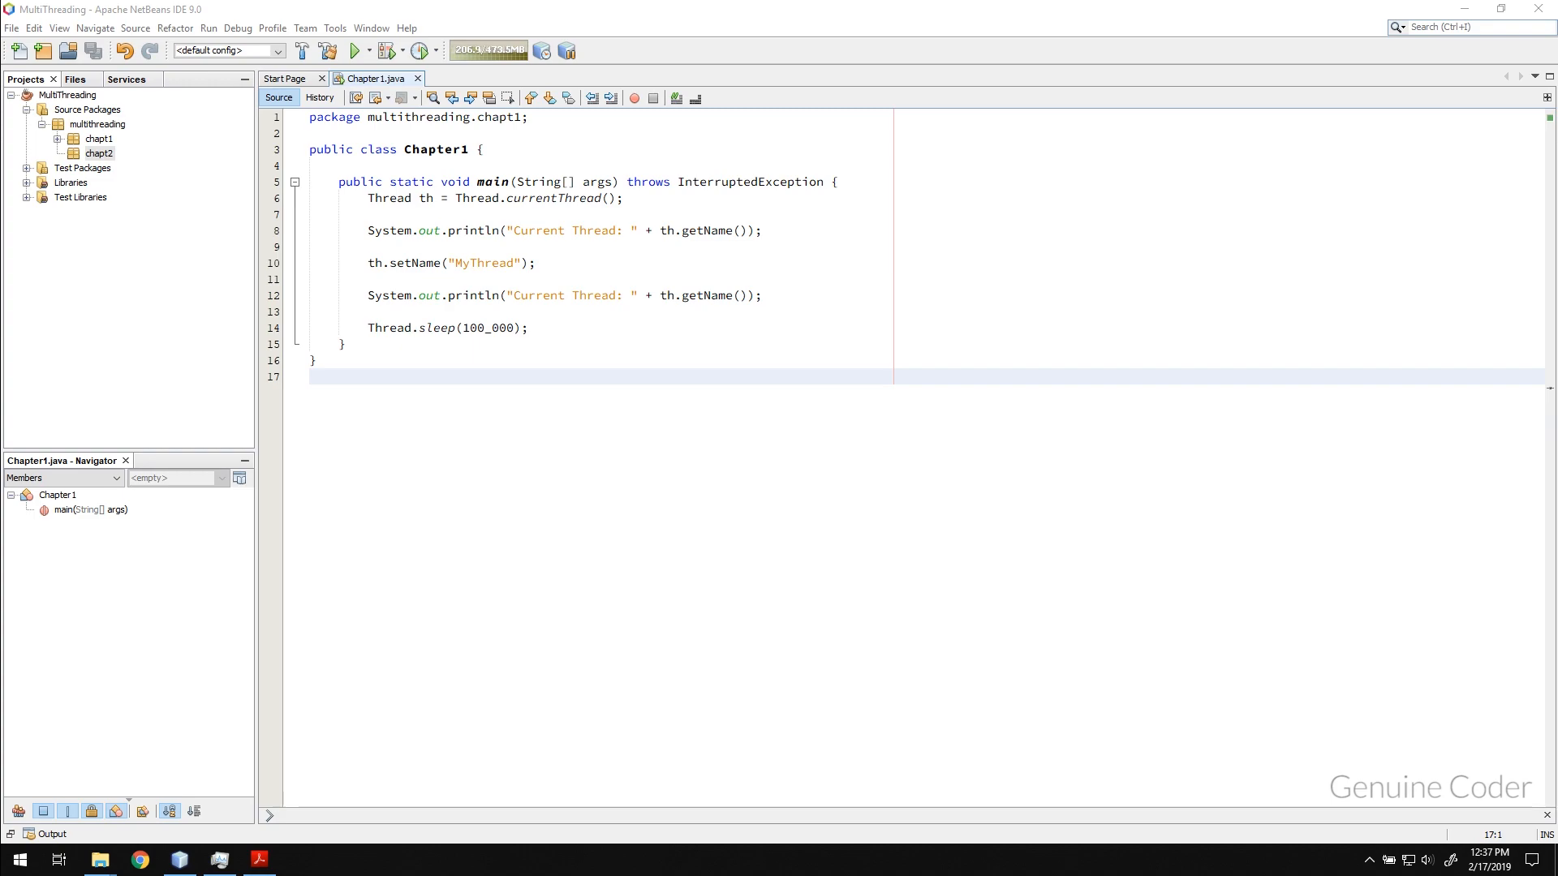
{"action": "mouse_move", "coordinate": [247, 148]}
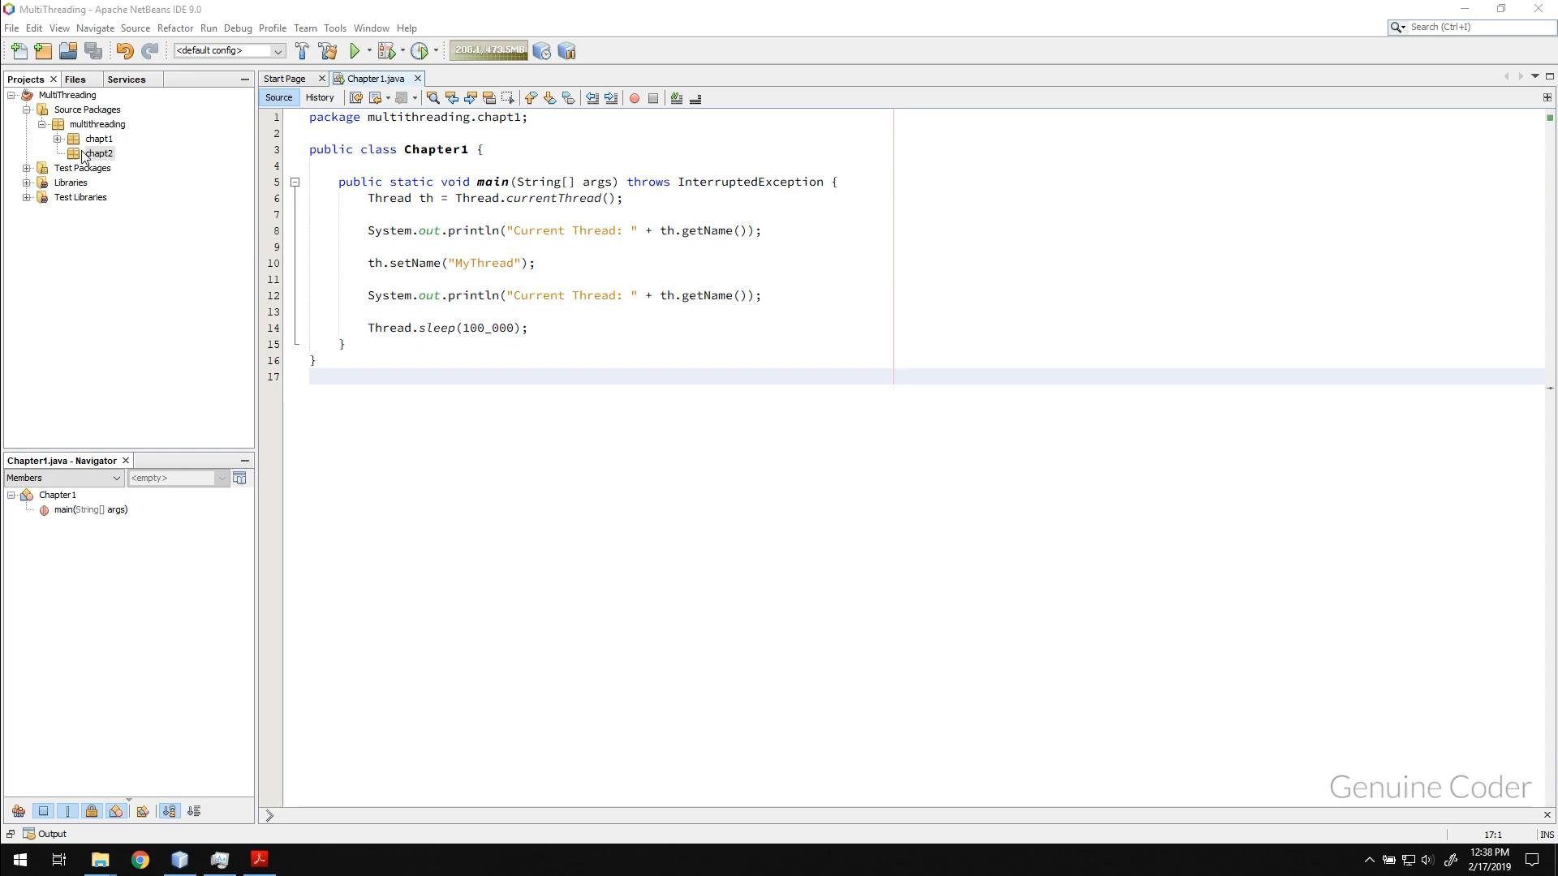
Create a new JFrame form named ThreadRequirement in the chapt2 package via New > JFrame Form
{"action": "right_click", "coordinate": [97, 153]}
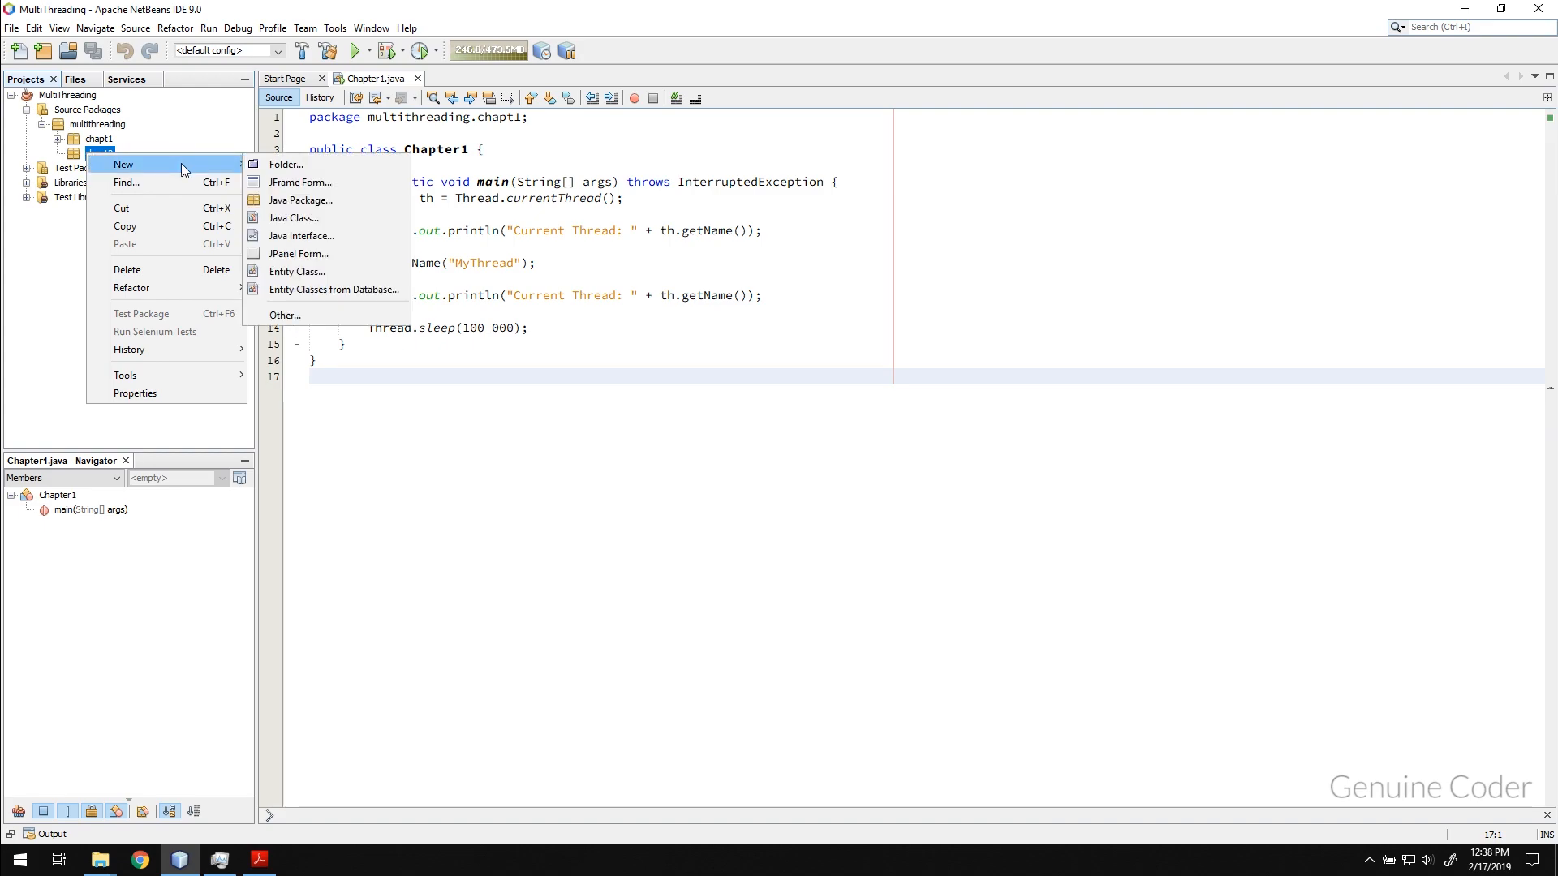
{"action": "mouse_move", "coordinate": [301, 186]}
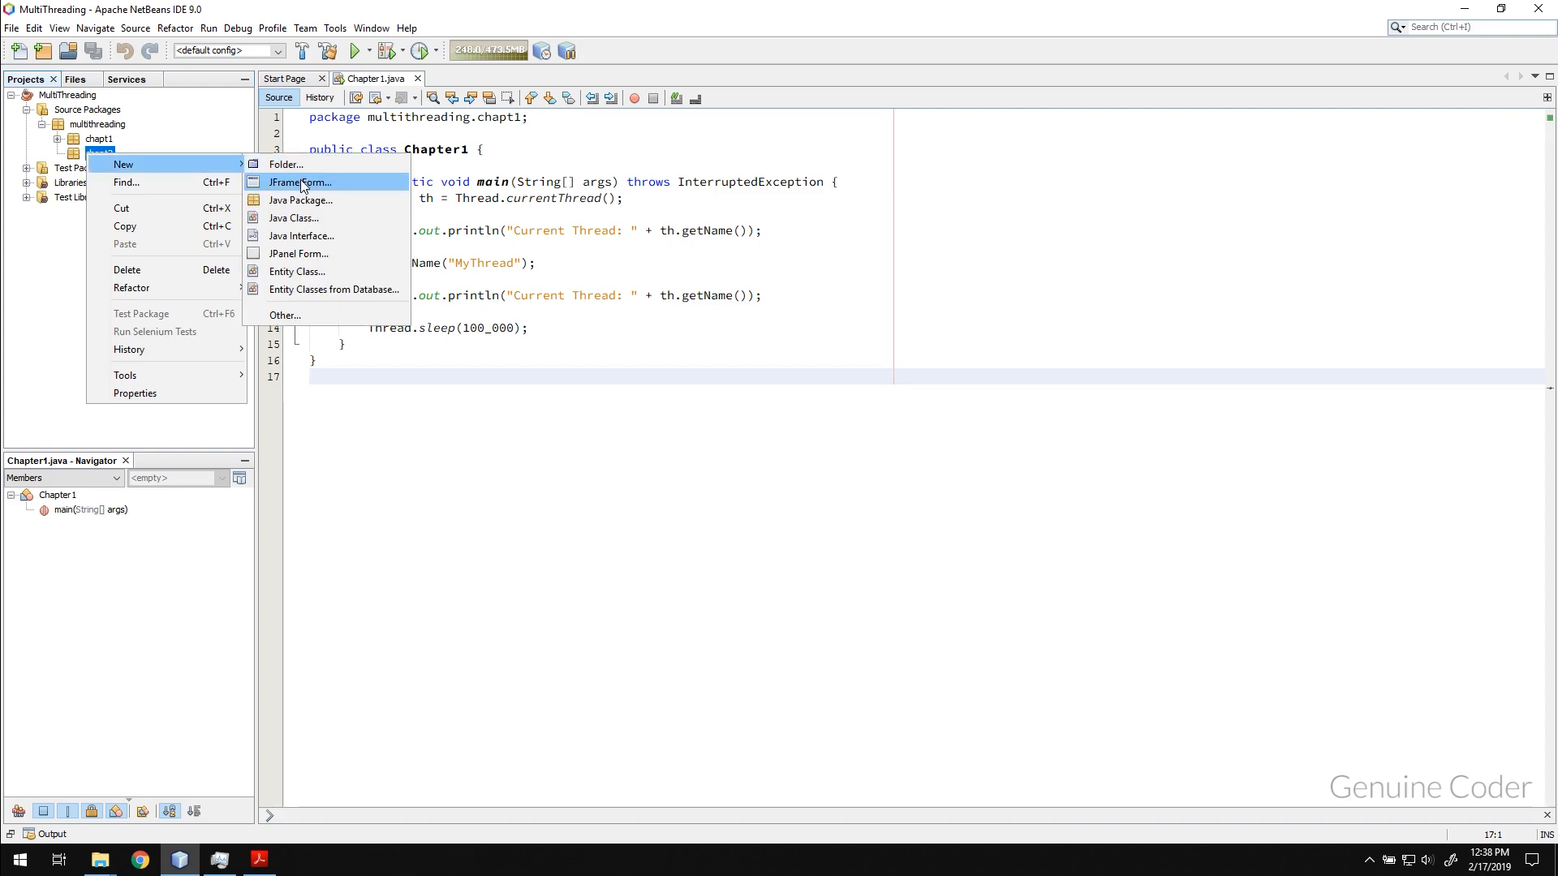
{"action": "left_click", "coordinate": [300, 182]}
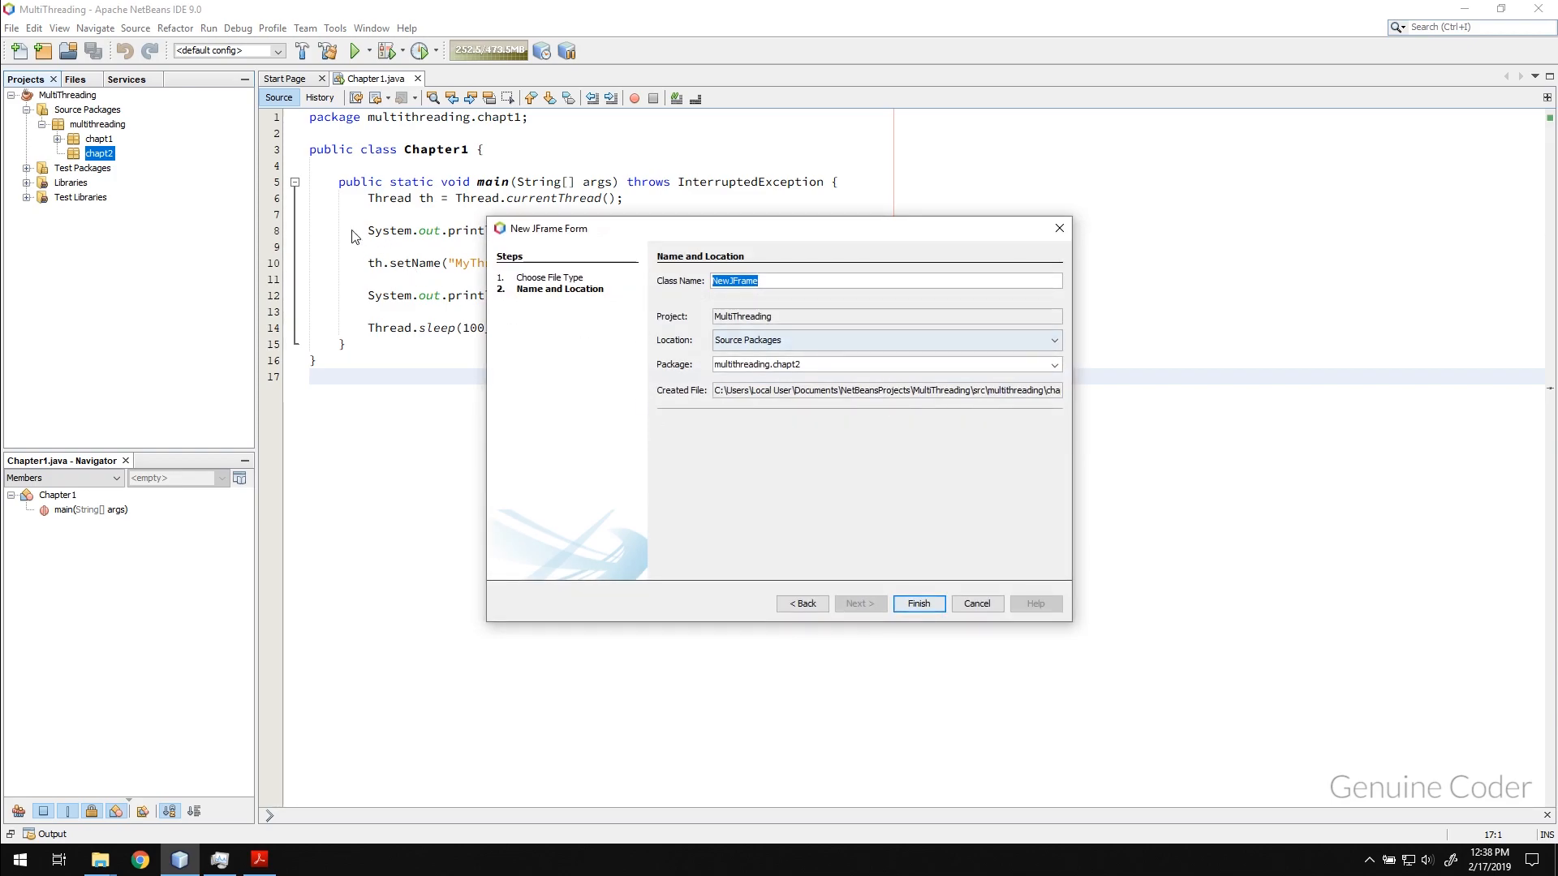
{"action": "right_click", "coordinate": [97, 153]}
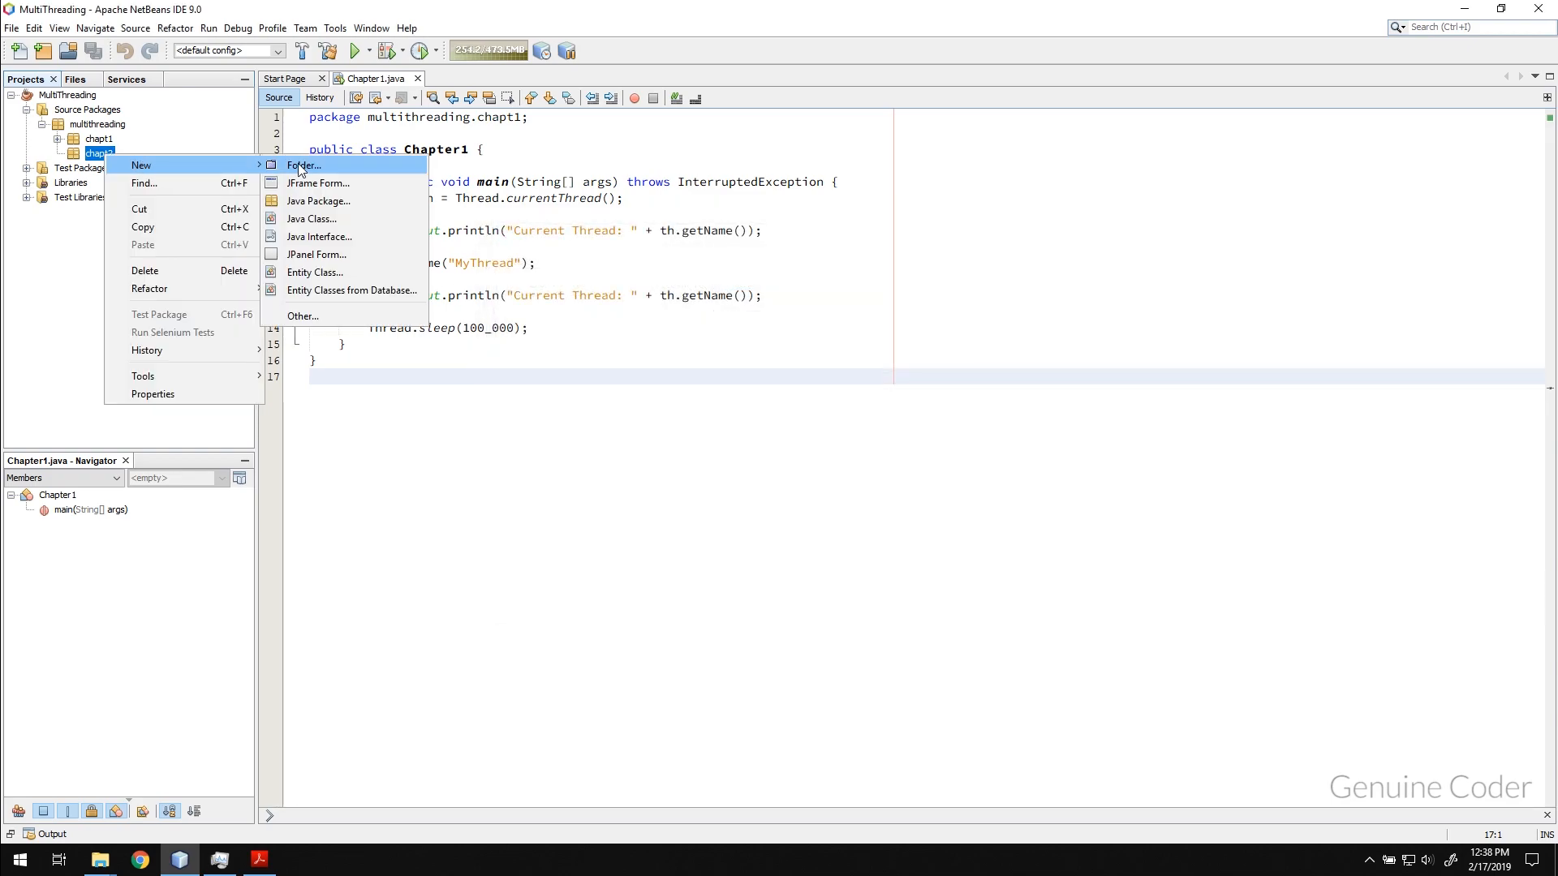
{"action": "left_click", "coordinate": [318, 183]}
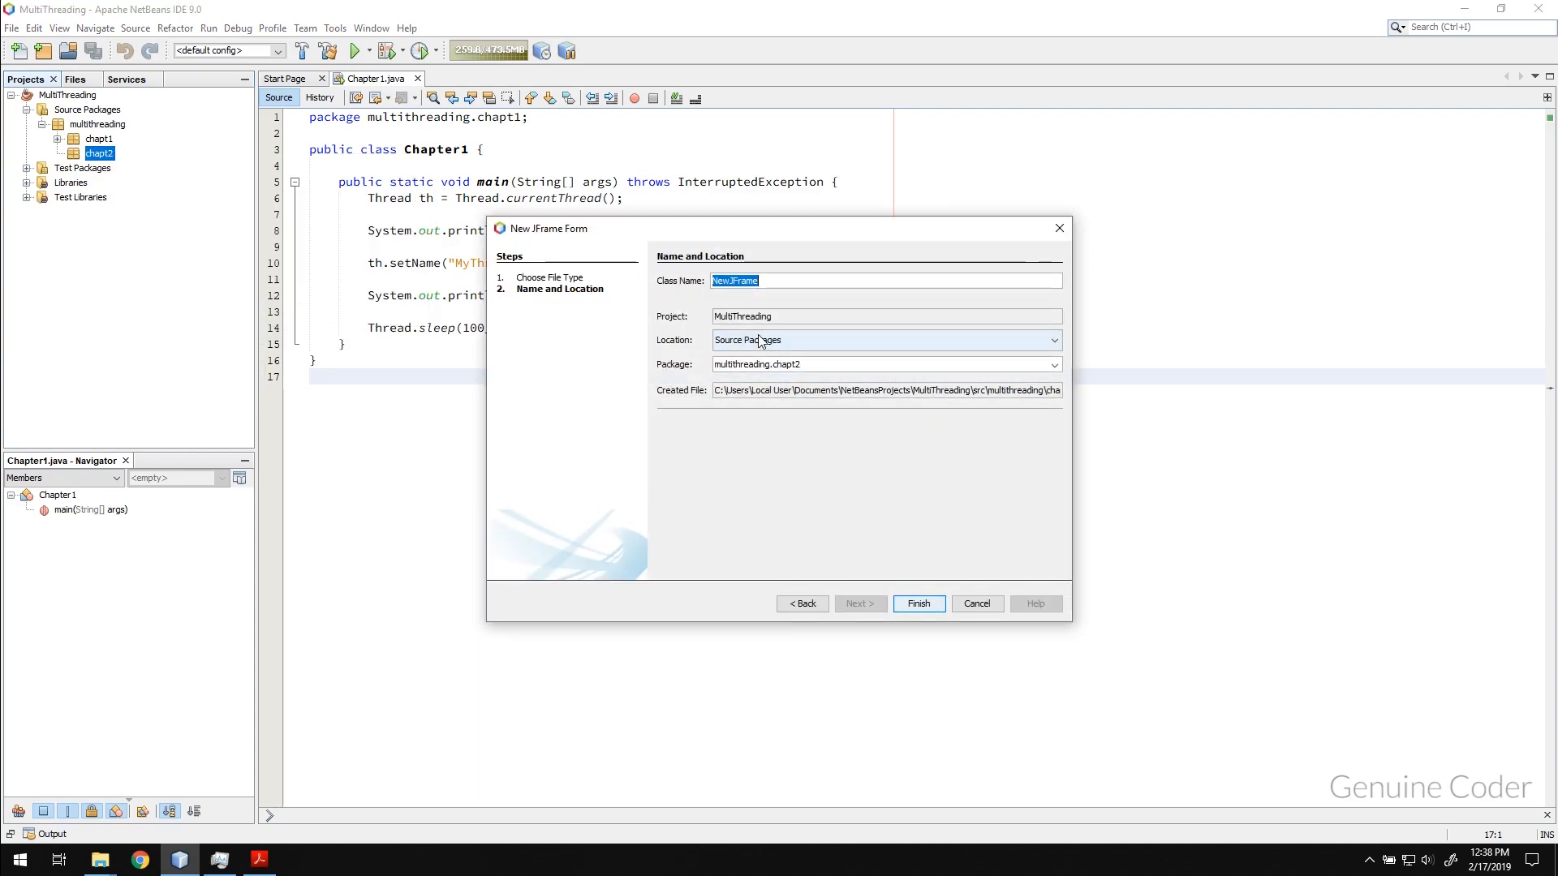
{"action": "type", "text": "REquire"}
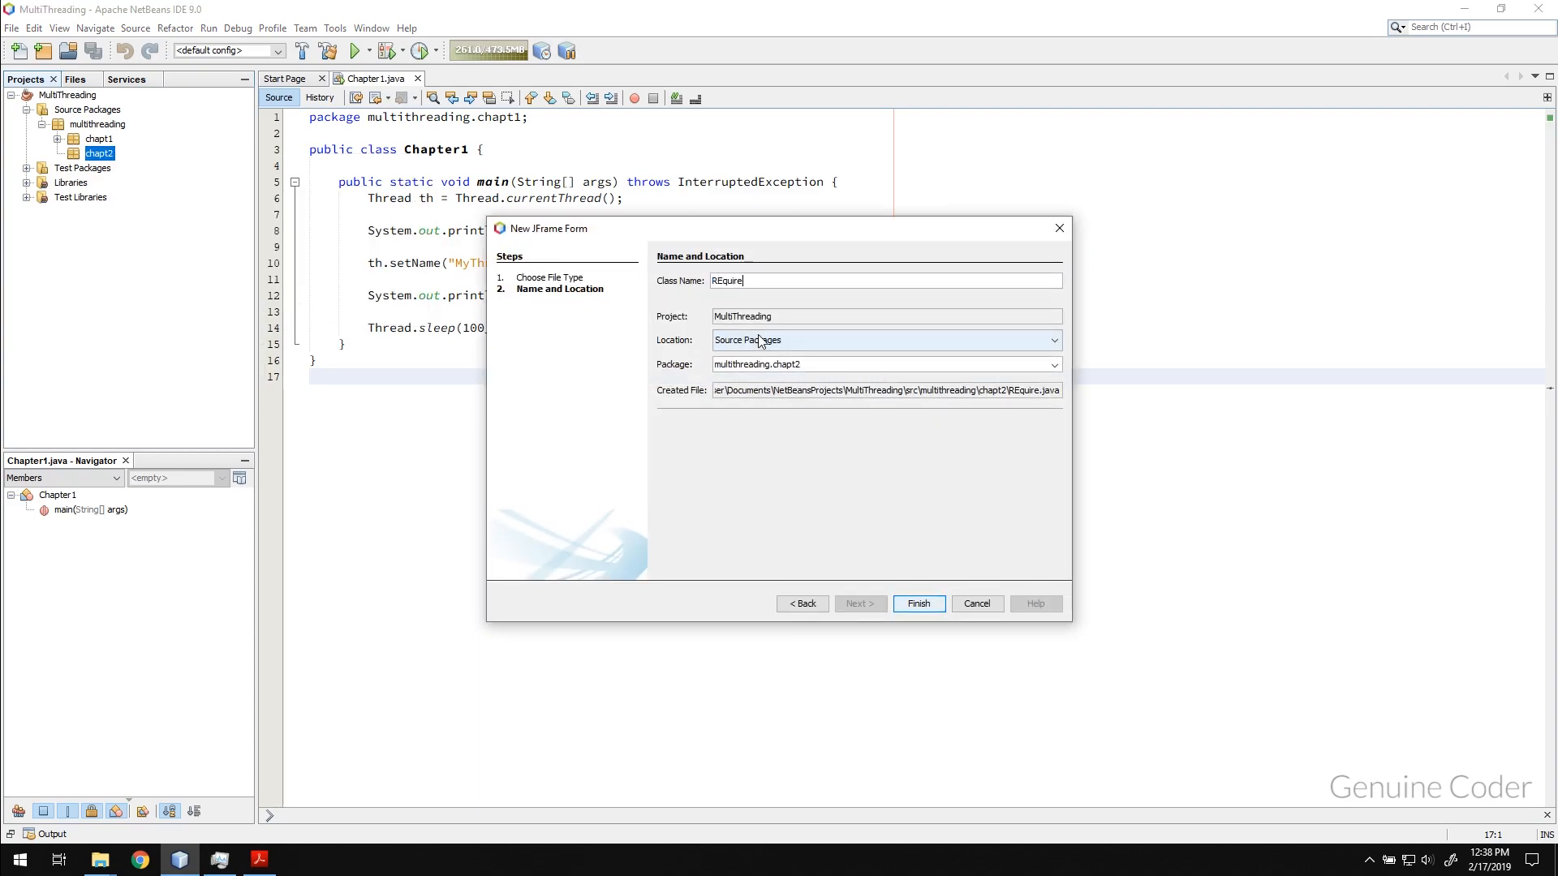
{"action": "type", "text": "ThreadRe"}
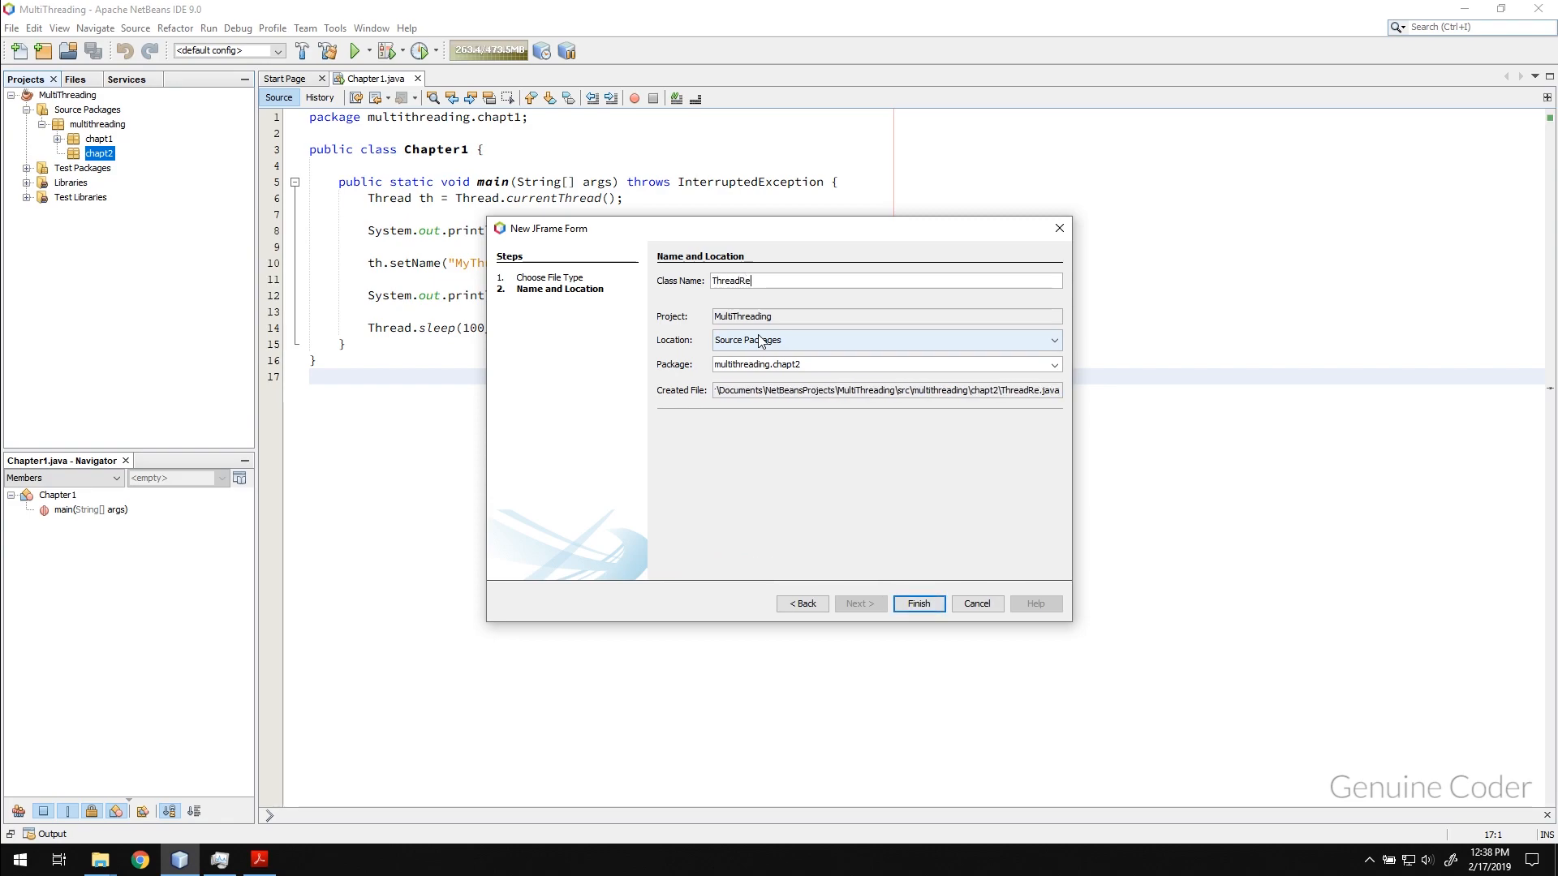
{"action": "left_click", "coordinate": [917, 604]}
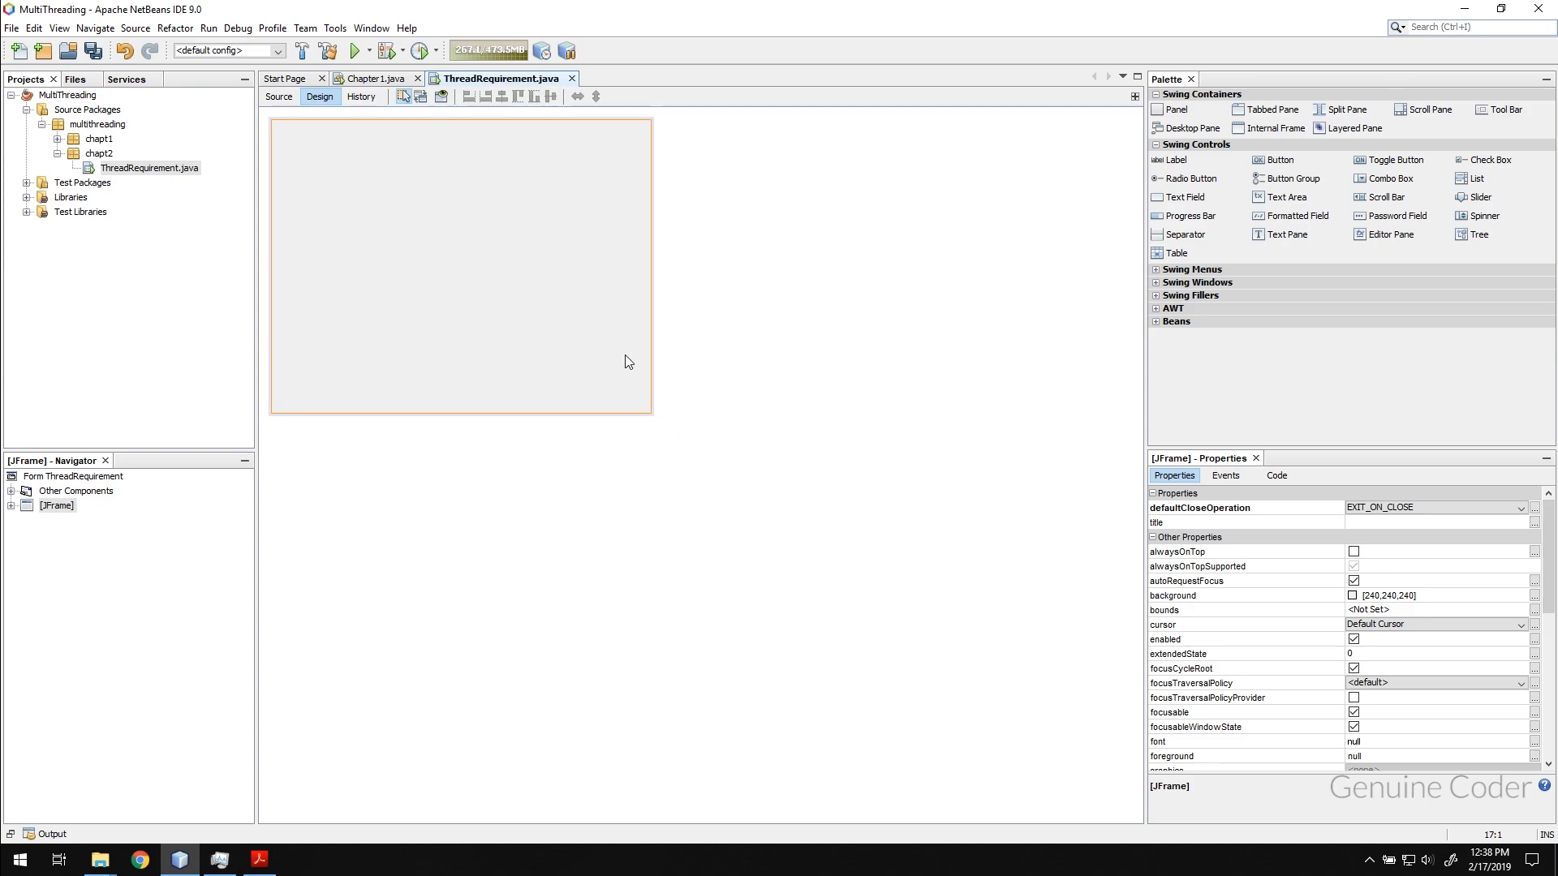
Add a text field near the top of the form and a button labelled Calc Sum
{"action": "left_click", "coordinate": [76, 490]}
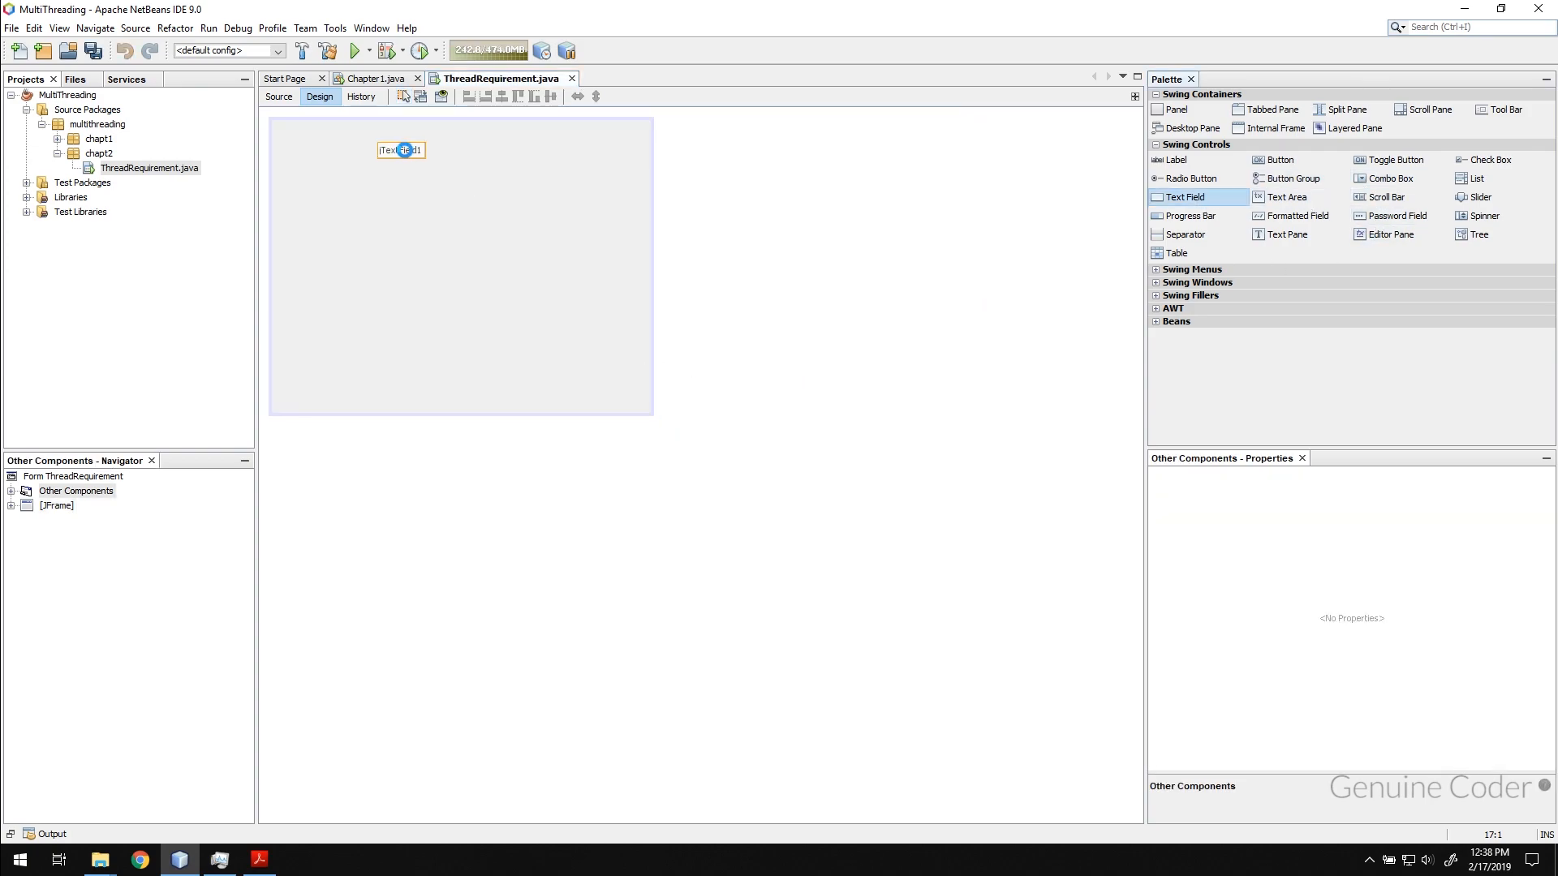
{"action": "left_click_drag", "start_coordinate": [413, 159], "coordinate": [545, 191]}
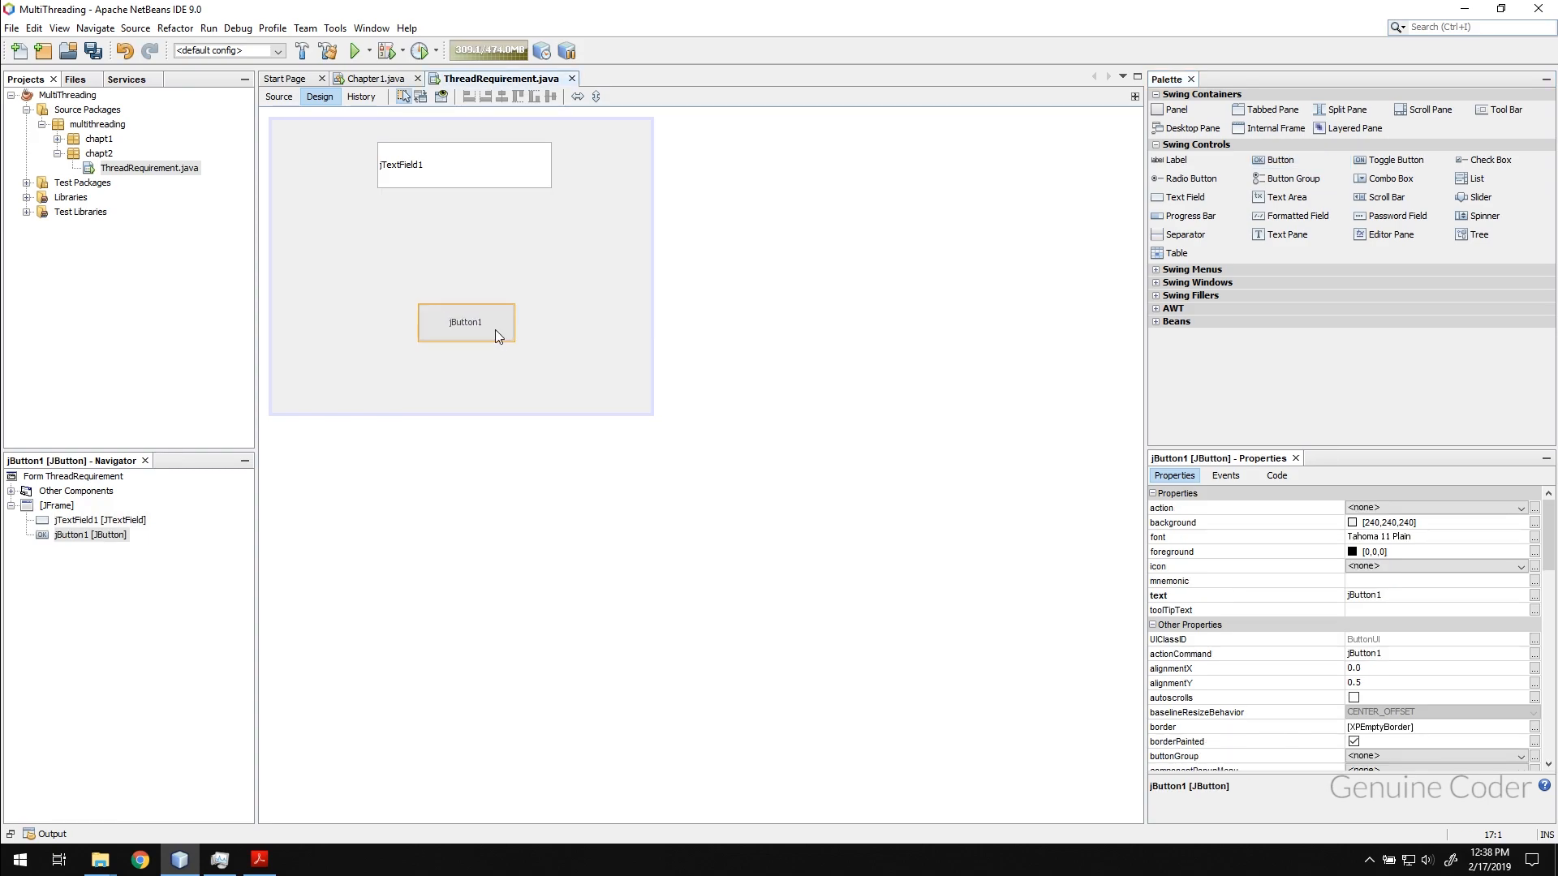
{"action": "double_click", "coordinate": [465, 321]}
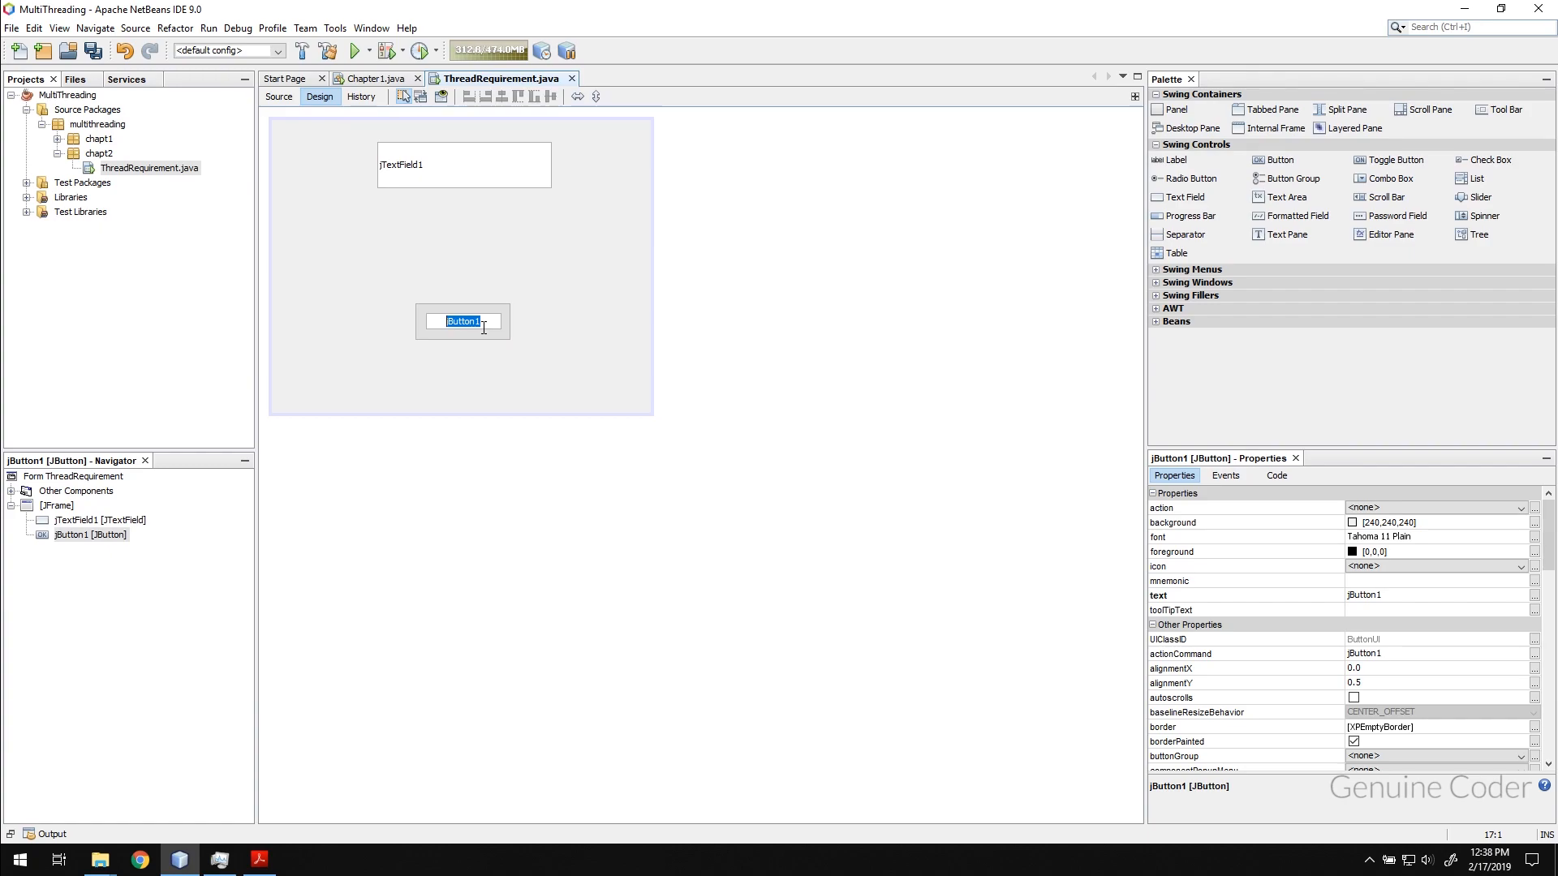
{"action": "type", "text": "Calc Su"}
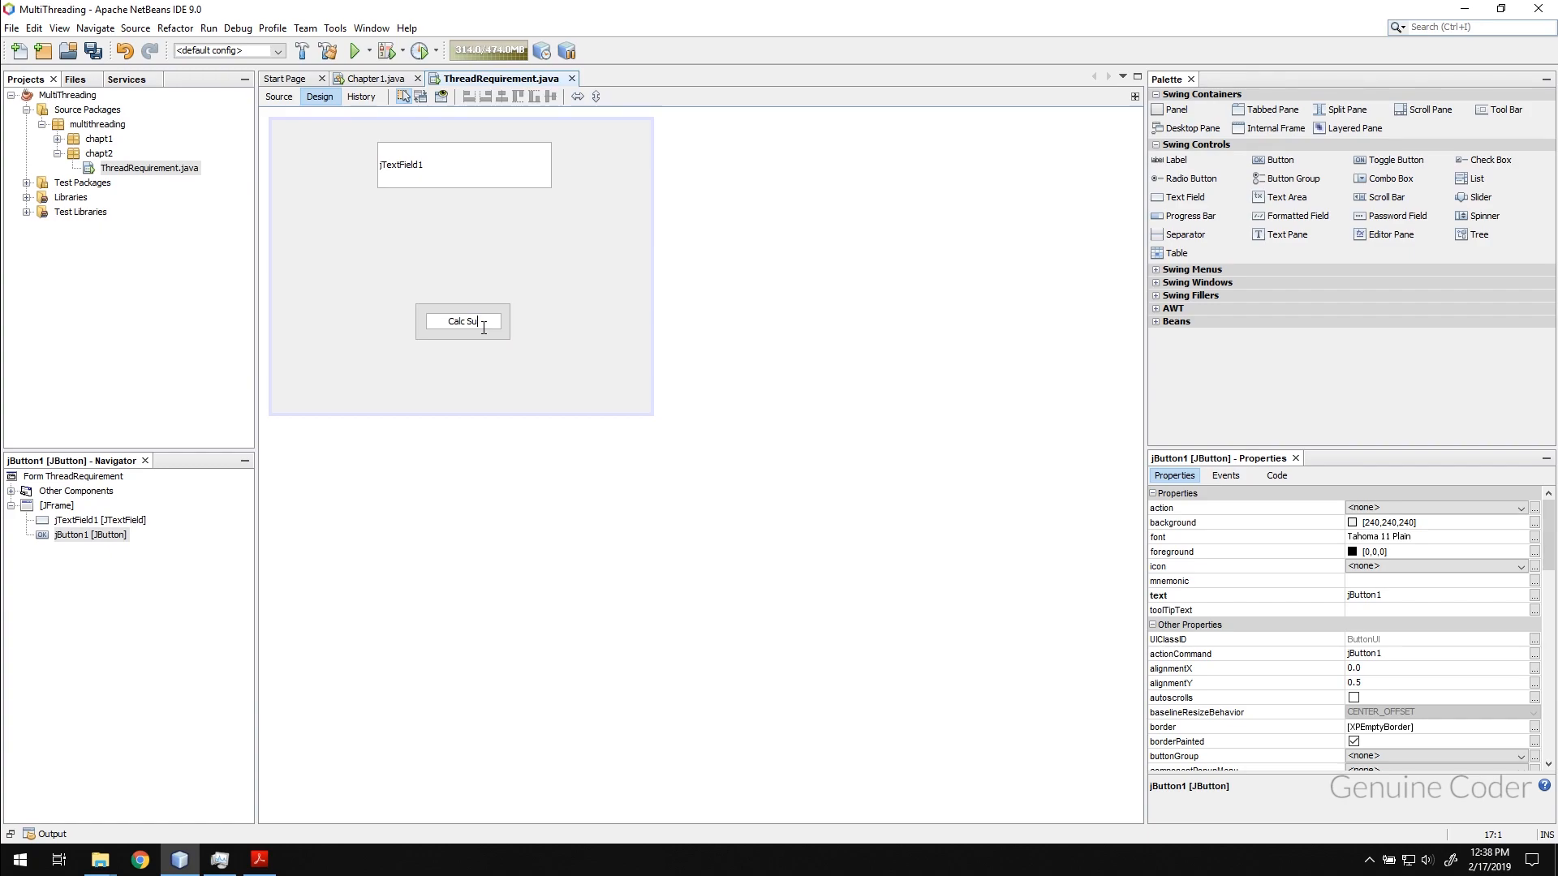
{"action": "left_click", "coordinate": [463, 164]}
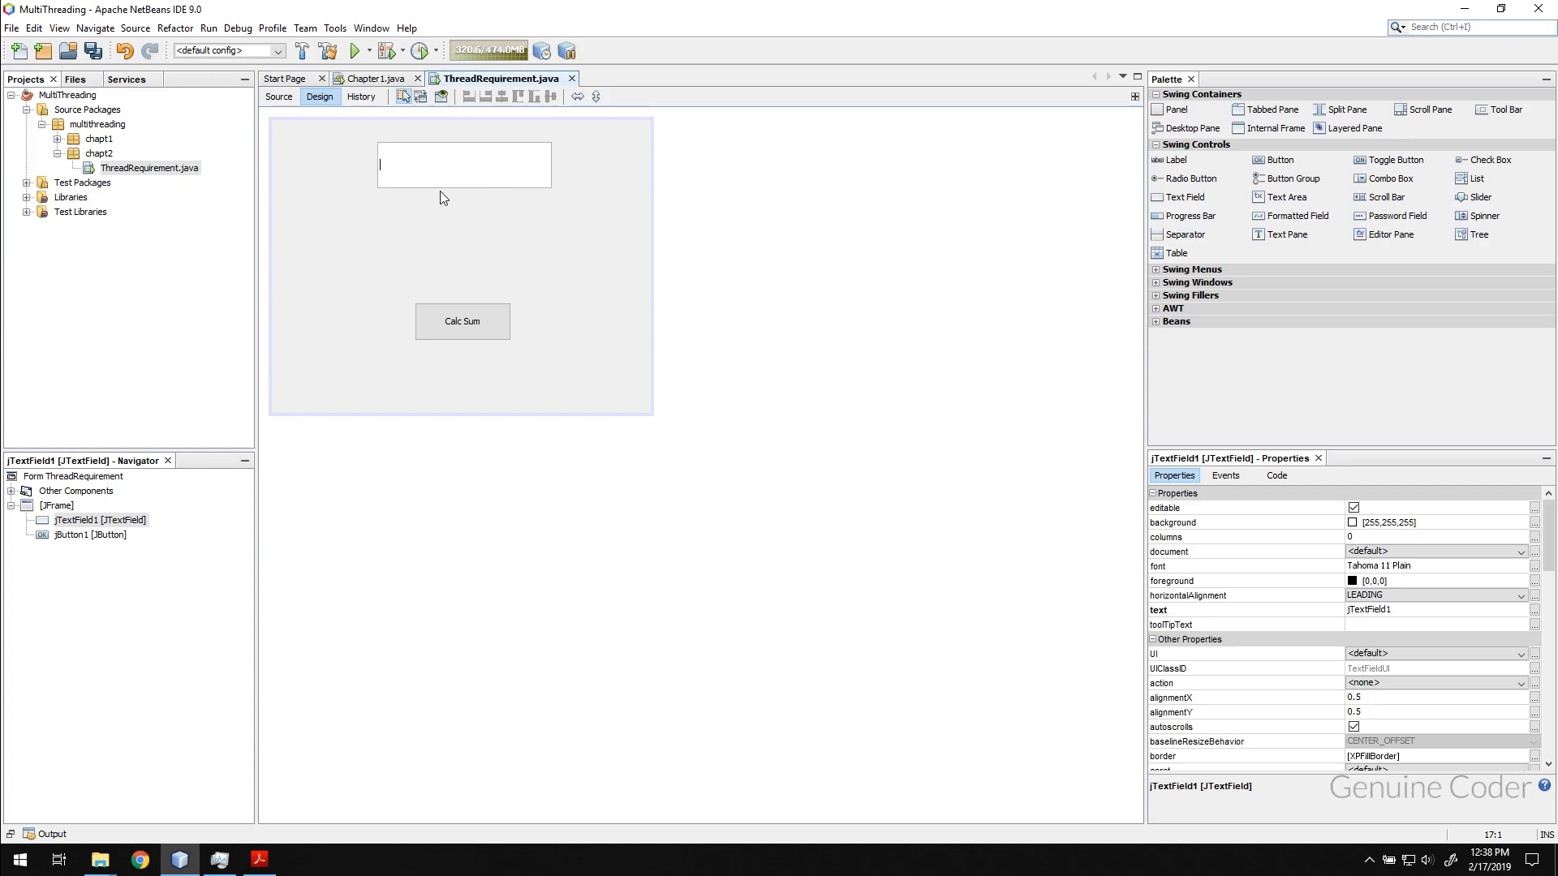
Rename the text field's variable to input via Change Variable Name
{"action": "right_click", "coordinate": [462, 164]}
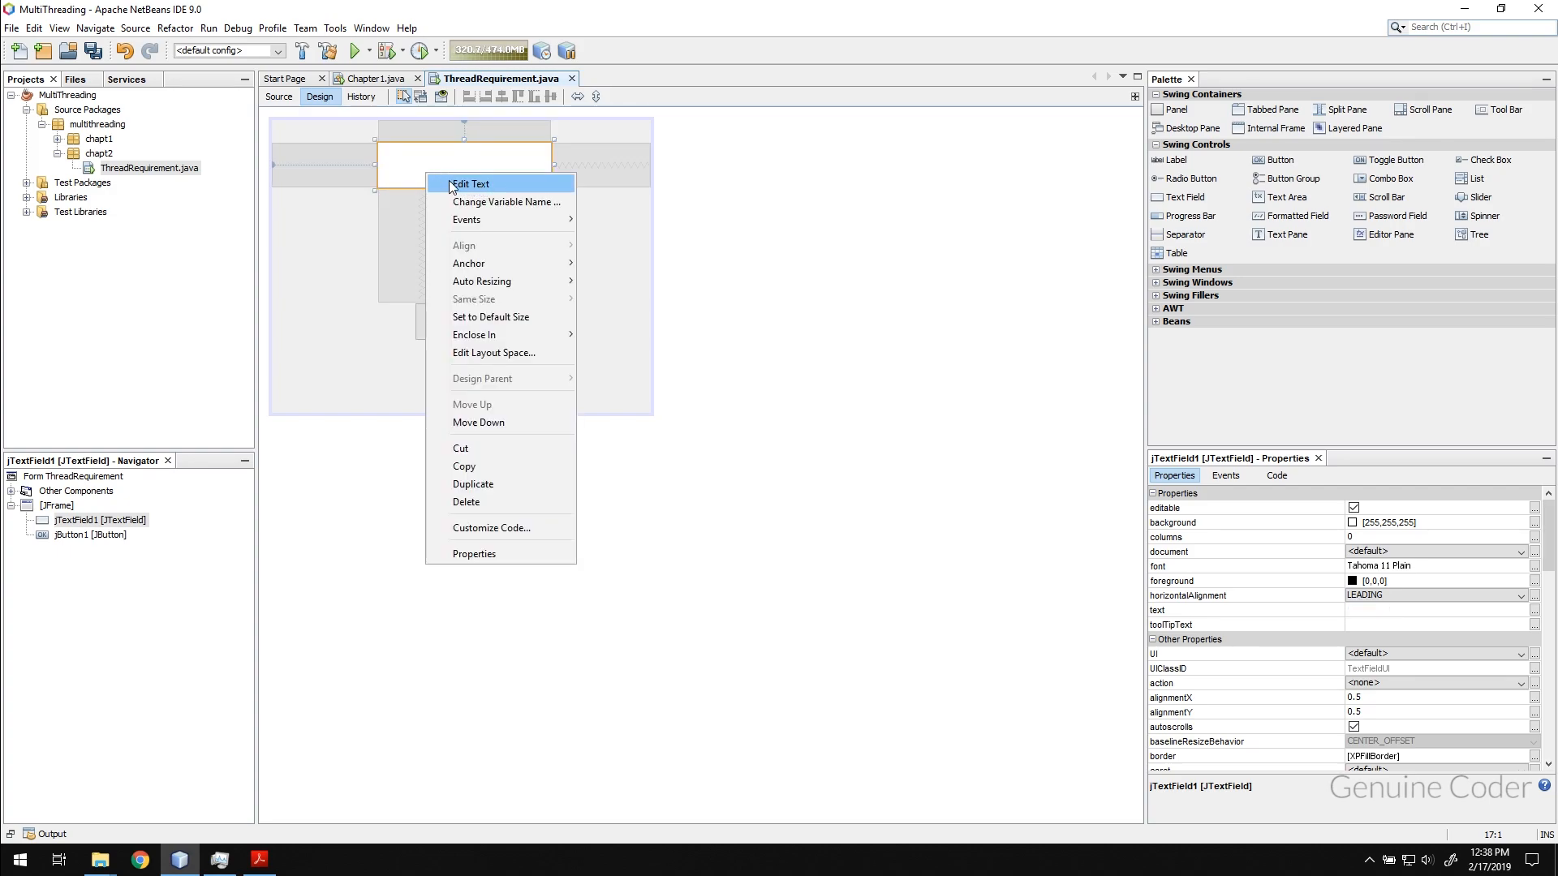
{"action": "mouse_move", "coordinate": [506, 202]}
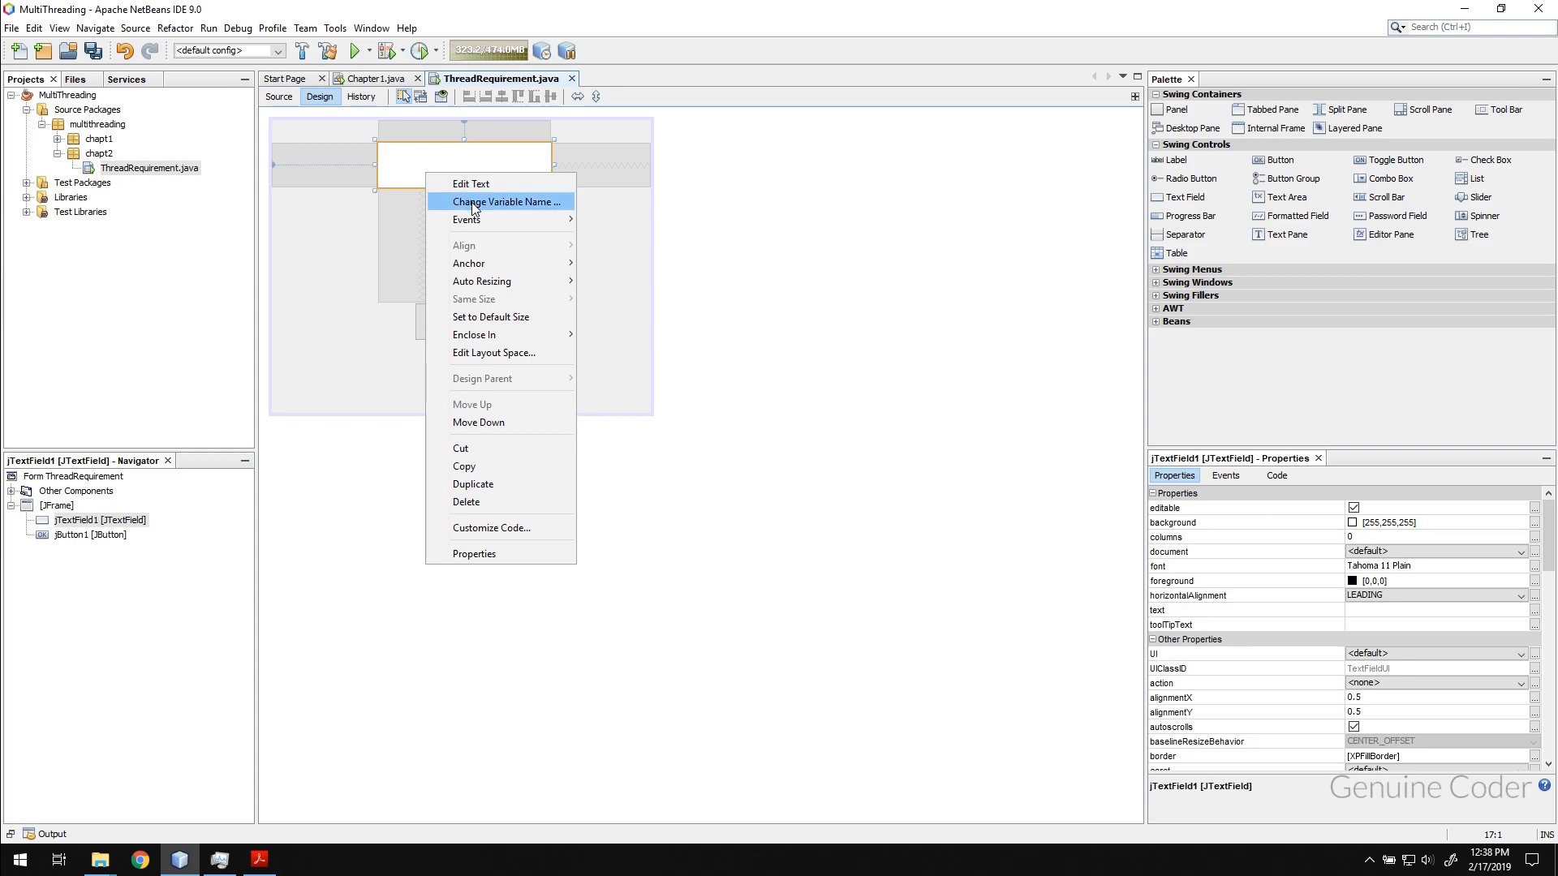
{"action": "left_click", "coordinate": [506, 201]}
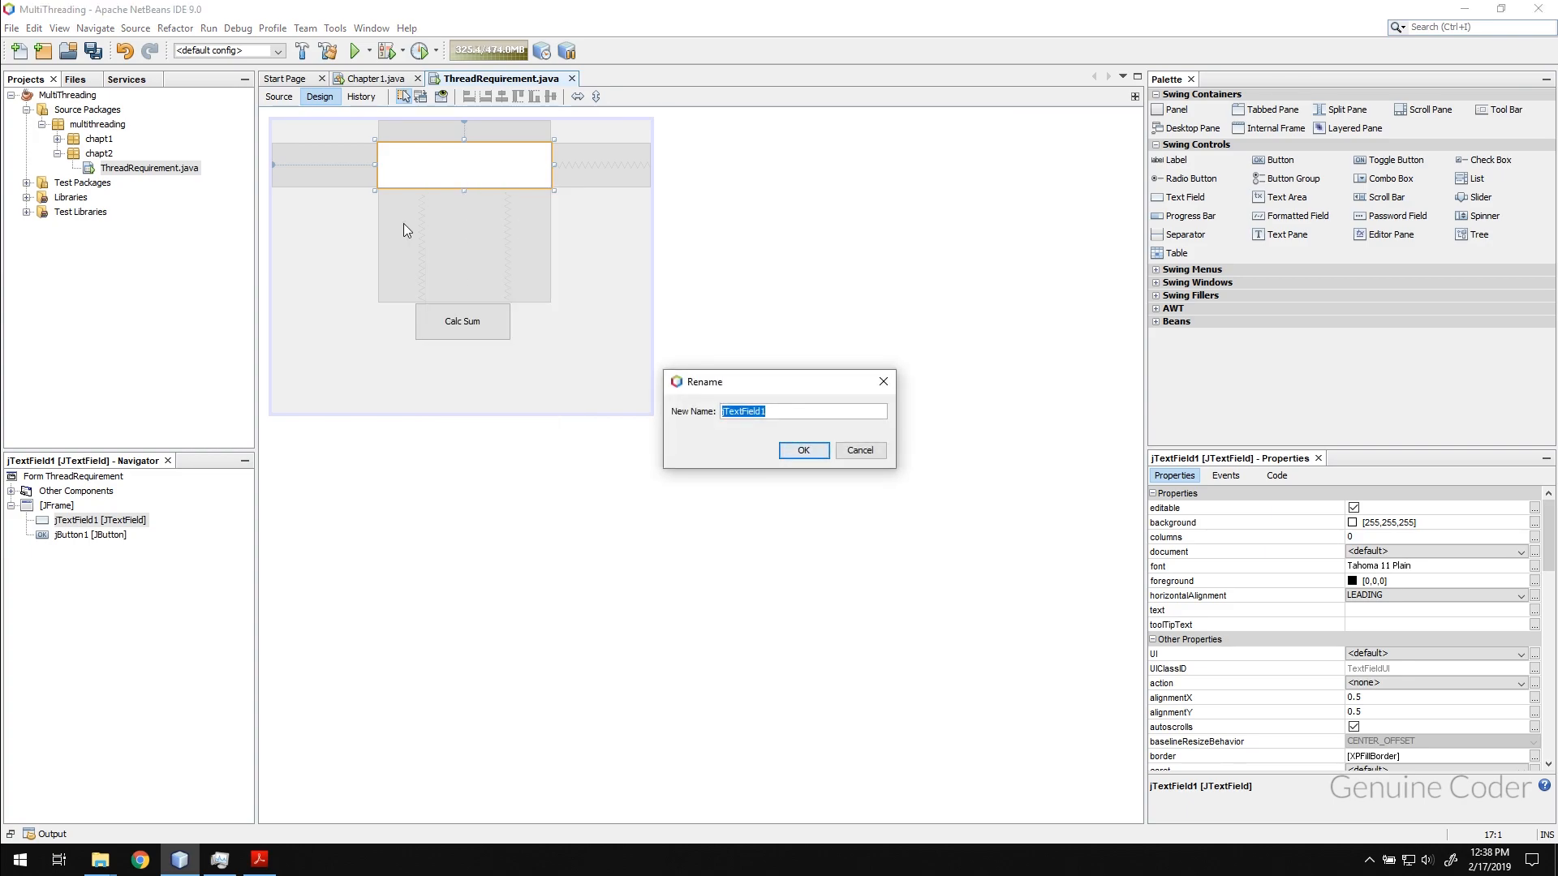
{"action": "type", "text": "inp"}
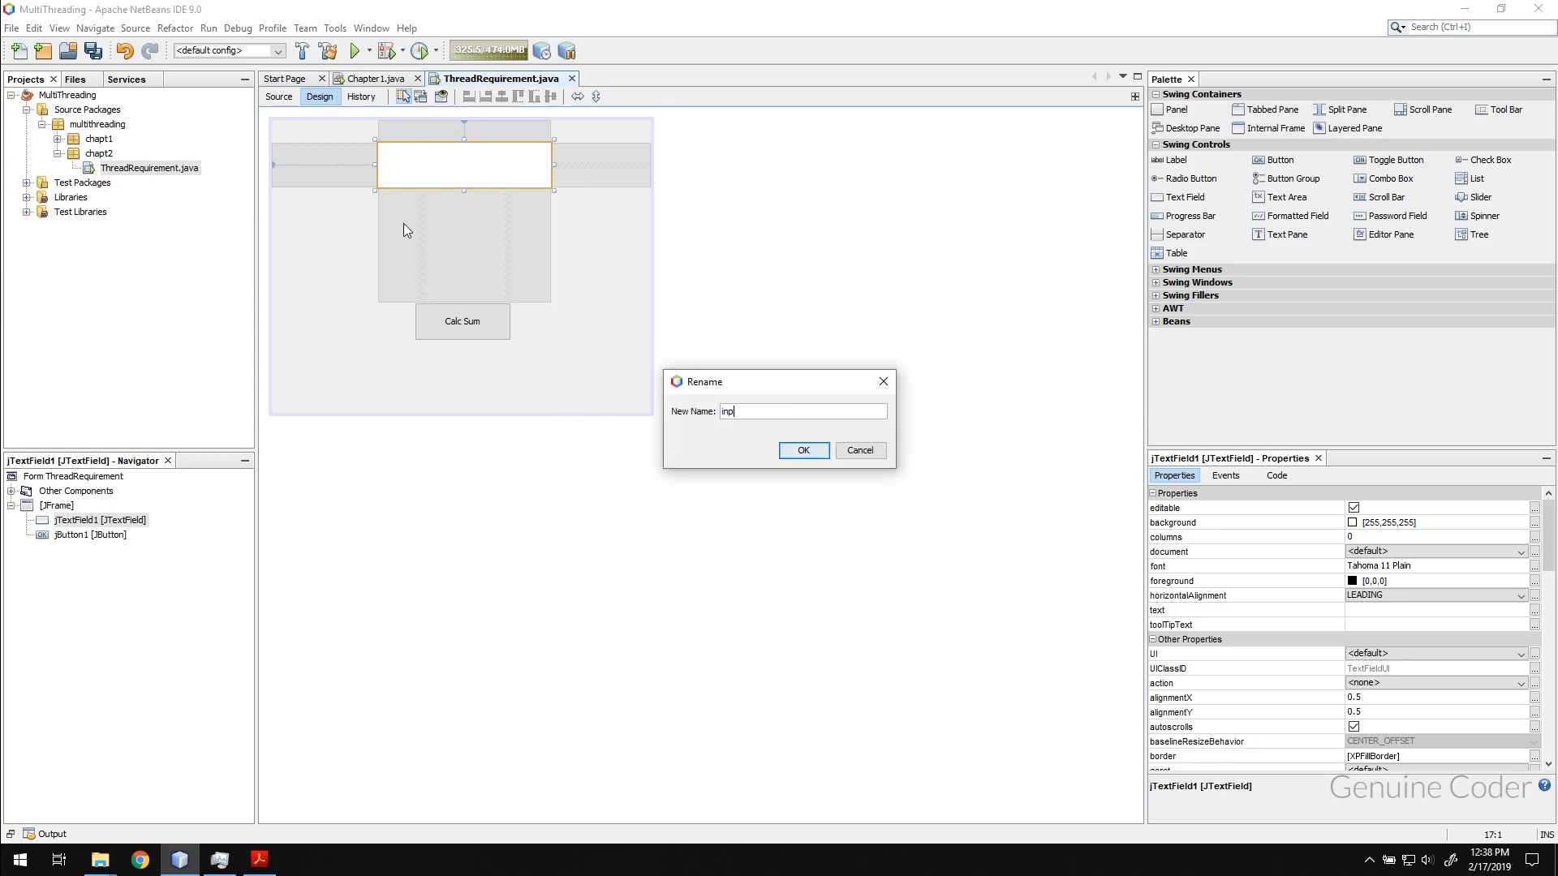
{"action": "left_click", "coordinate": [803, 449]}
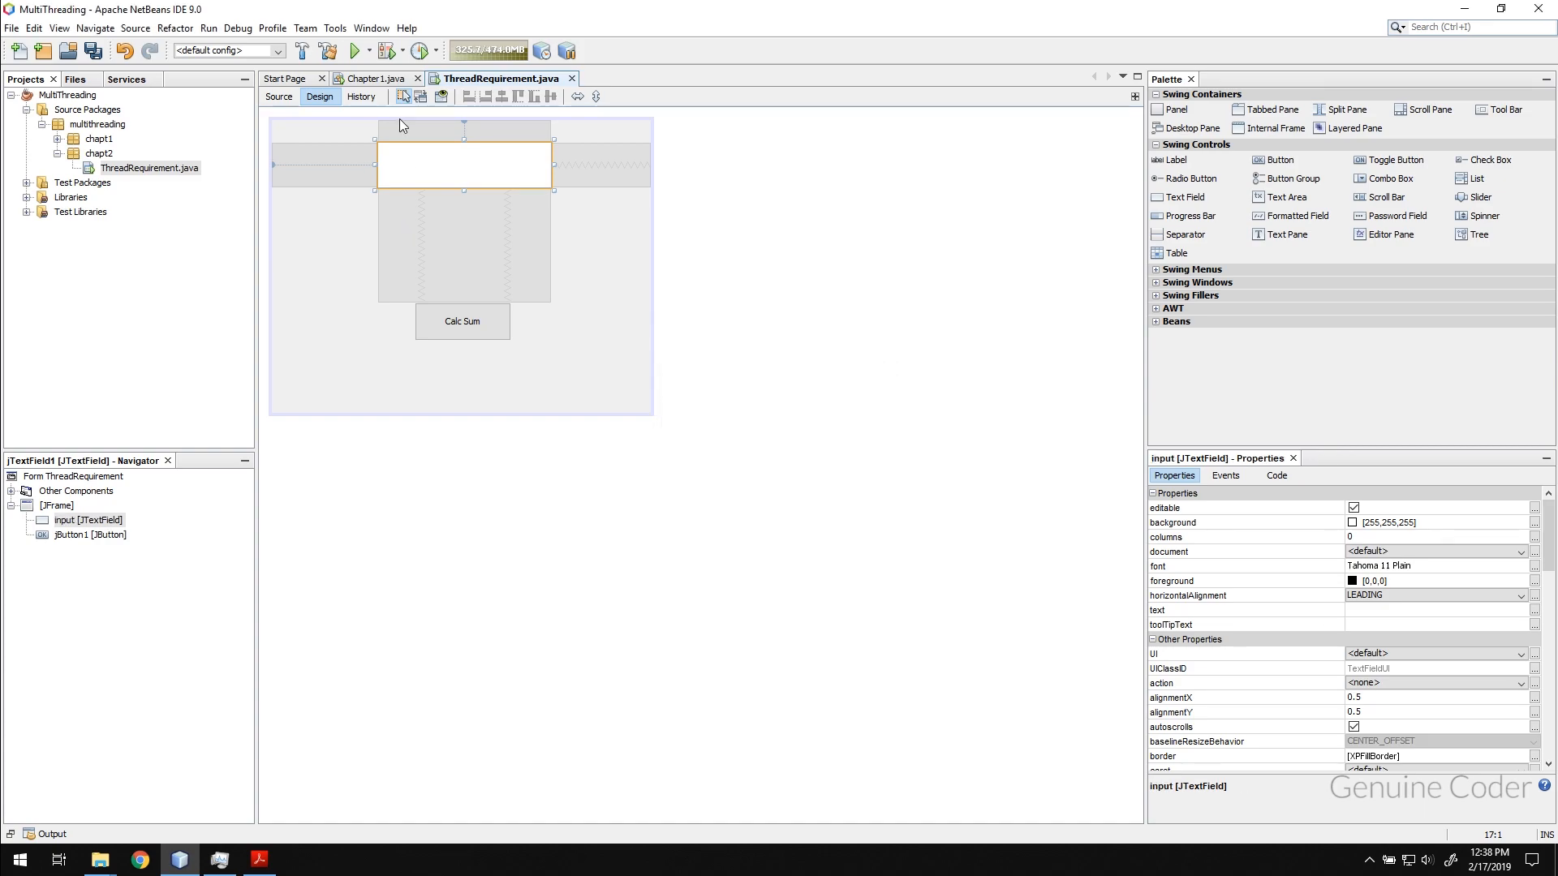
{"action": "left_click", "coordinate": [442, 95]}
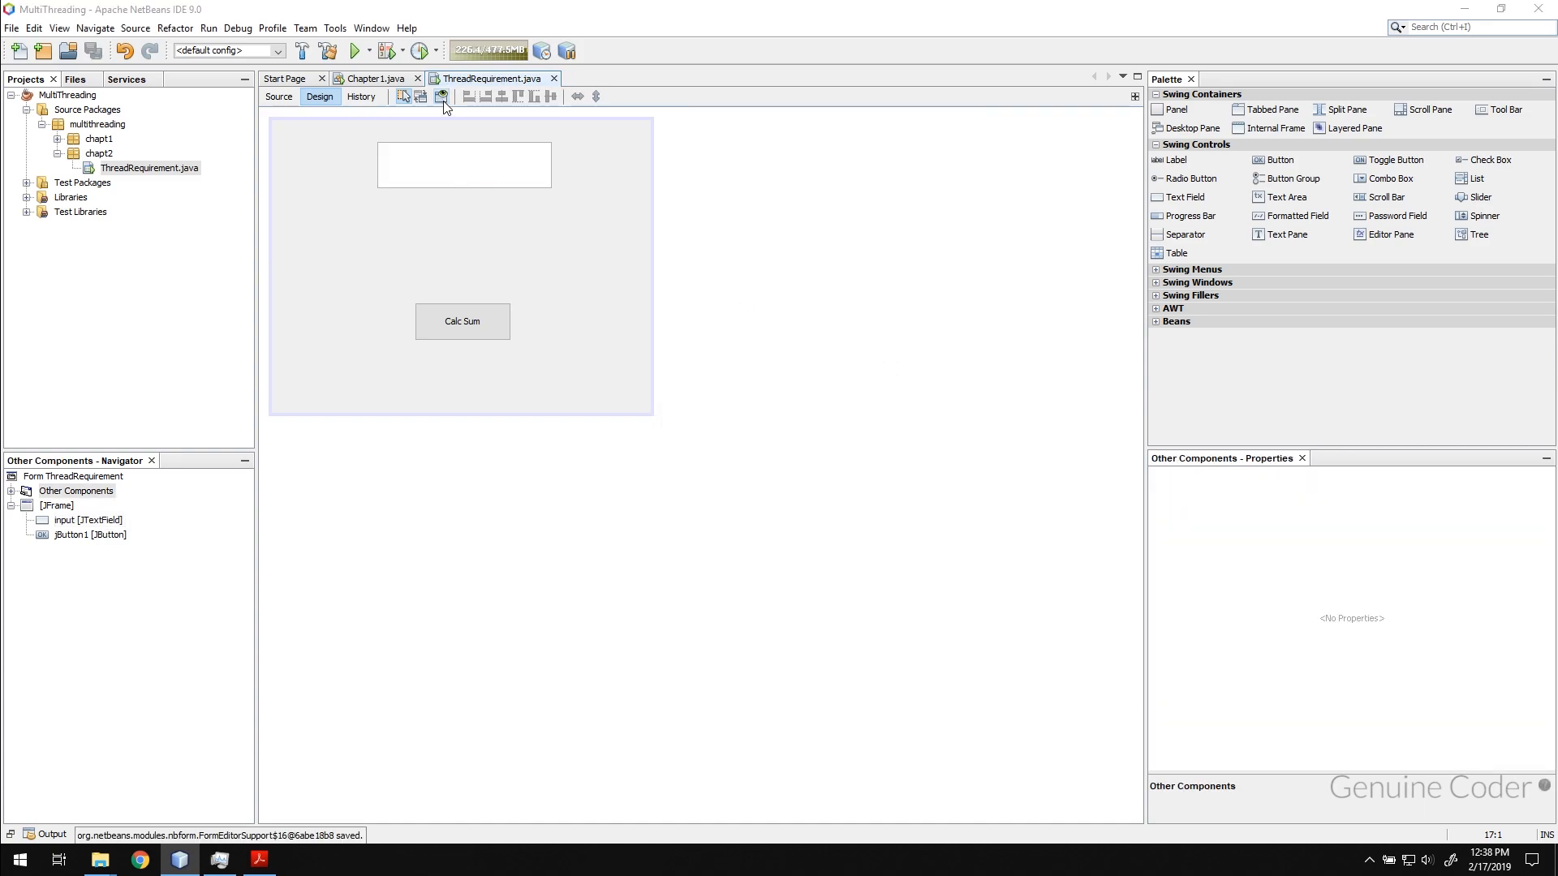
Preview the form design and try the Calc Sum button with a number entered
{"action": "left_click", "coordinate": [441, 96]}
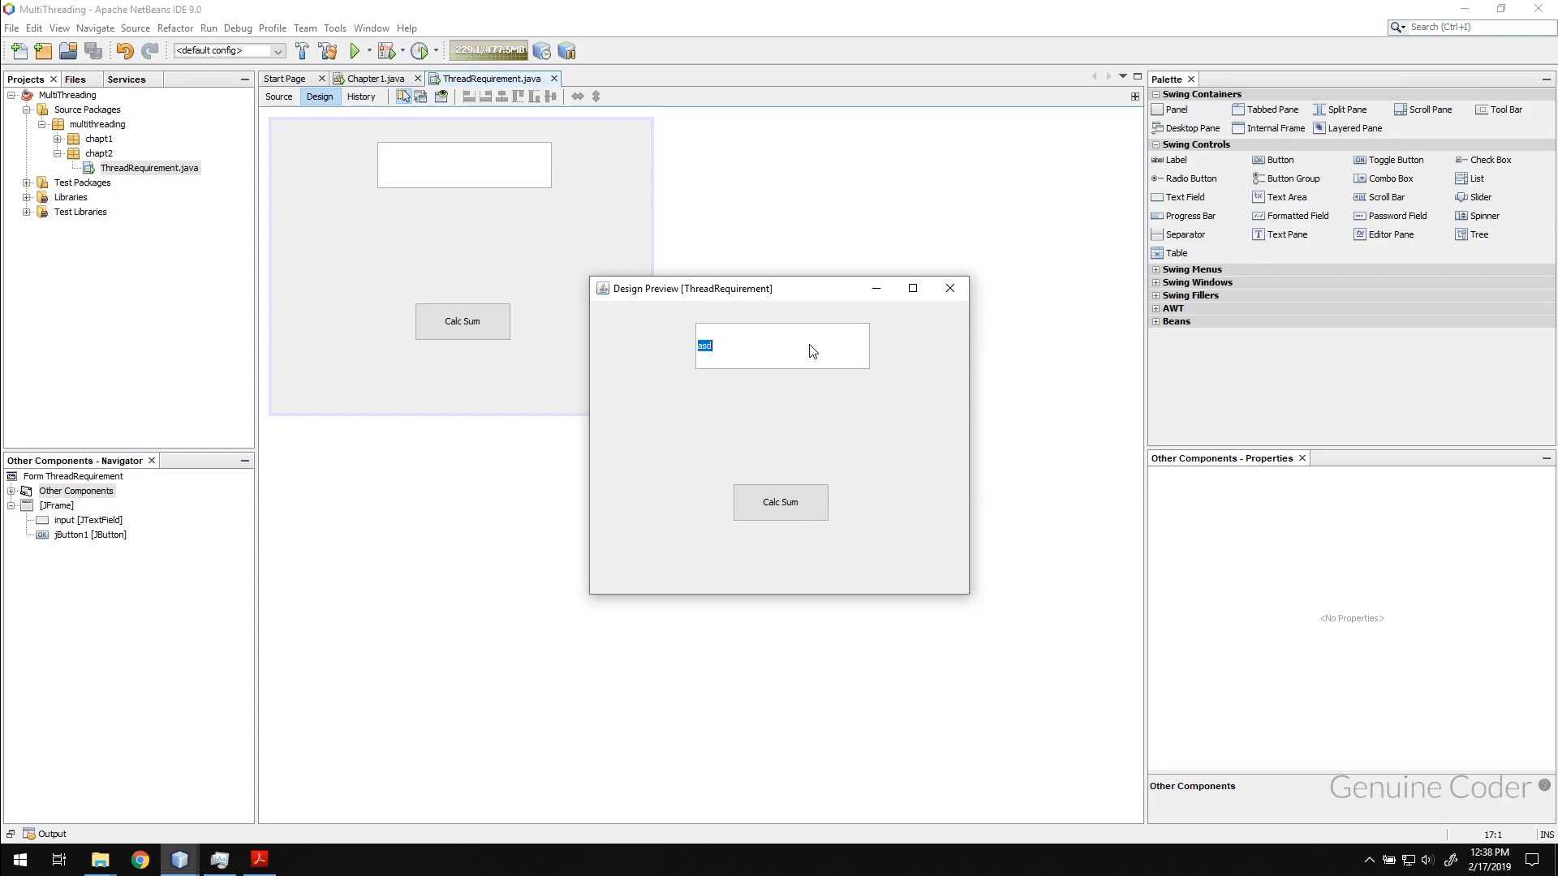
{"action": "left_click", "coordinate": [781, 501]}
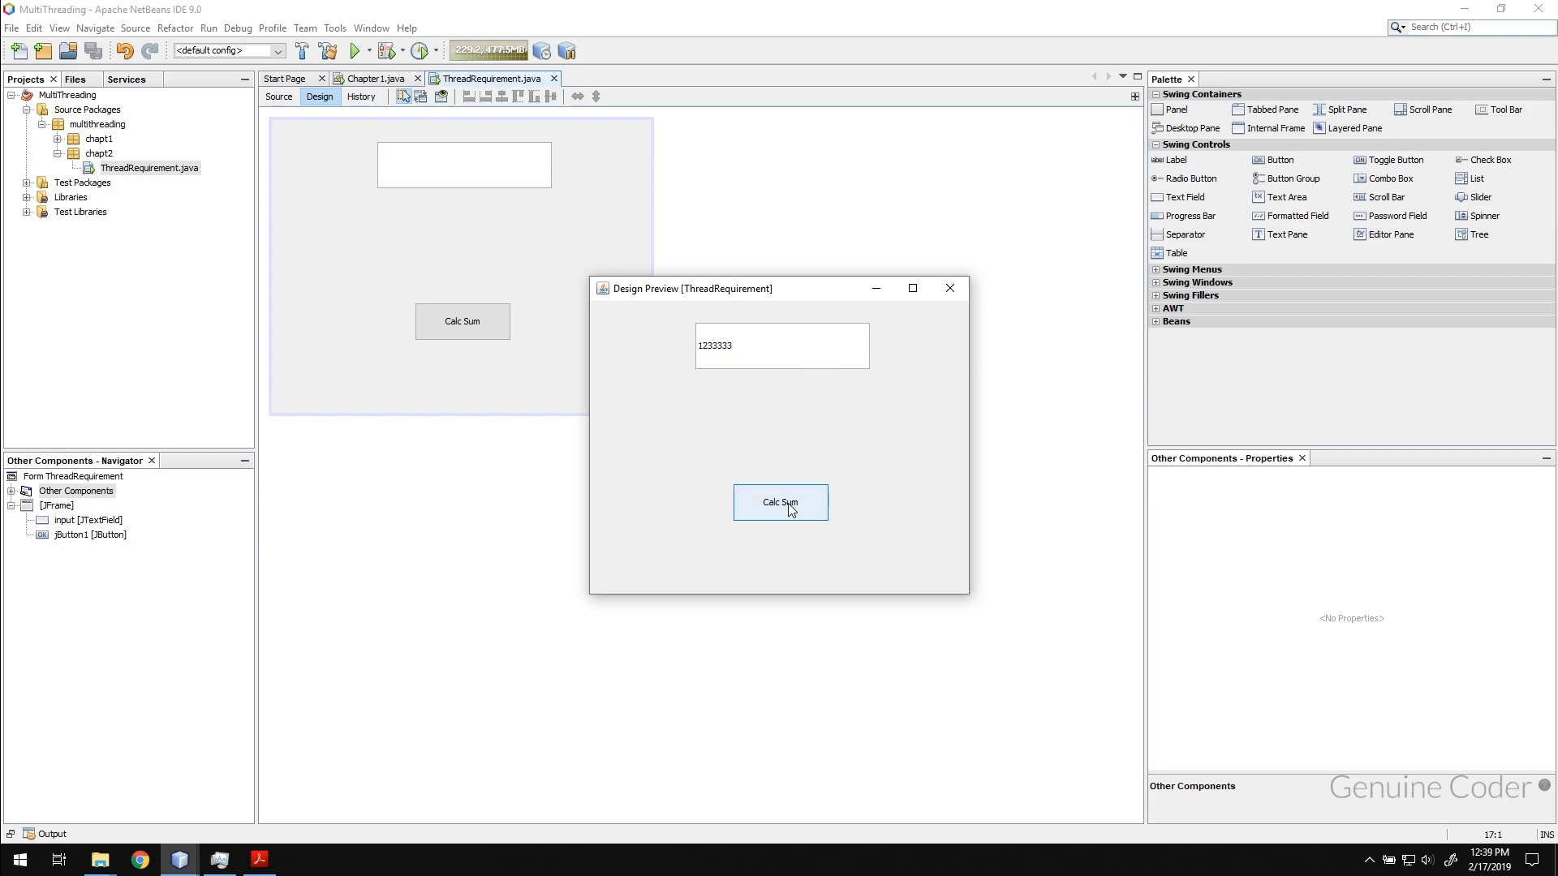
{"action": "mouse_move", "coordinate": [789, 511]}
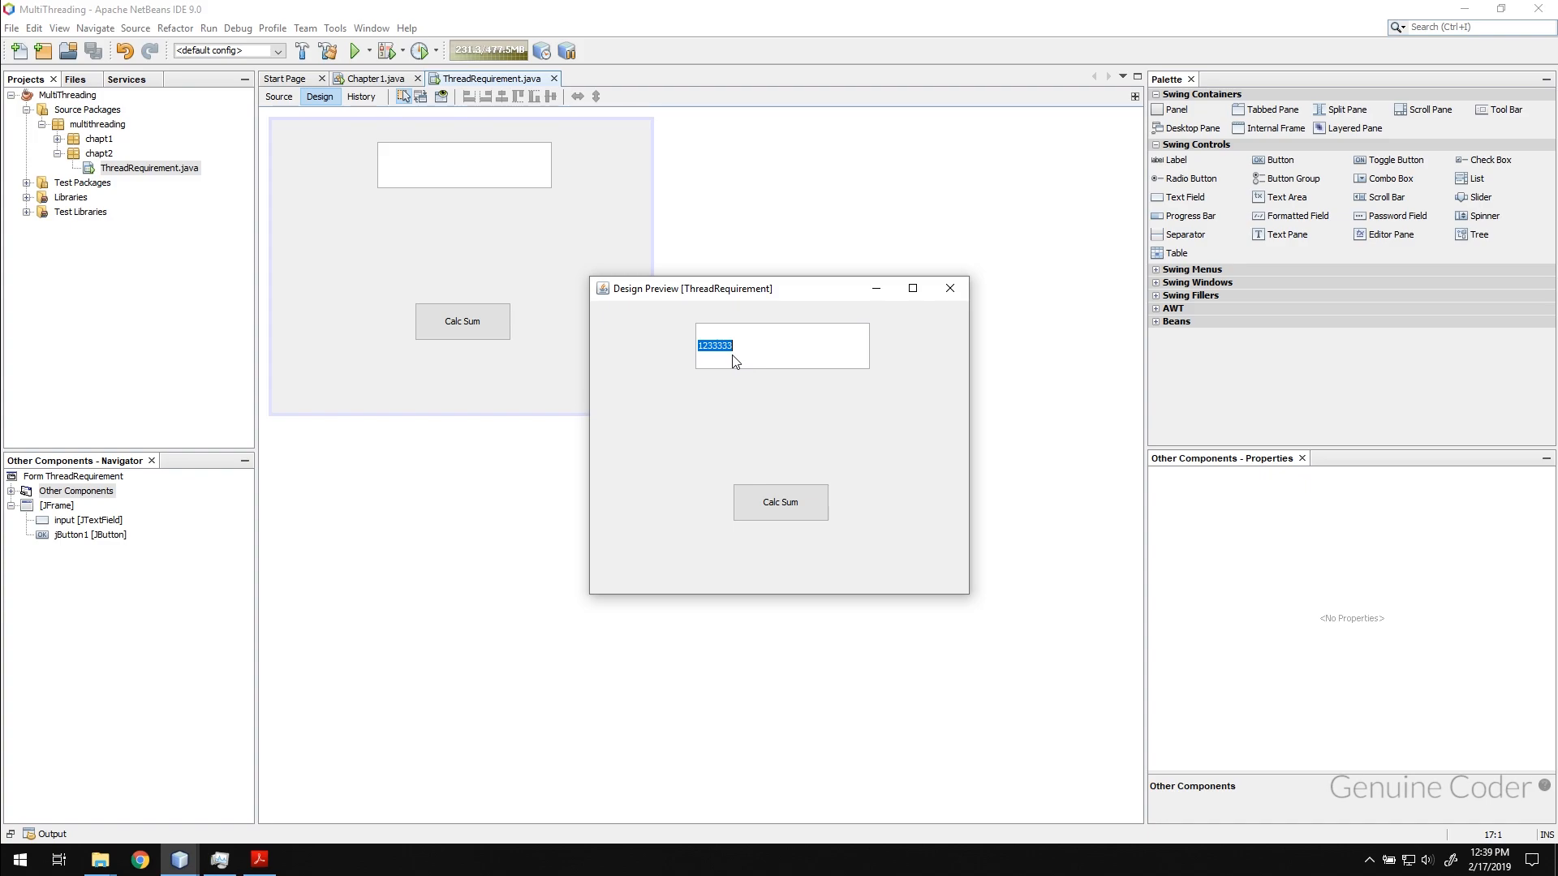
{"action": "mouse_move", "coordinate": [995, 325]}
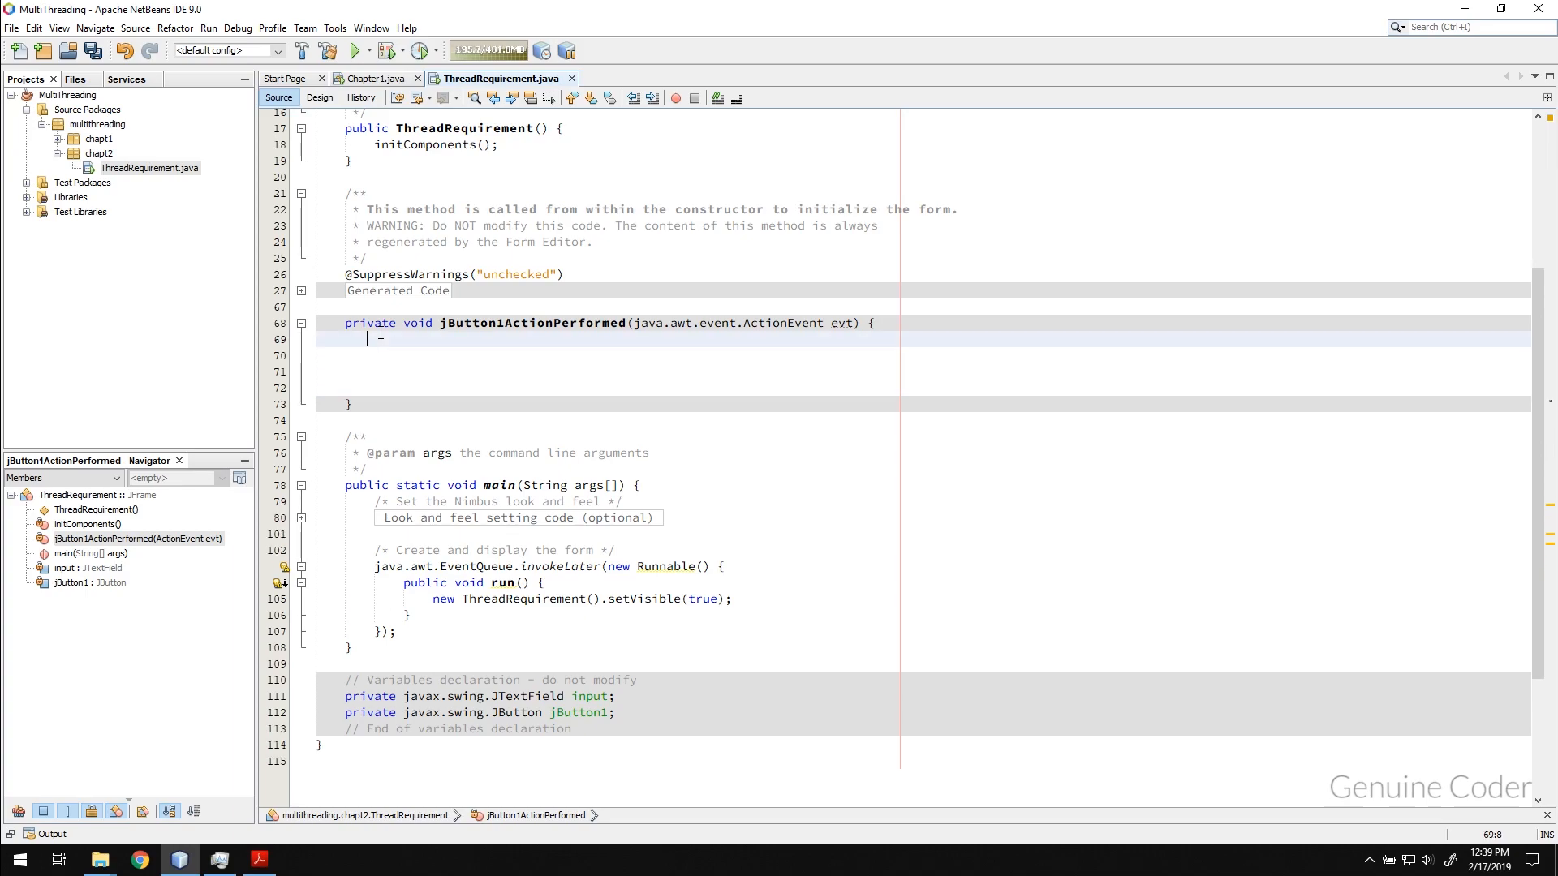
Write Long inputNumber = Long.parseLong(input.getText()); inside the jButton1ActionPerformed handler
{"action": "left_click", "coordinate": [319, 95]}
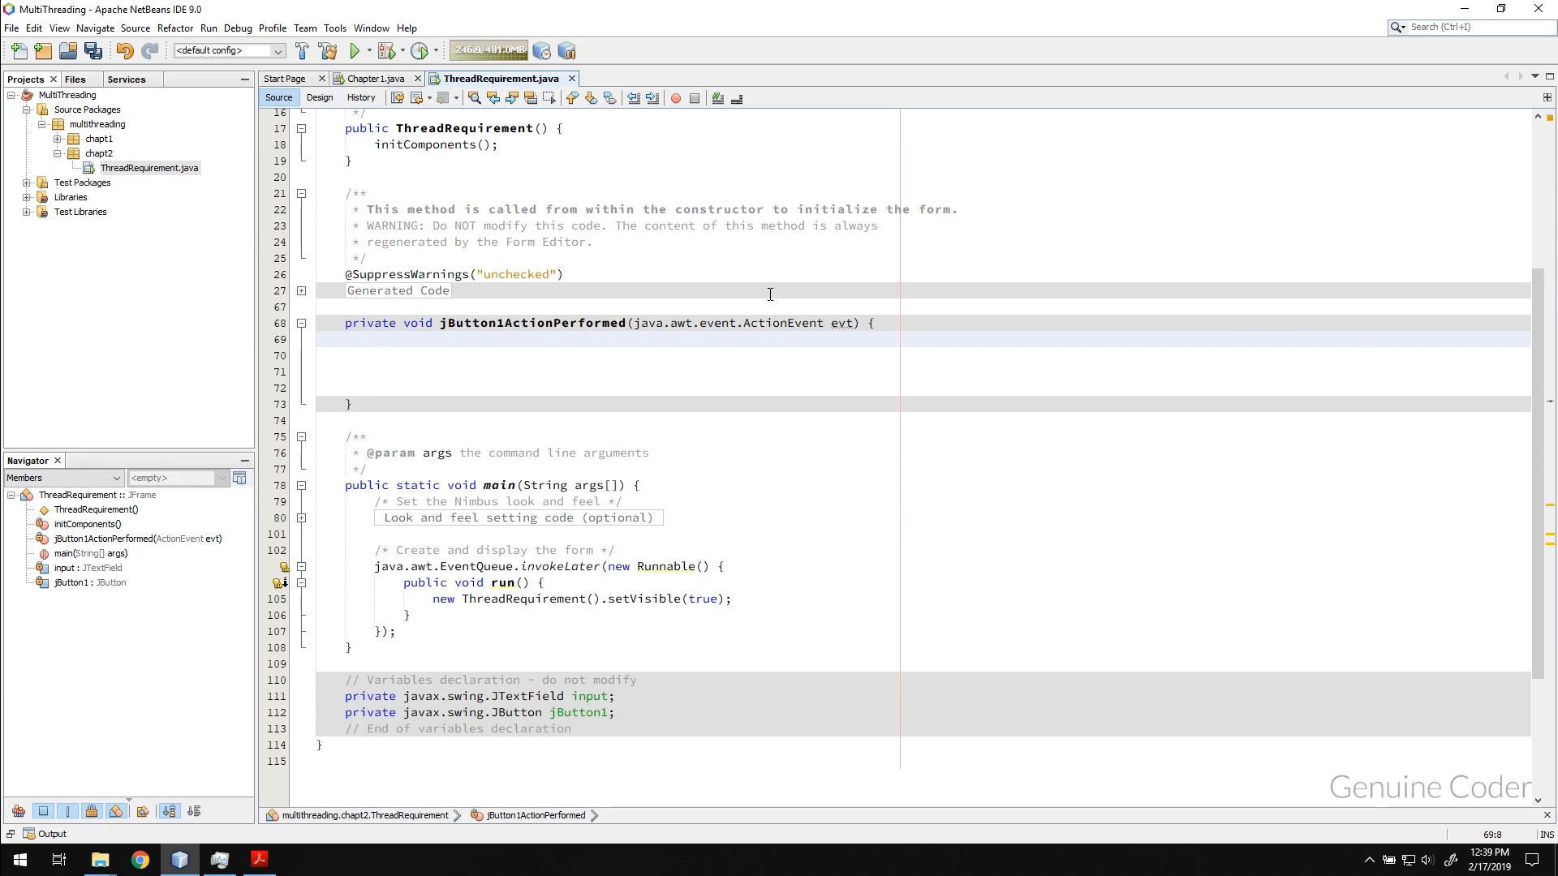
{"action": "type", "text": "Long"}
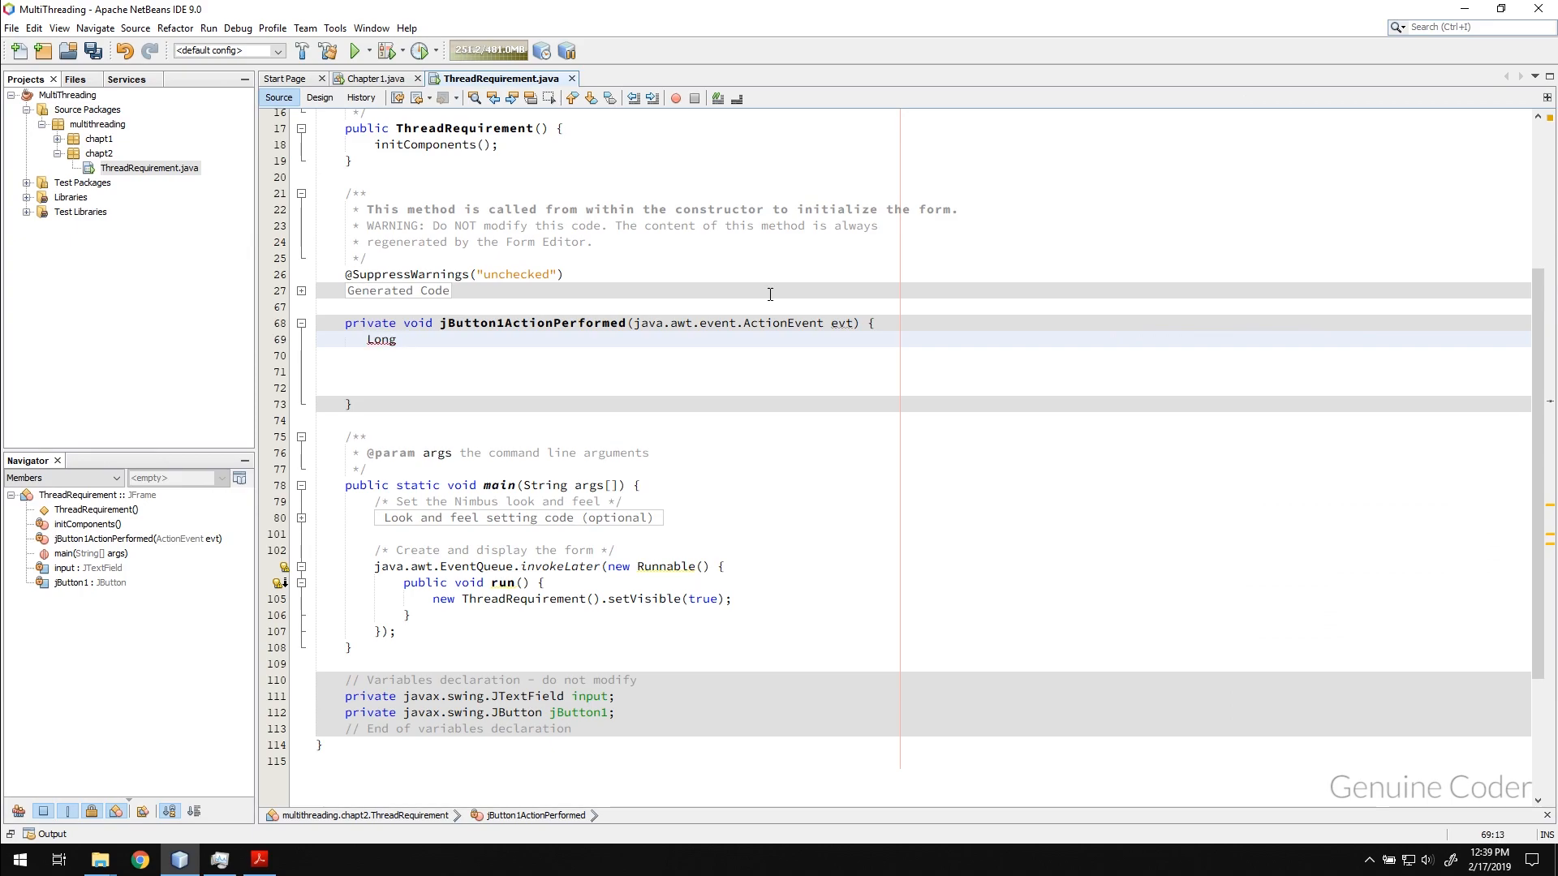
{"action": "type", "text": "i"}
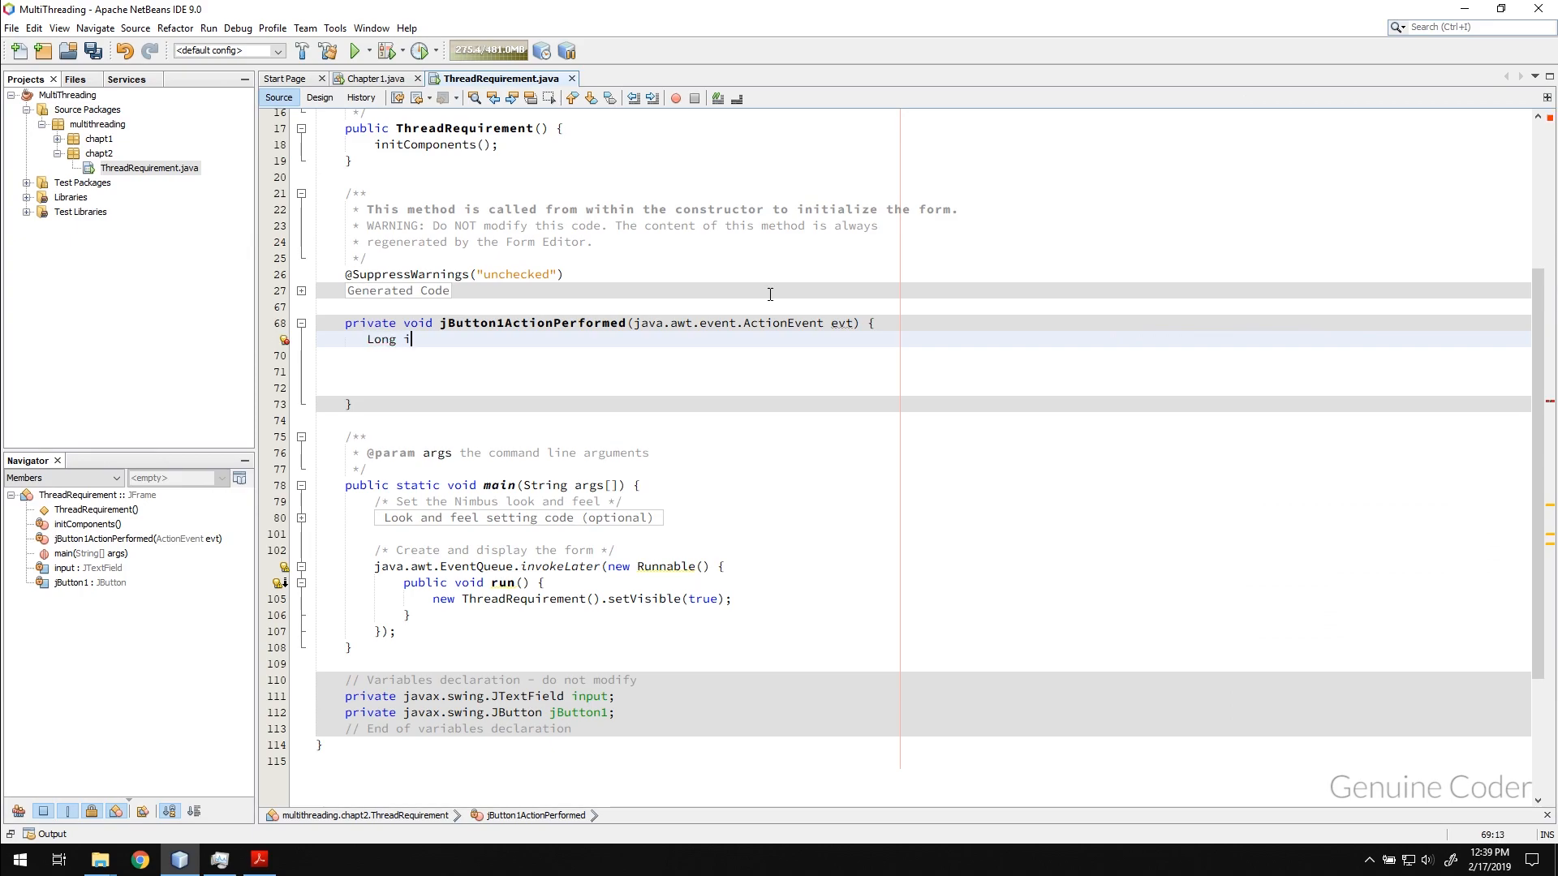
{"action": "type", "text": "nputNumber ="}
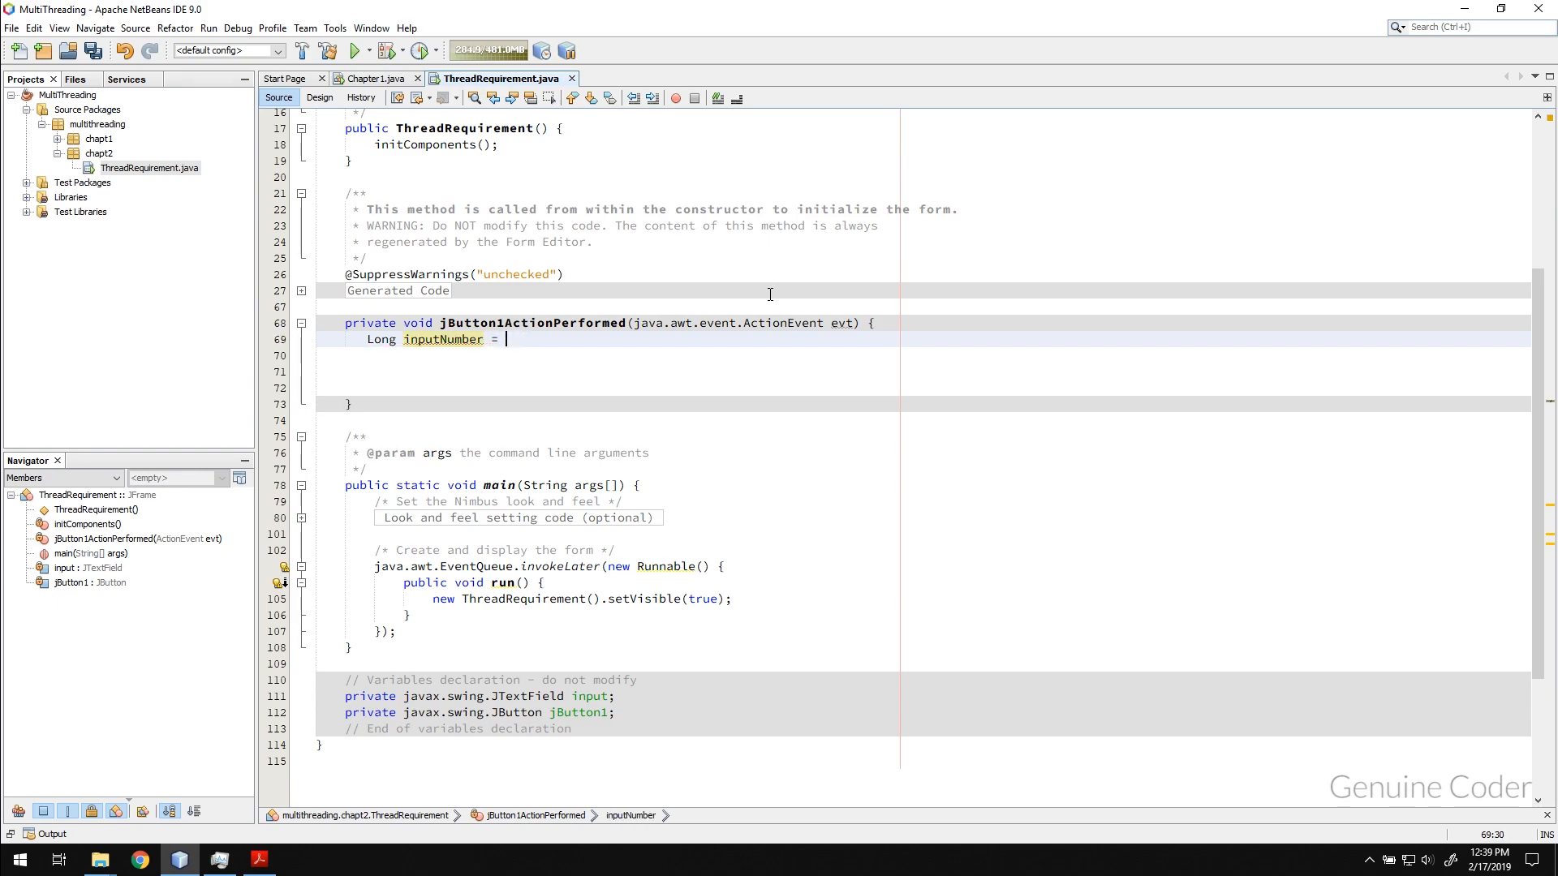
{"action": "type", "text": "Long."}
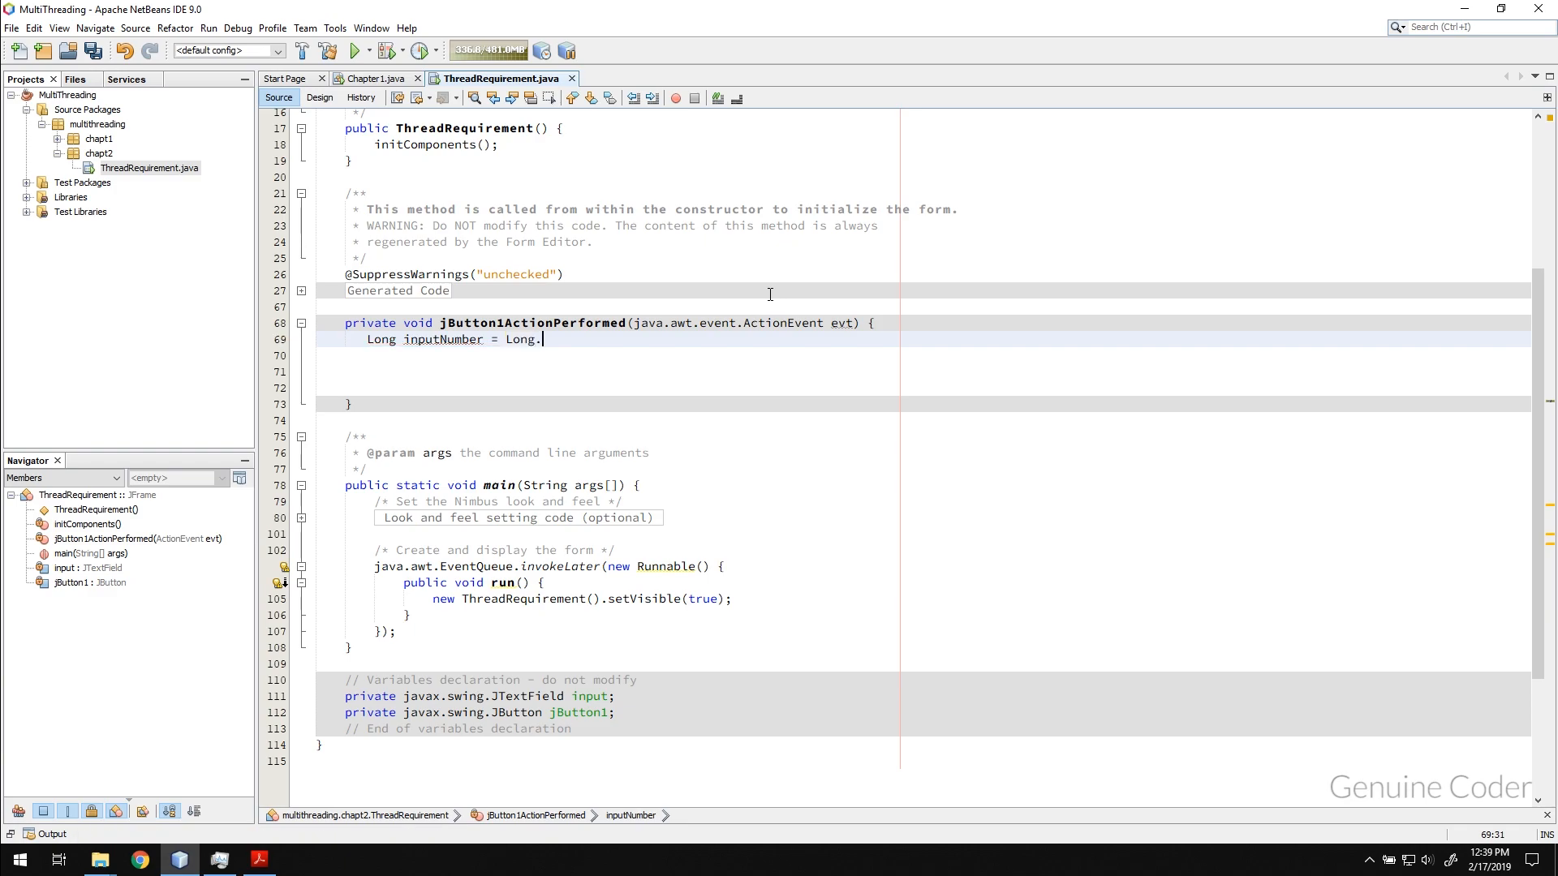
{"action": "type", "text": "parseLong(s"}
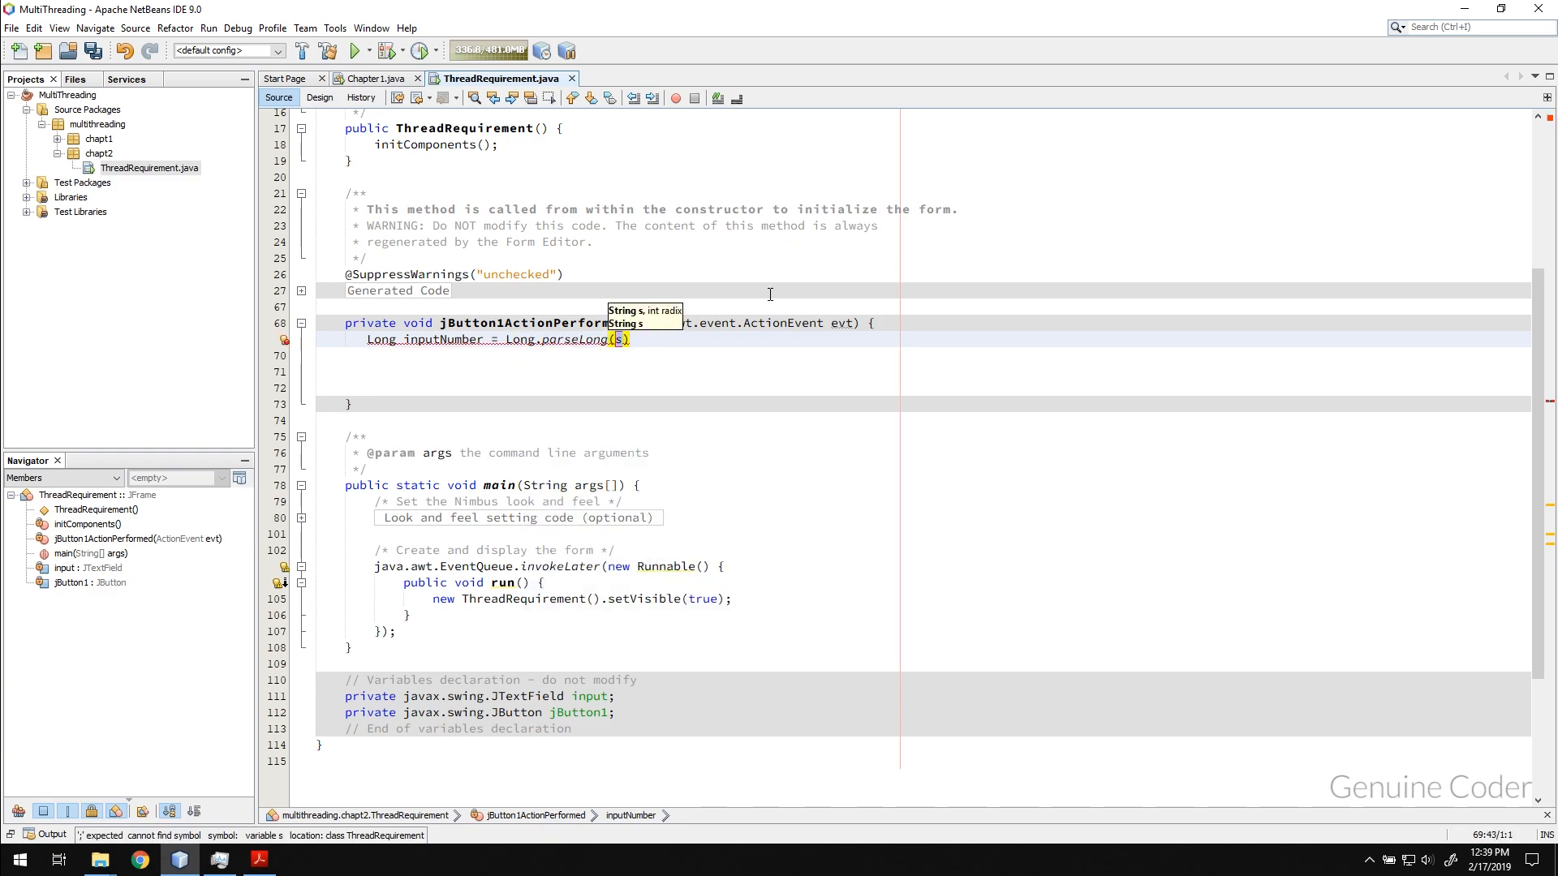
{"action": "key", "text": "Backspace"}
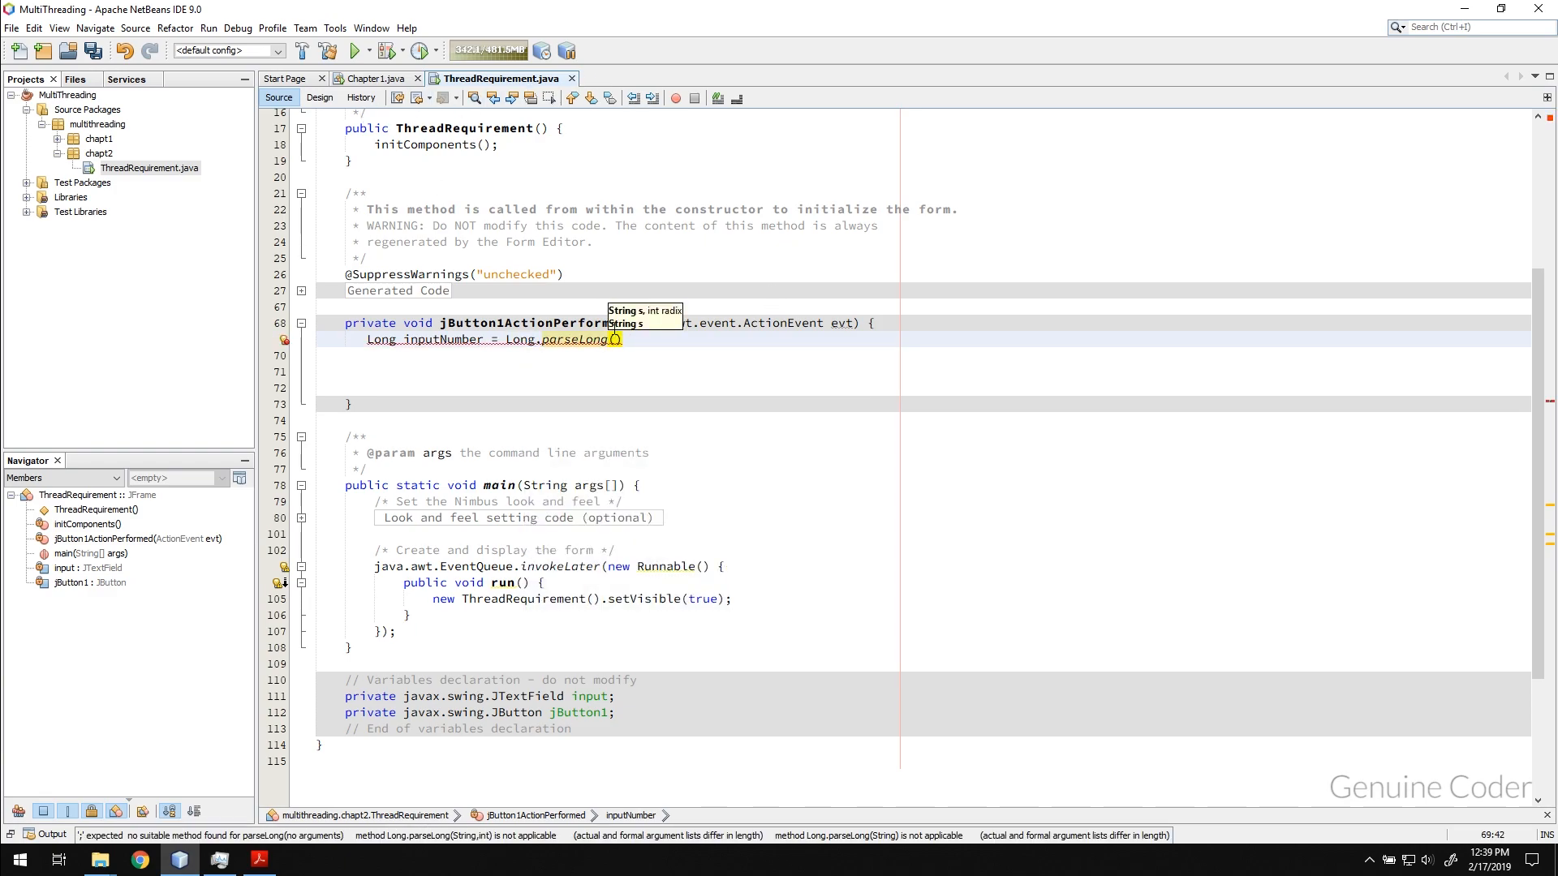
{"action": "type", "text": "input.getTE"}
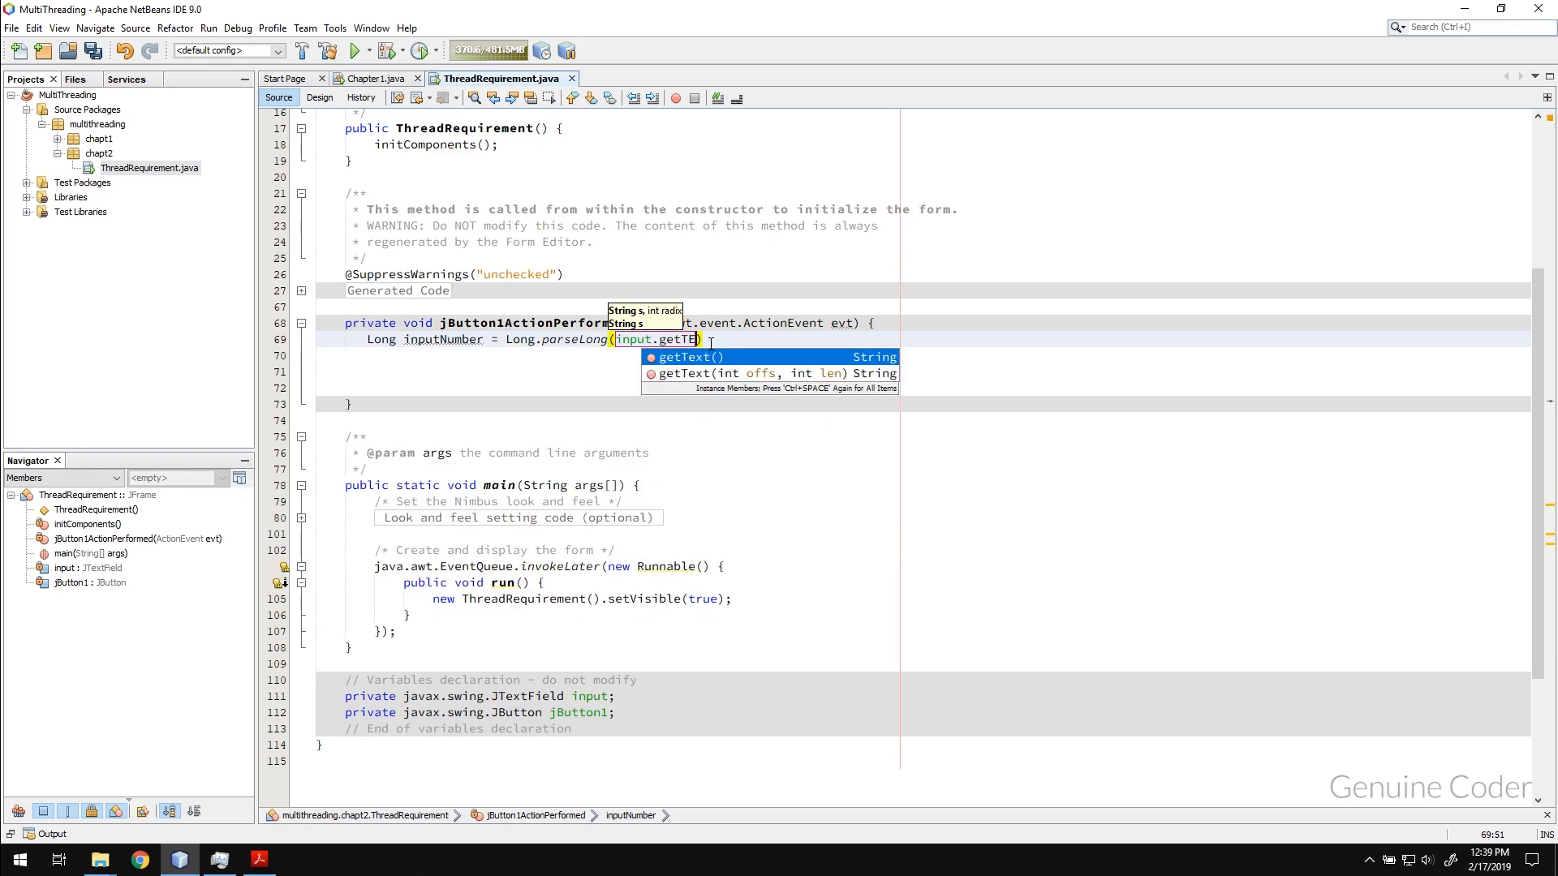
{"action": "left_click", "coordinate": [686, 357]}
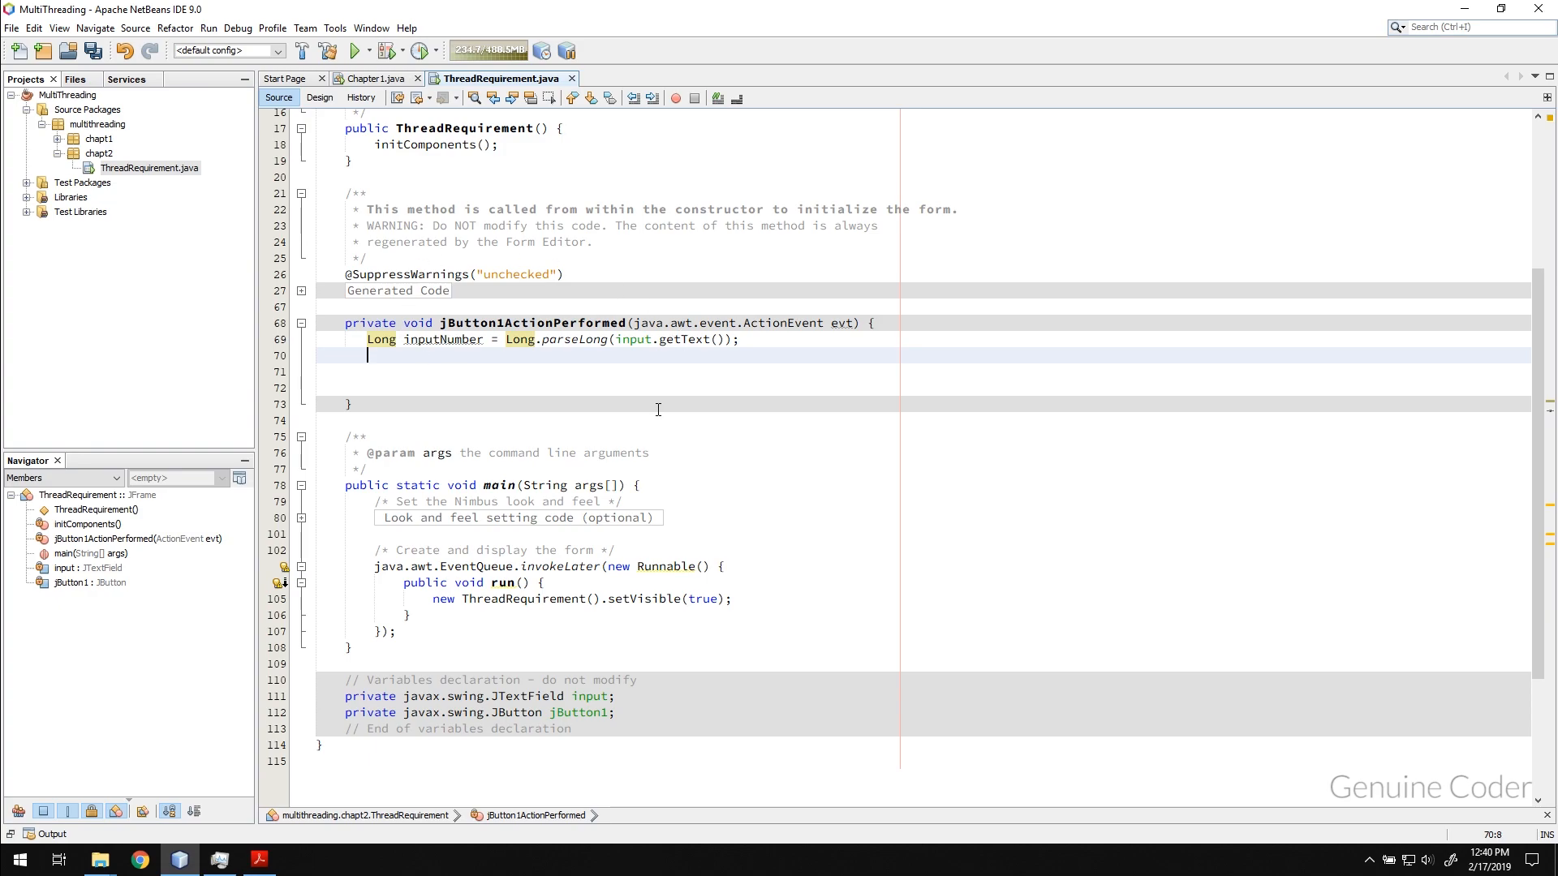
Declare Long sum = 0L; and a for loop adding inputNumber to sum each iteration
{"action": "type", "text": "Long"}
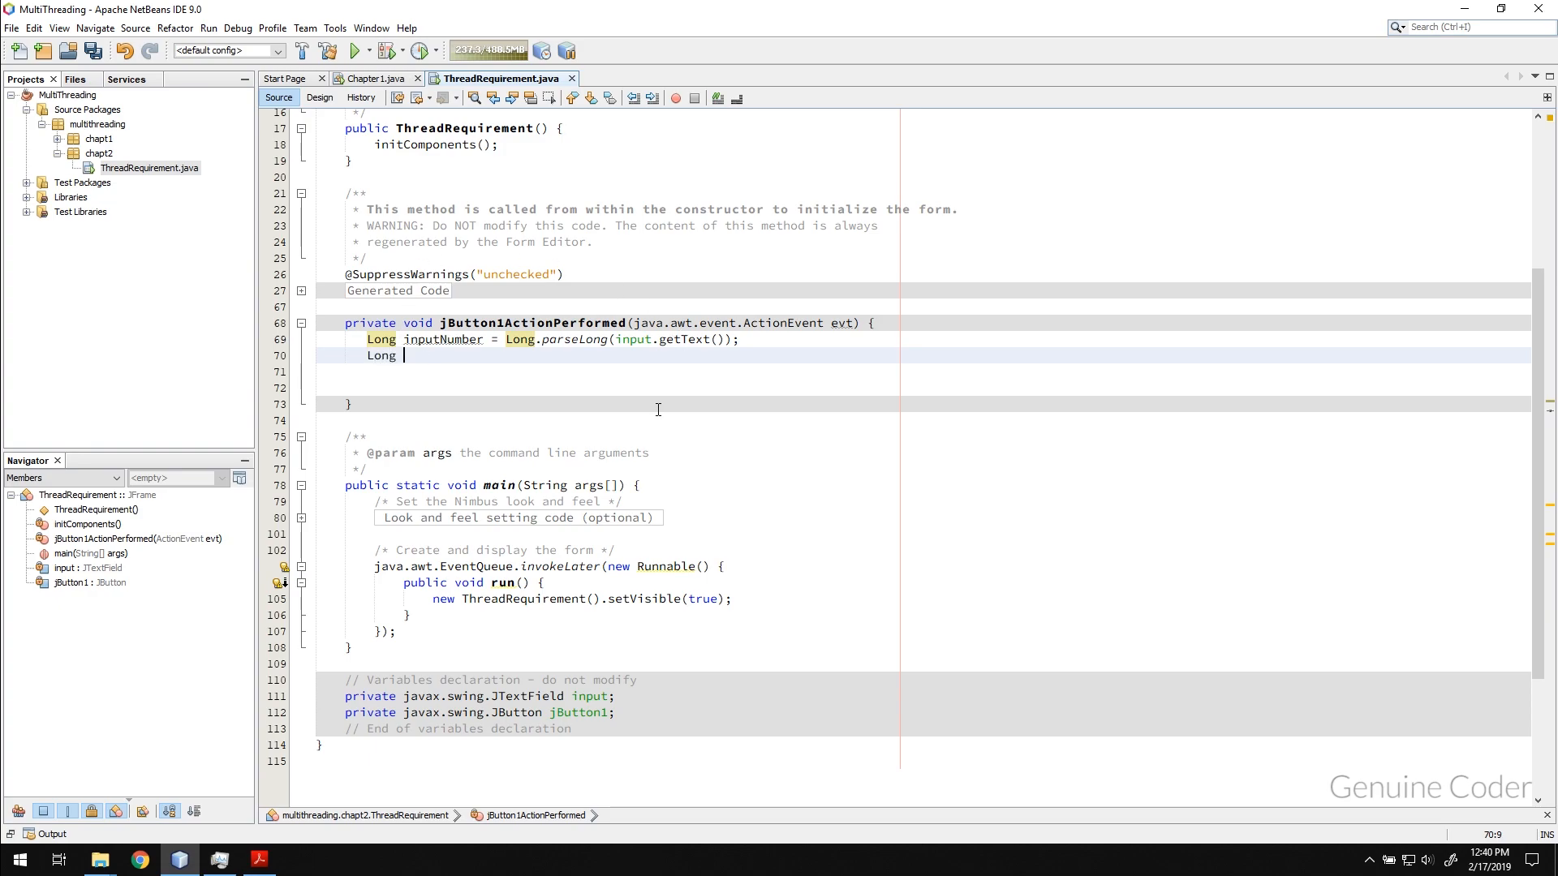
{"action": "type", "text": "sum = 0"}
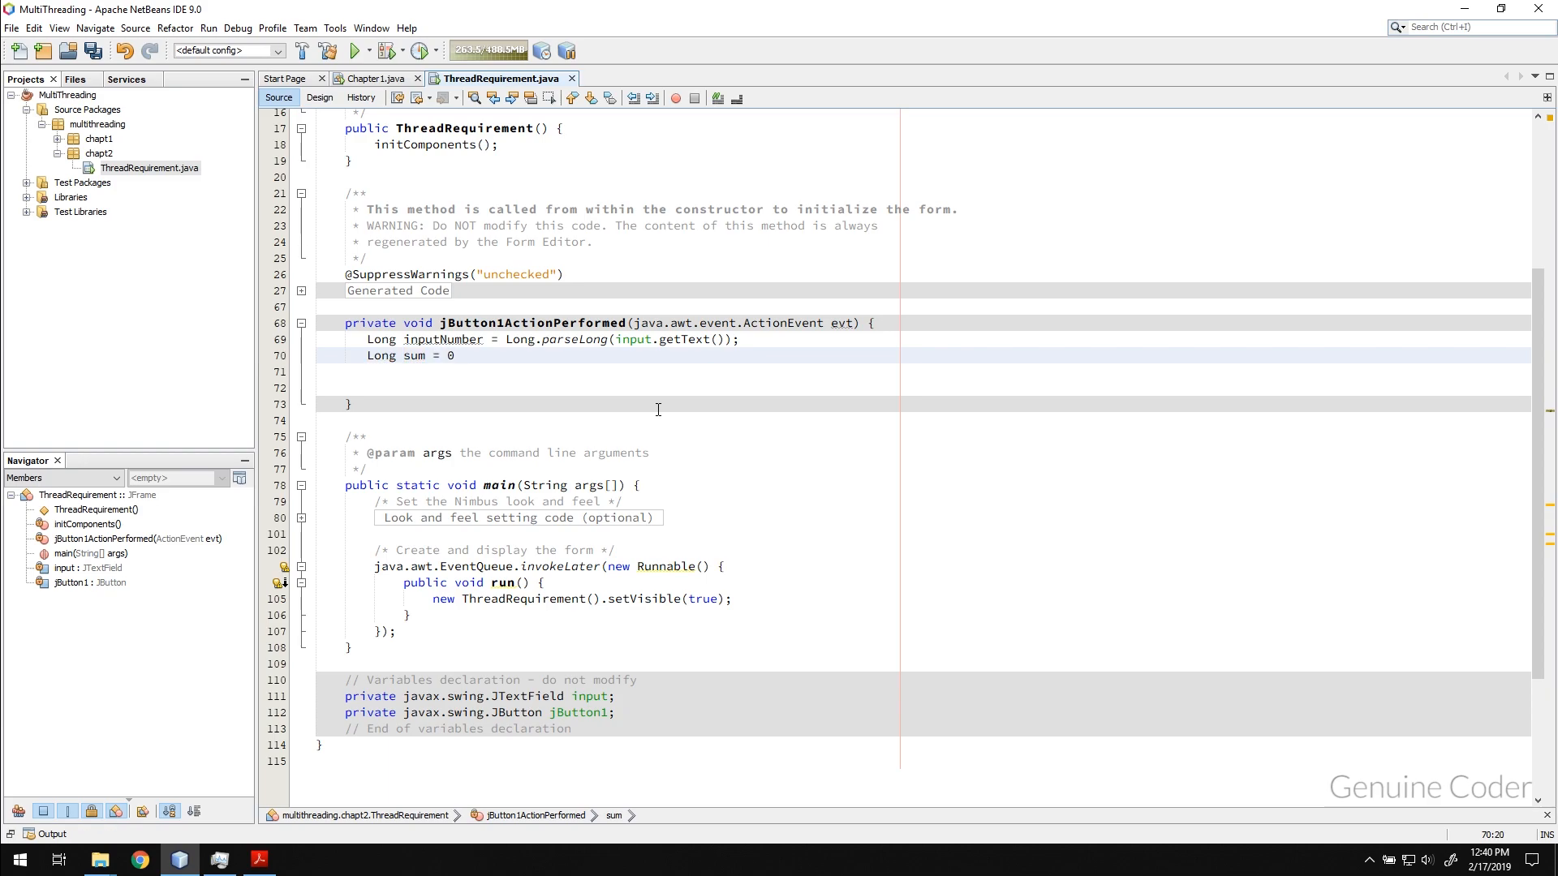
{"action": "type", "text": ";"}
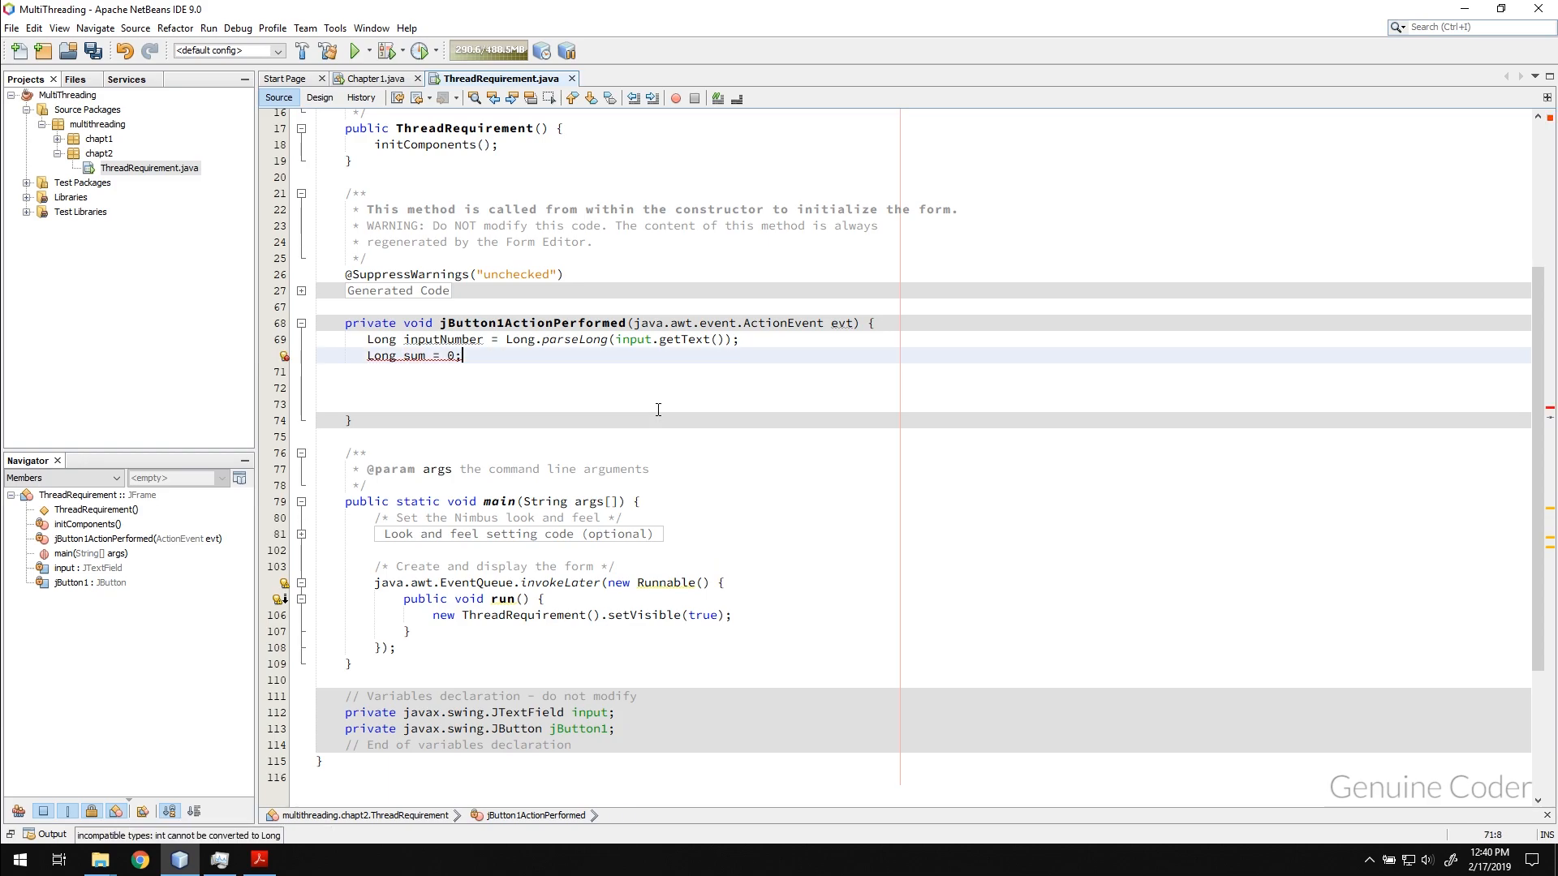
{"action": "left_click", "coordinate": [454, 356]}
{"action": "type", "text": "L"}
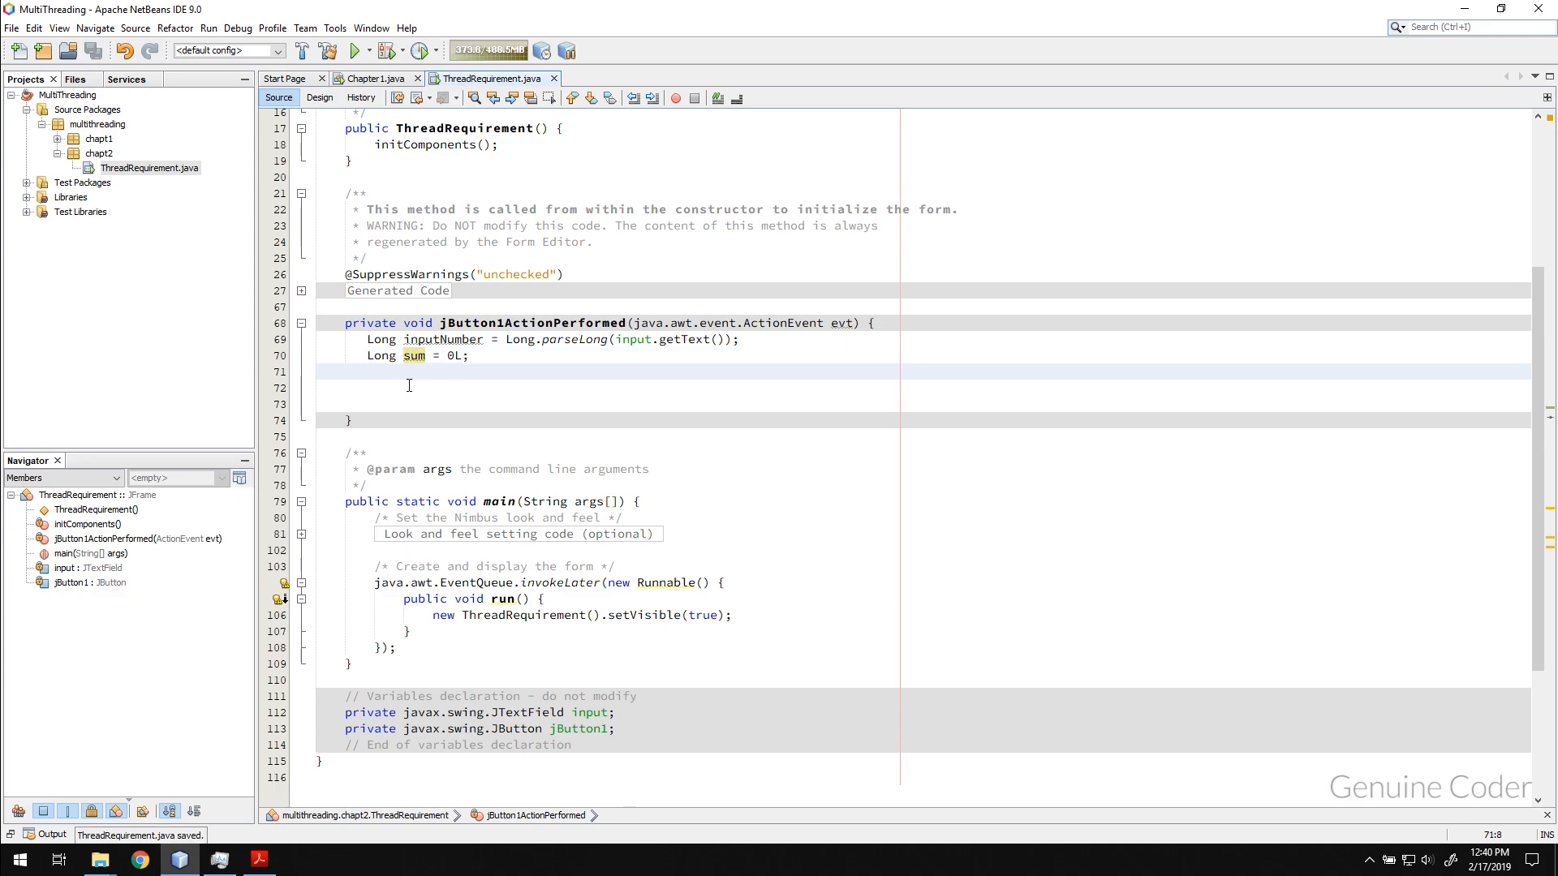
{"action": "type", "text": "for ("}
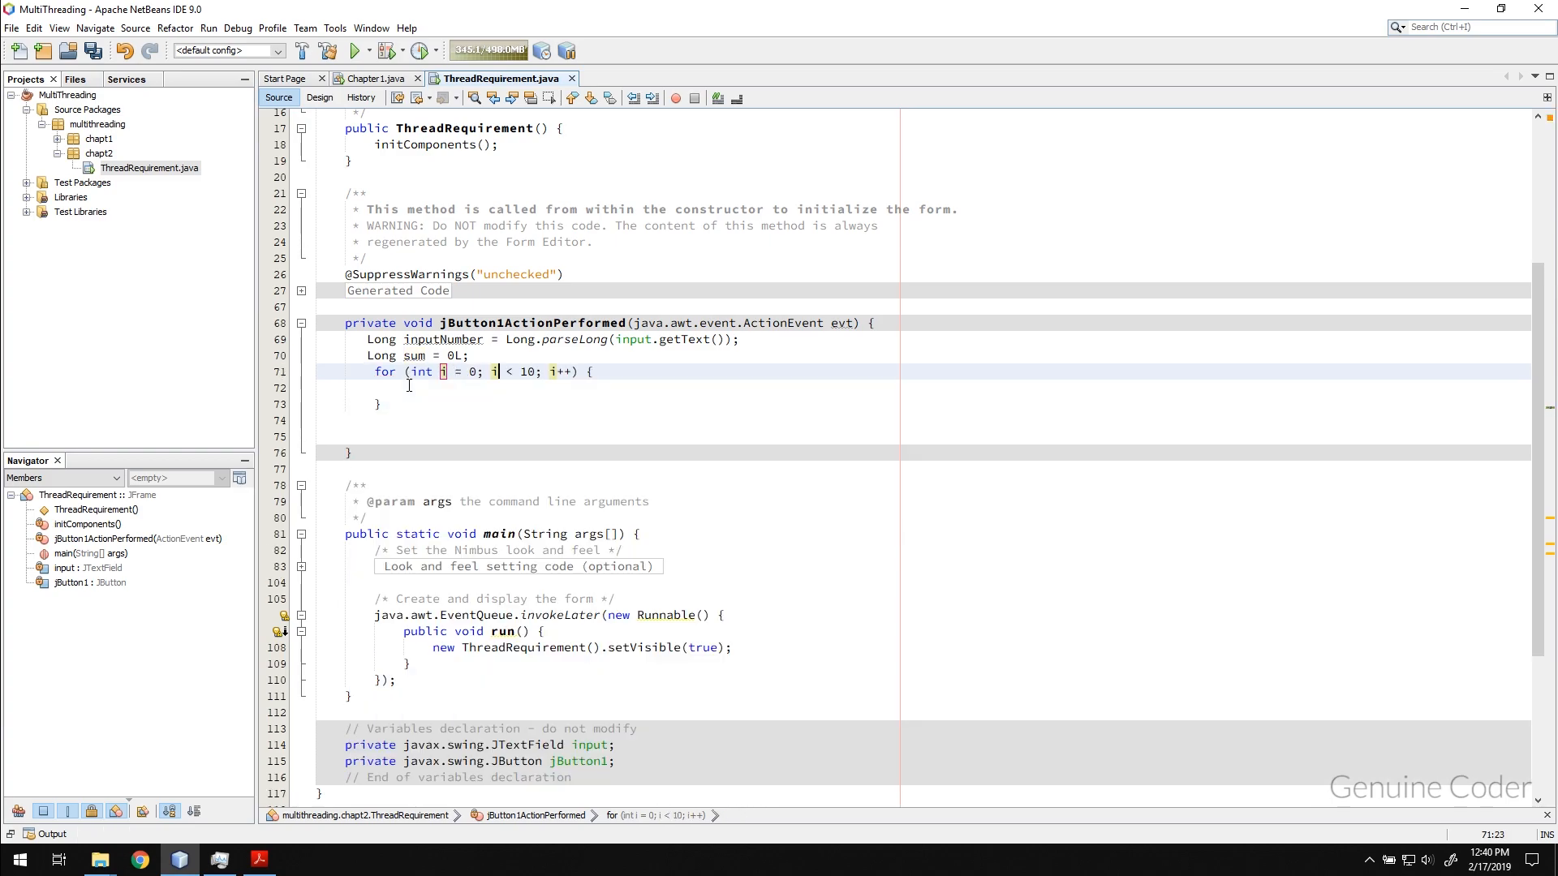
{"action": "type", "text": "inputNumber"}
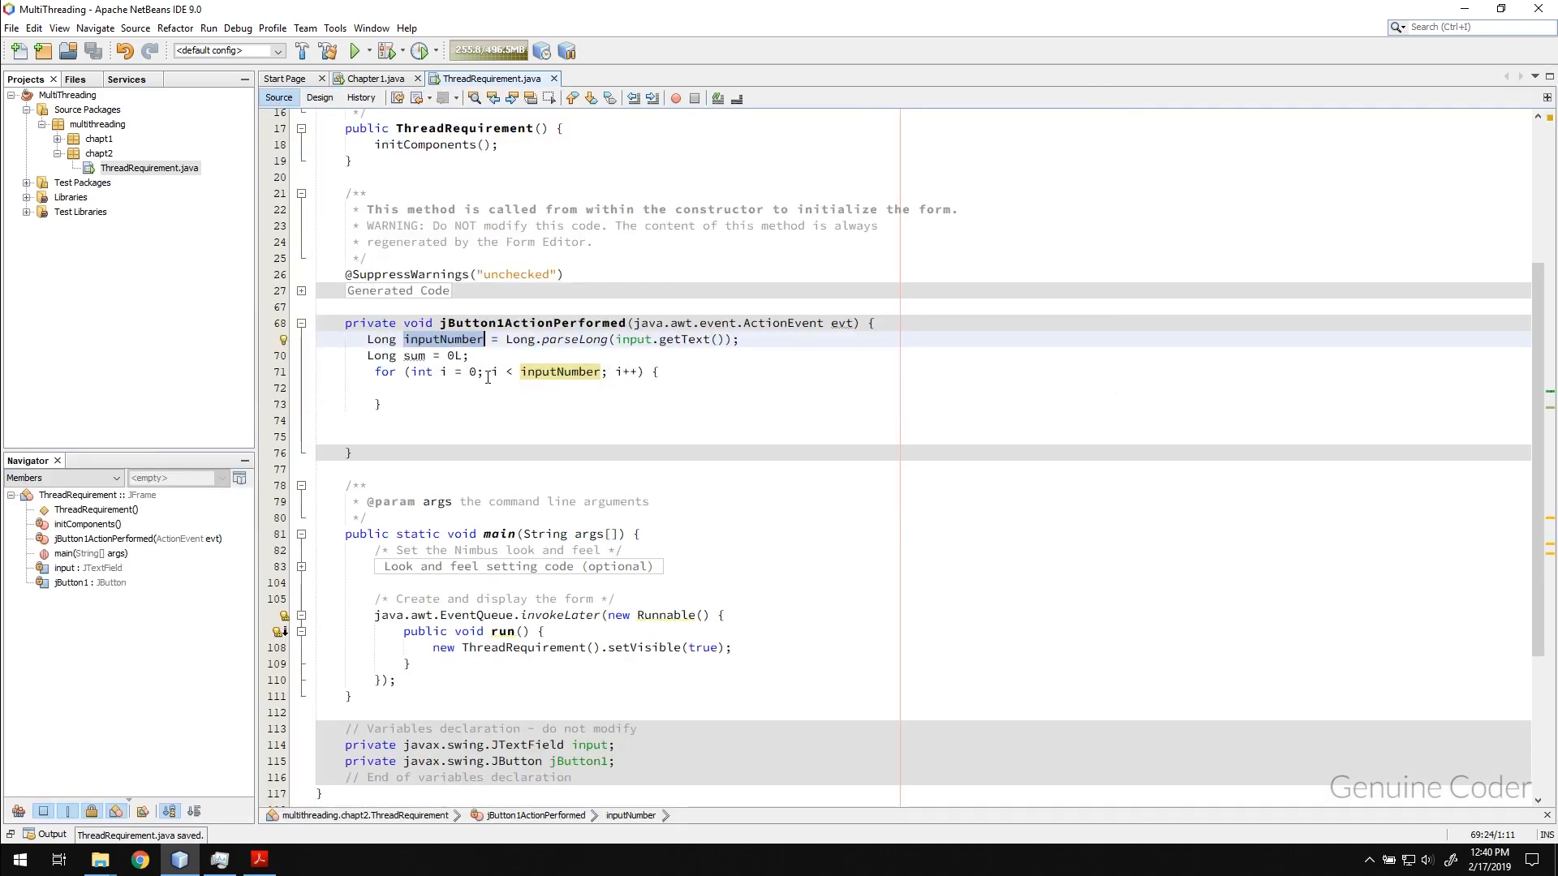
{"action": "left_click", "coordinate": [590, 372]}
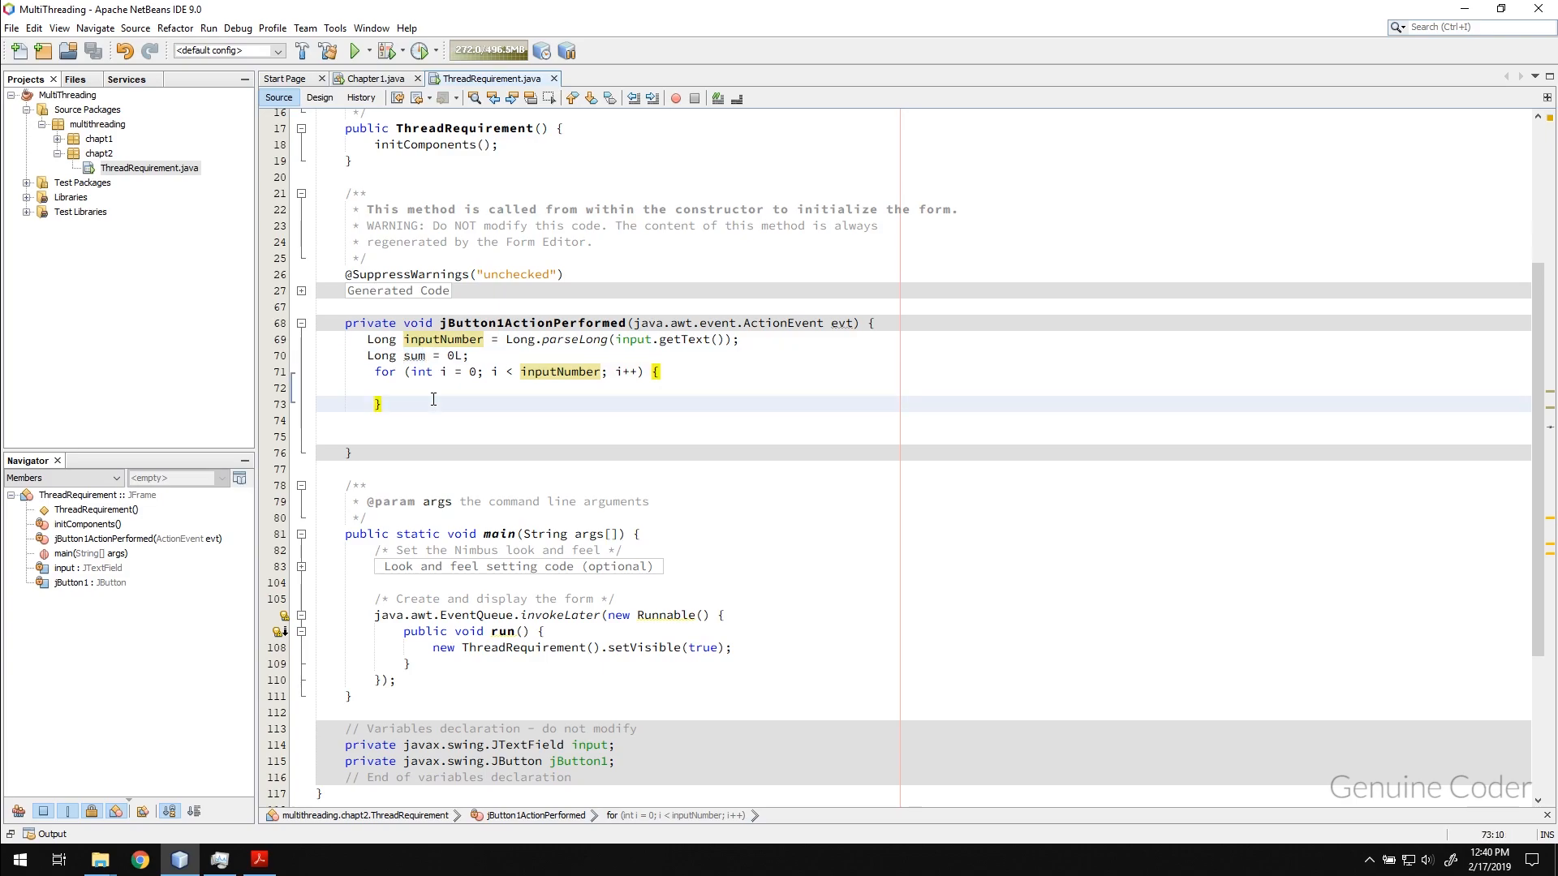
{"action": "left_click", "coordinate": [403, 388]}
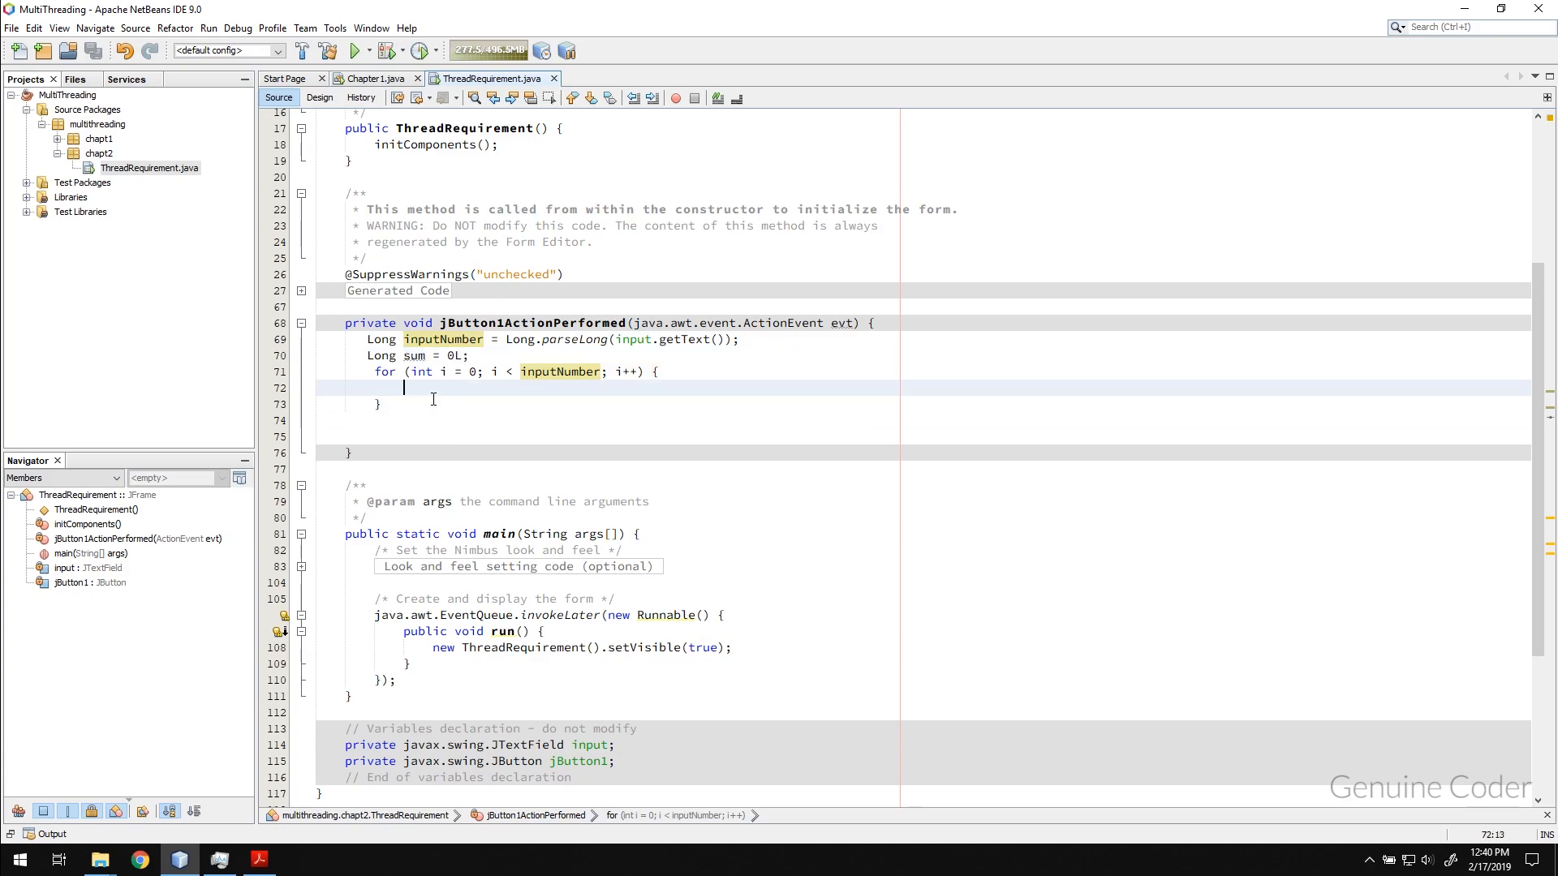
{"action": "type", "text": "sum+="}
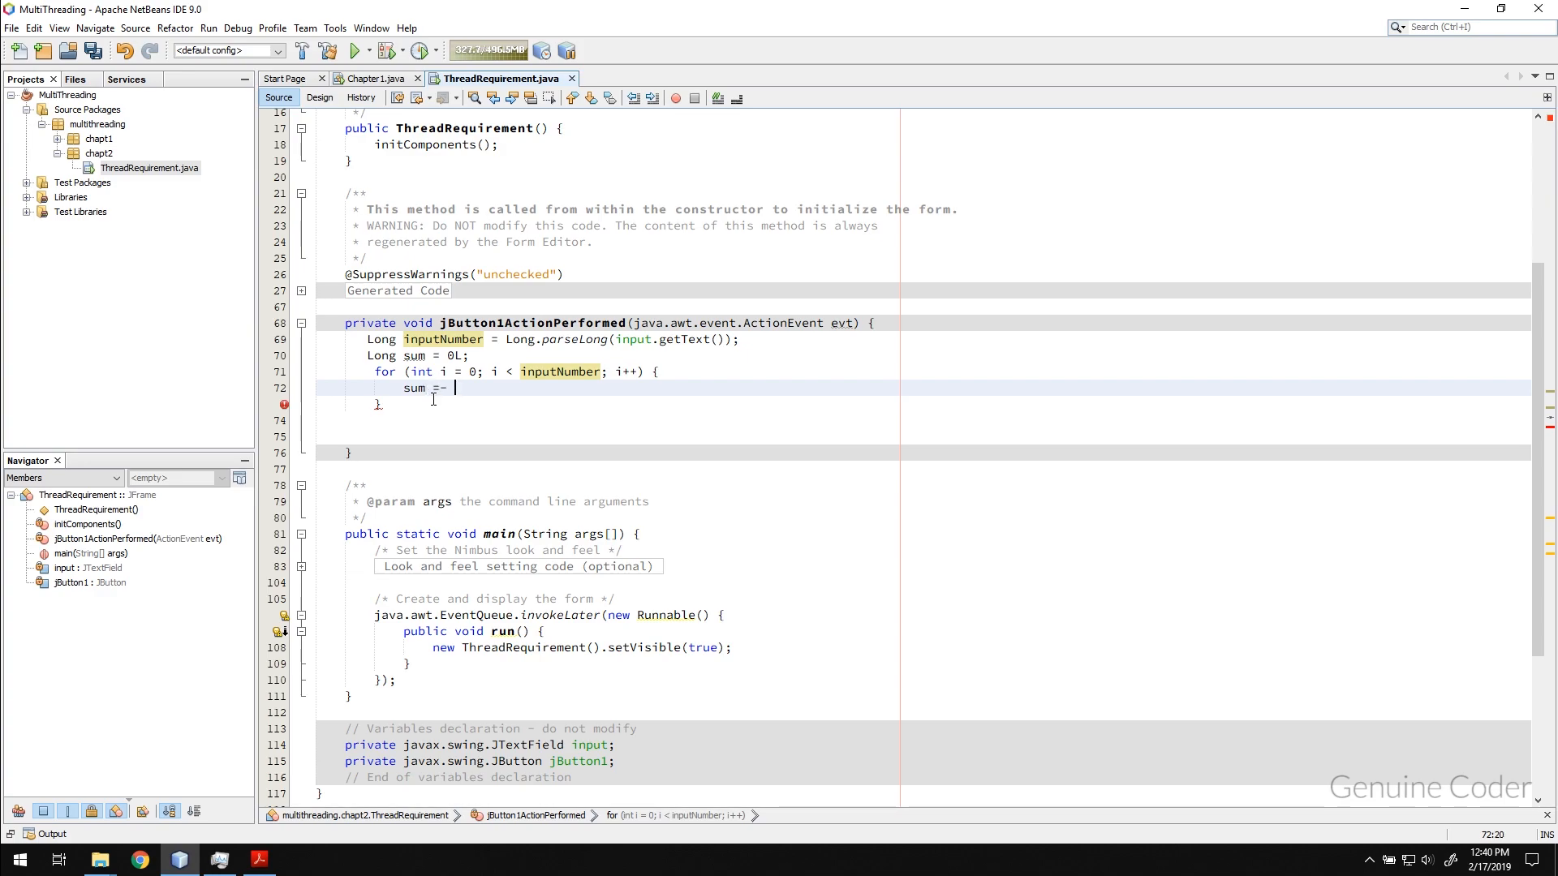
{"action": "type", "text": "sum +"}
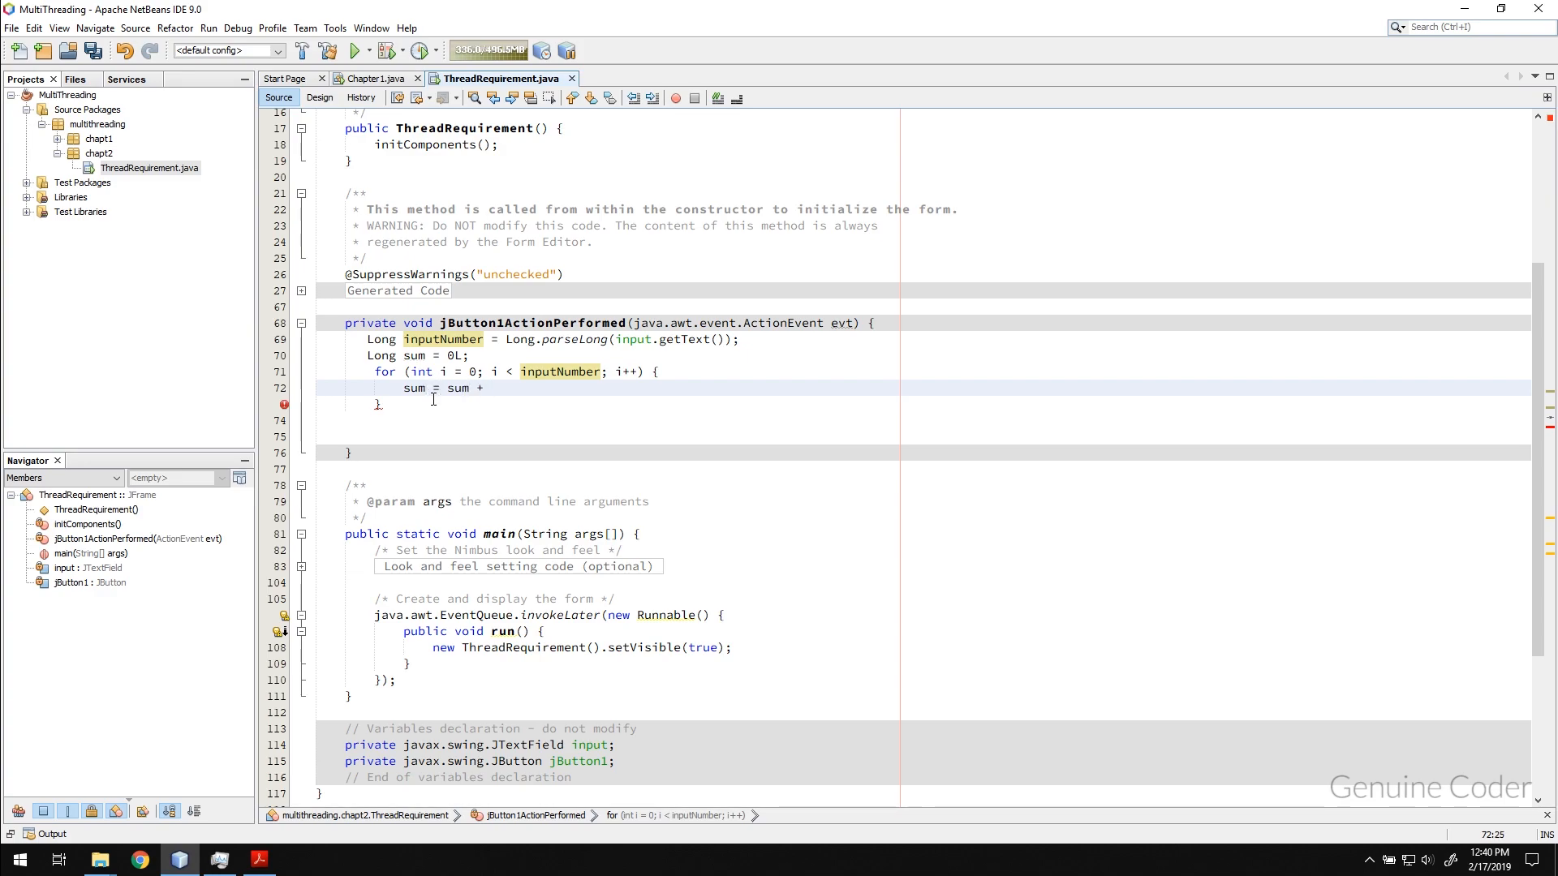
{"action": "type", "text": "inputNumber;"}
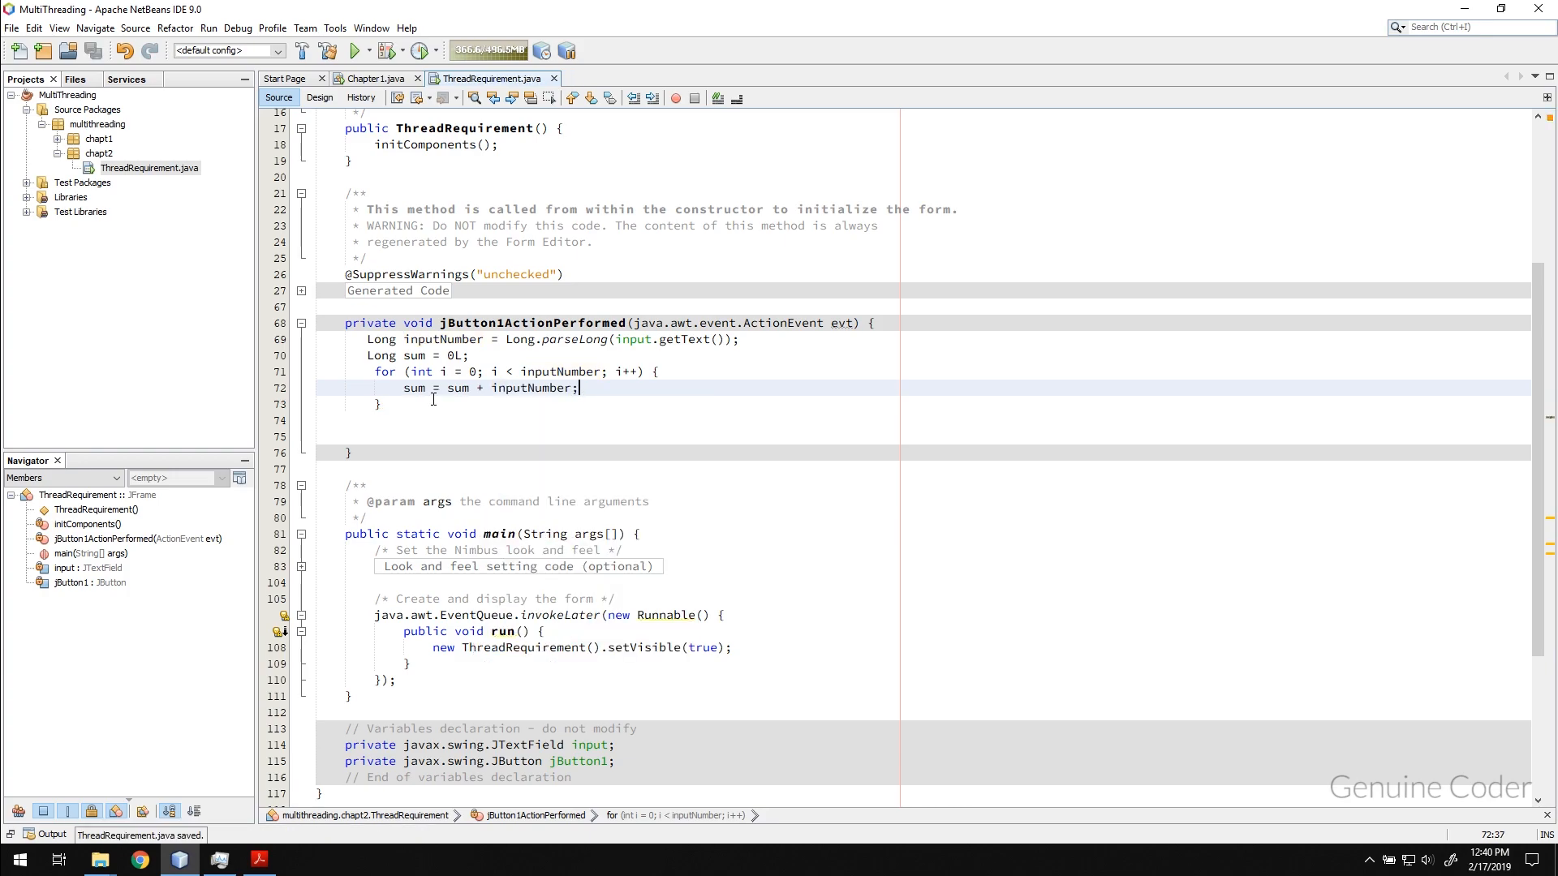
Show "Sum = " + sum in a JOptionPane message dialog after the loop and save
{"action": "left_click", "coordinate": [448, 420]}
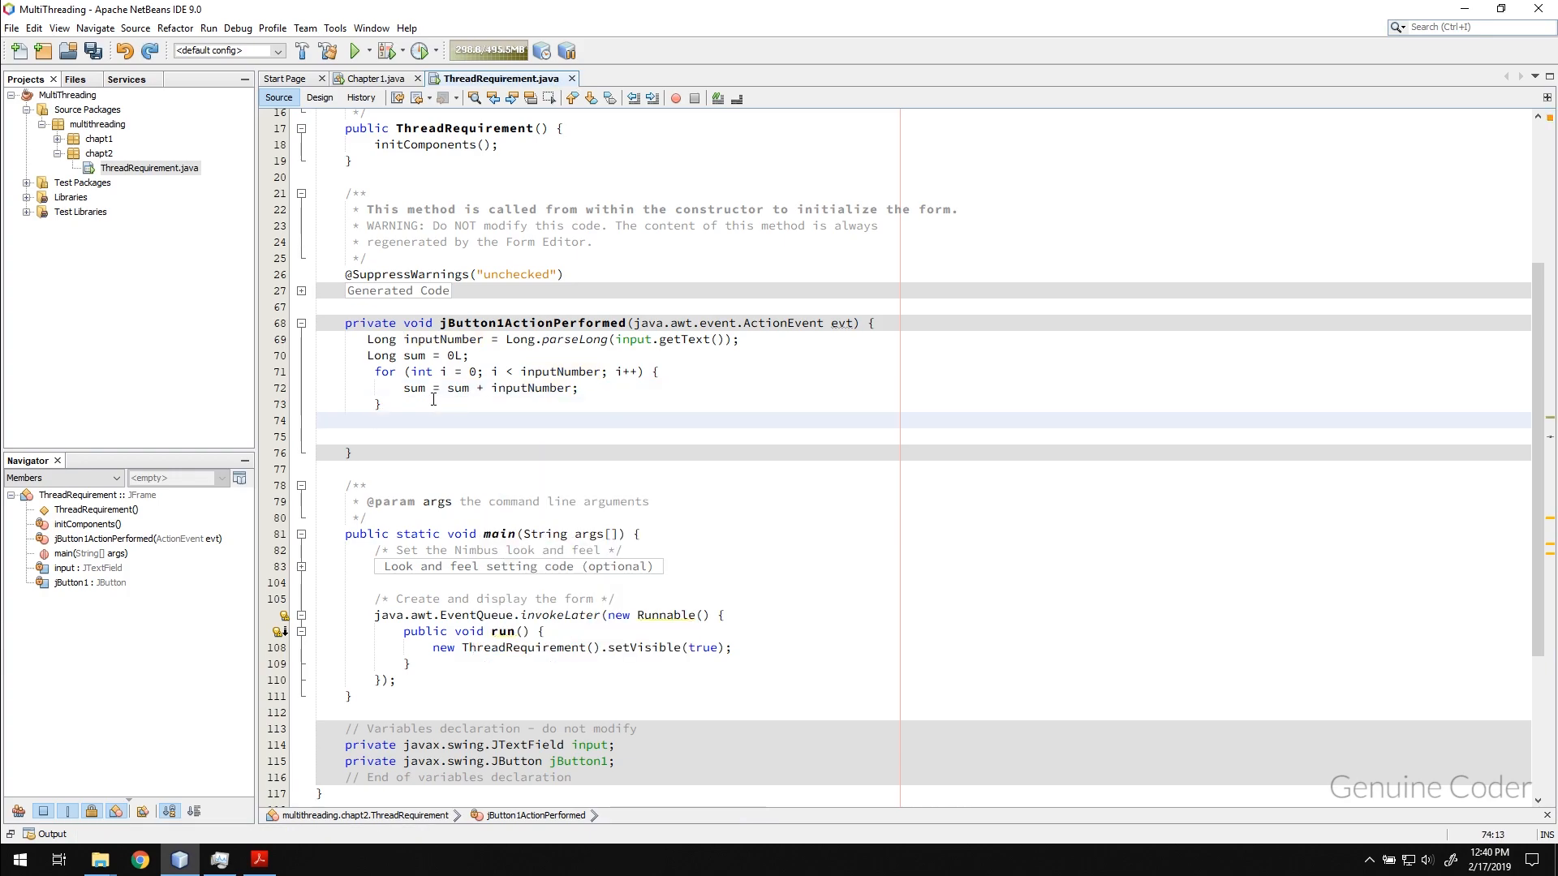
{"action": "type", "text": "J"}
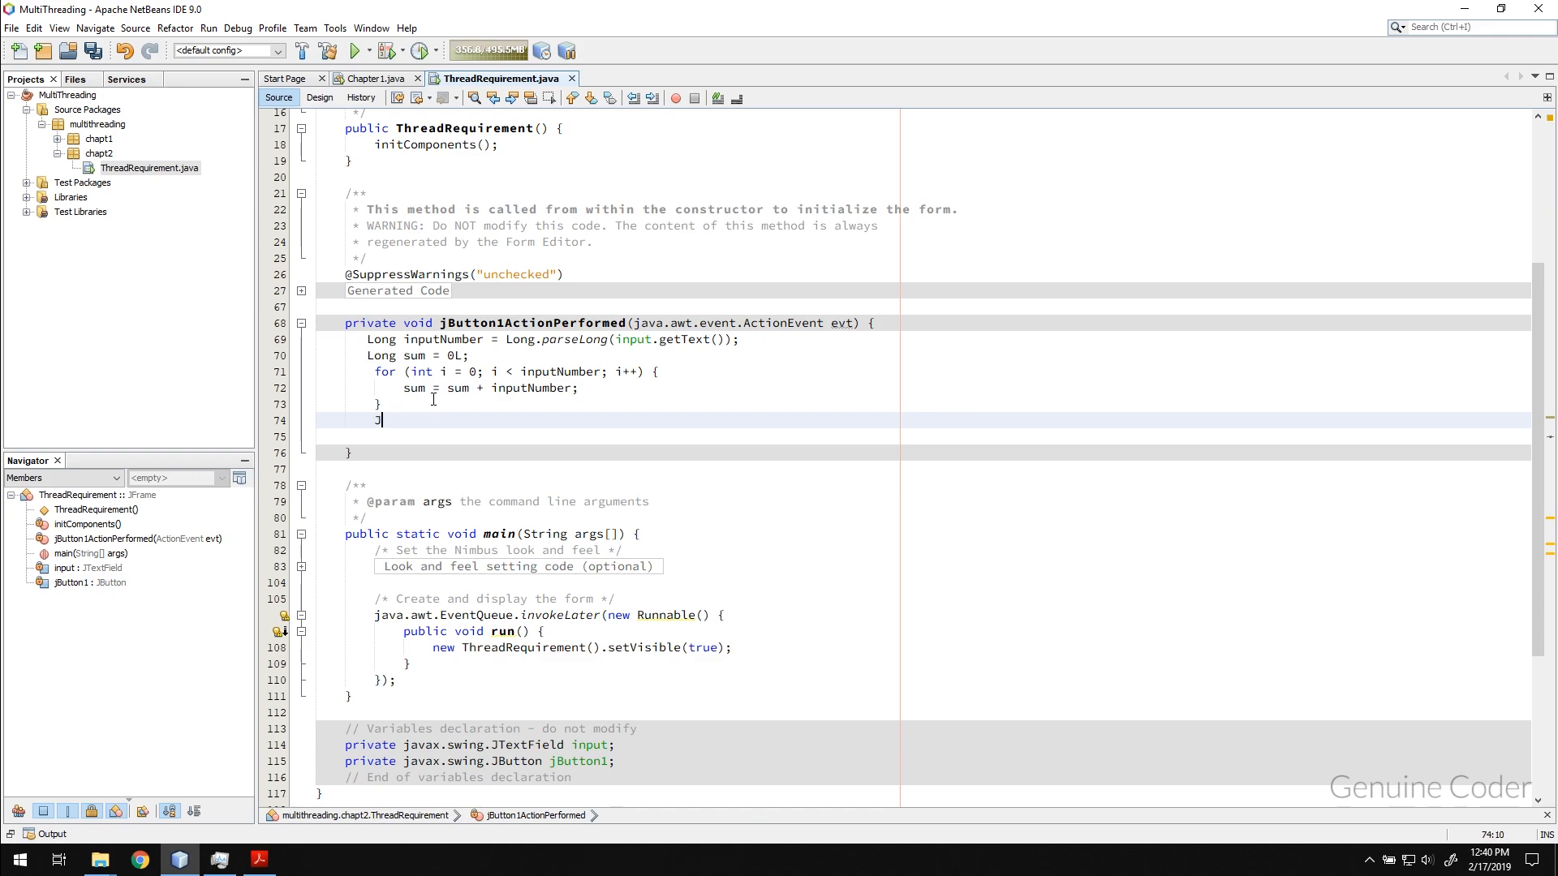
{"action": "type", "text": "Opt"}
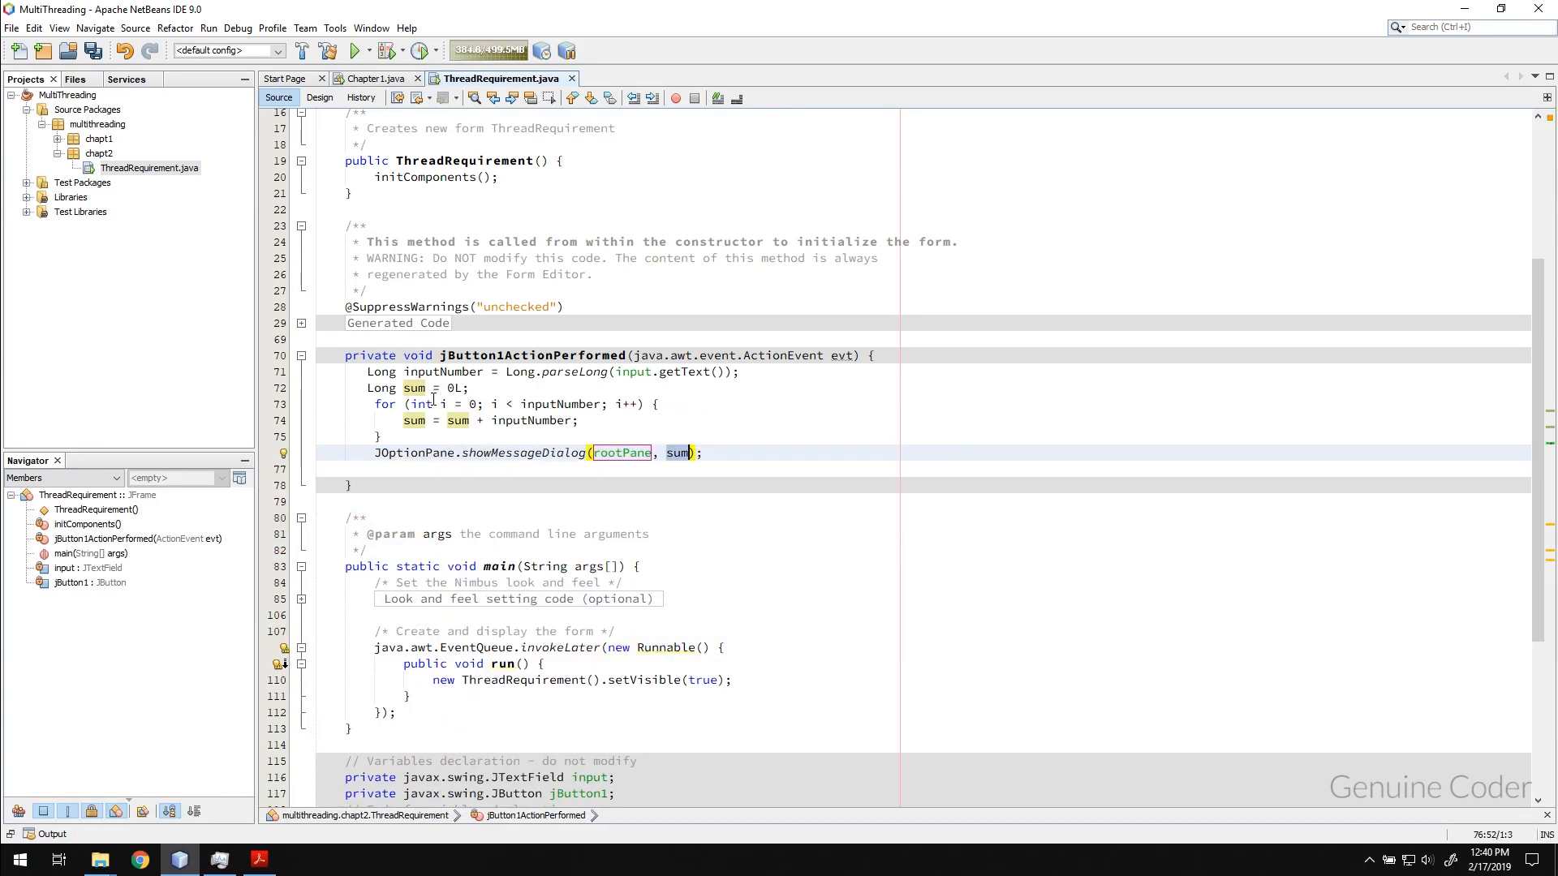
{"action": "type", "text": "\"Sum\""}
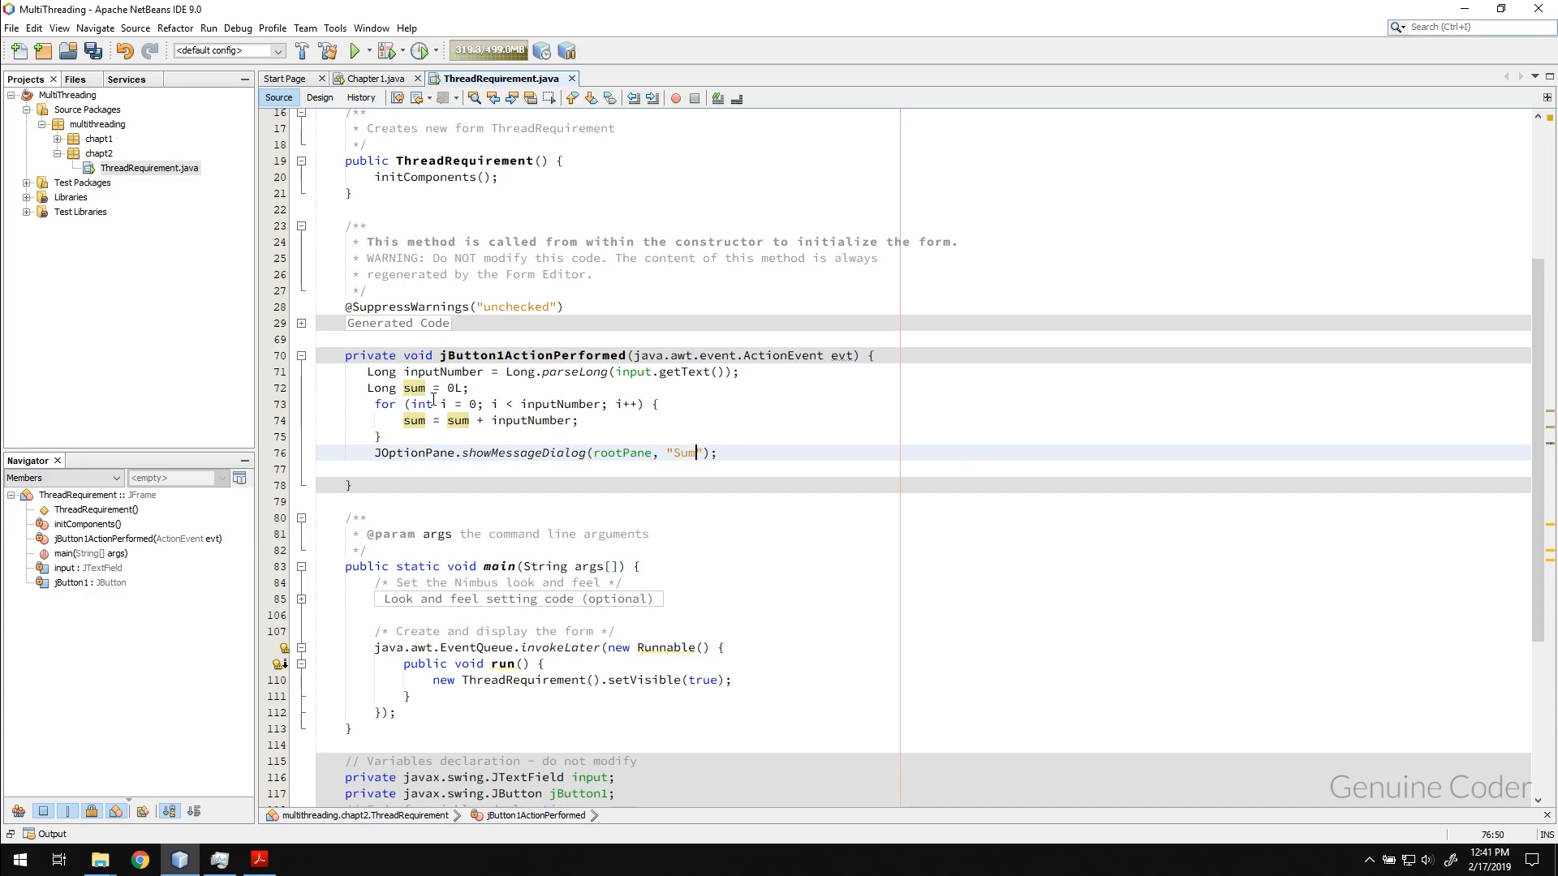
{"action": "type", "text": "= \" + sum"}
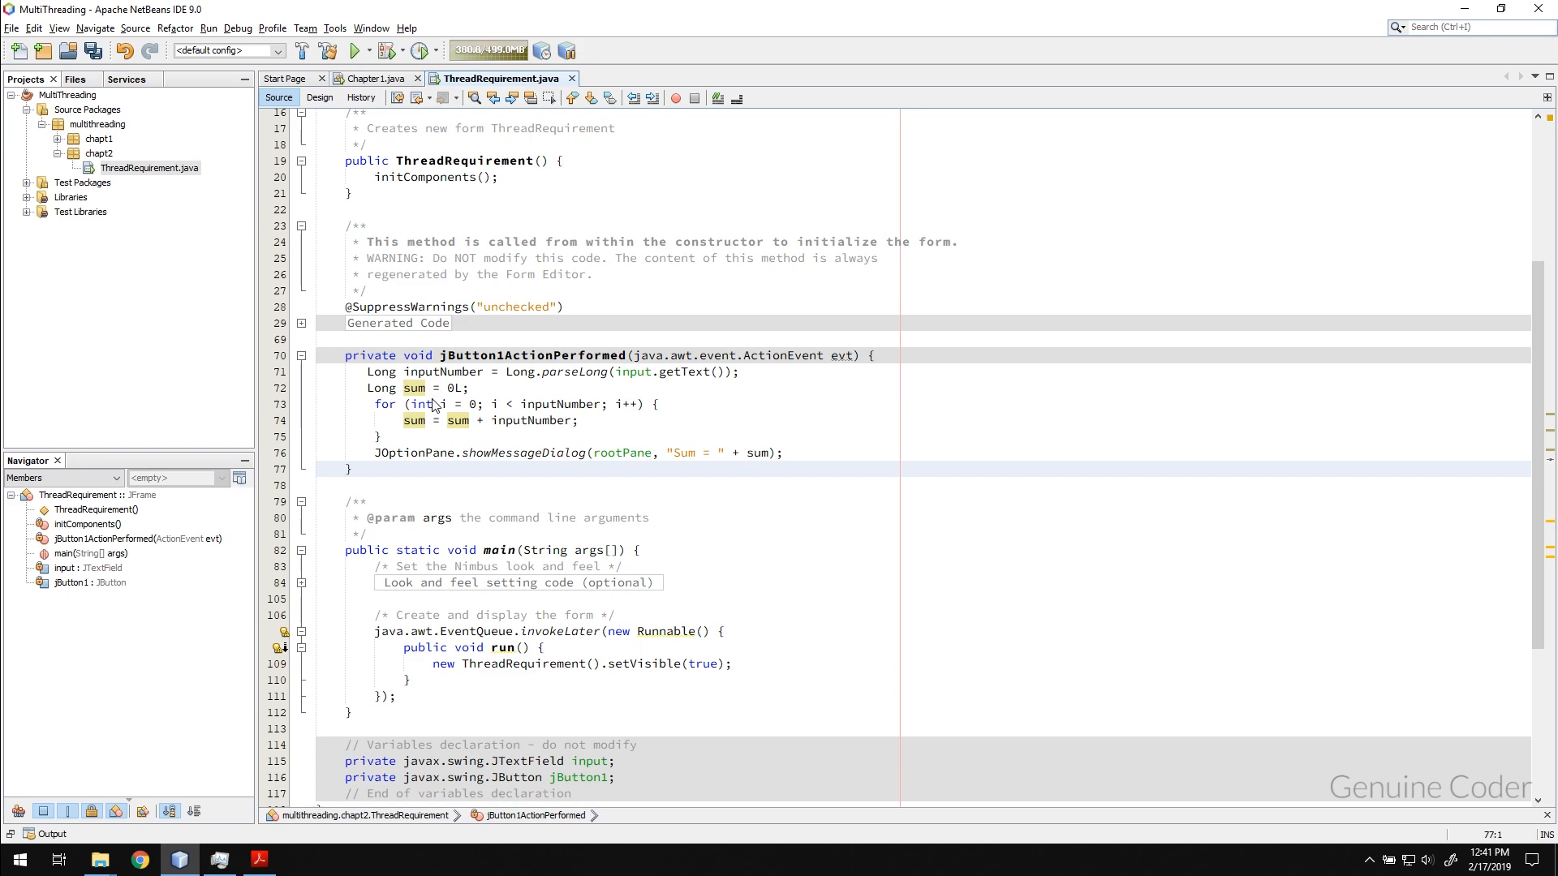
{"action": "key", "text": "ctrl+s"}
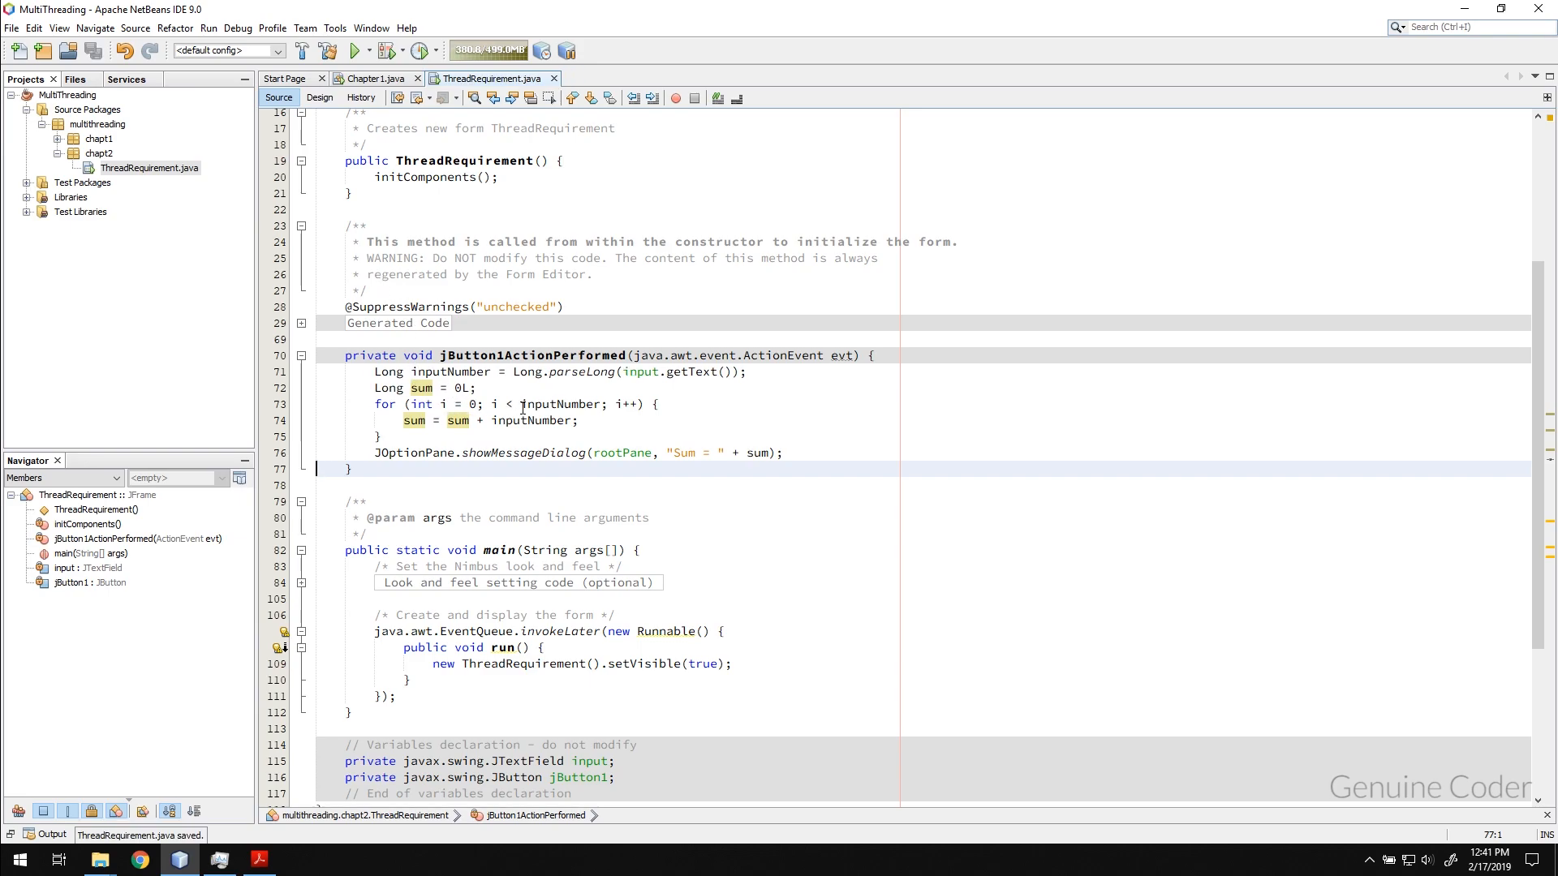
Run ThreadRequirement.java, calculate the sum for 5000 and dismiss the result
{"action": "right_click", "coordinate": [149, 167]}
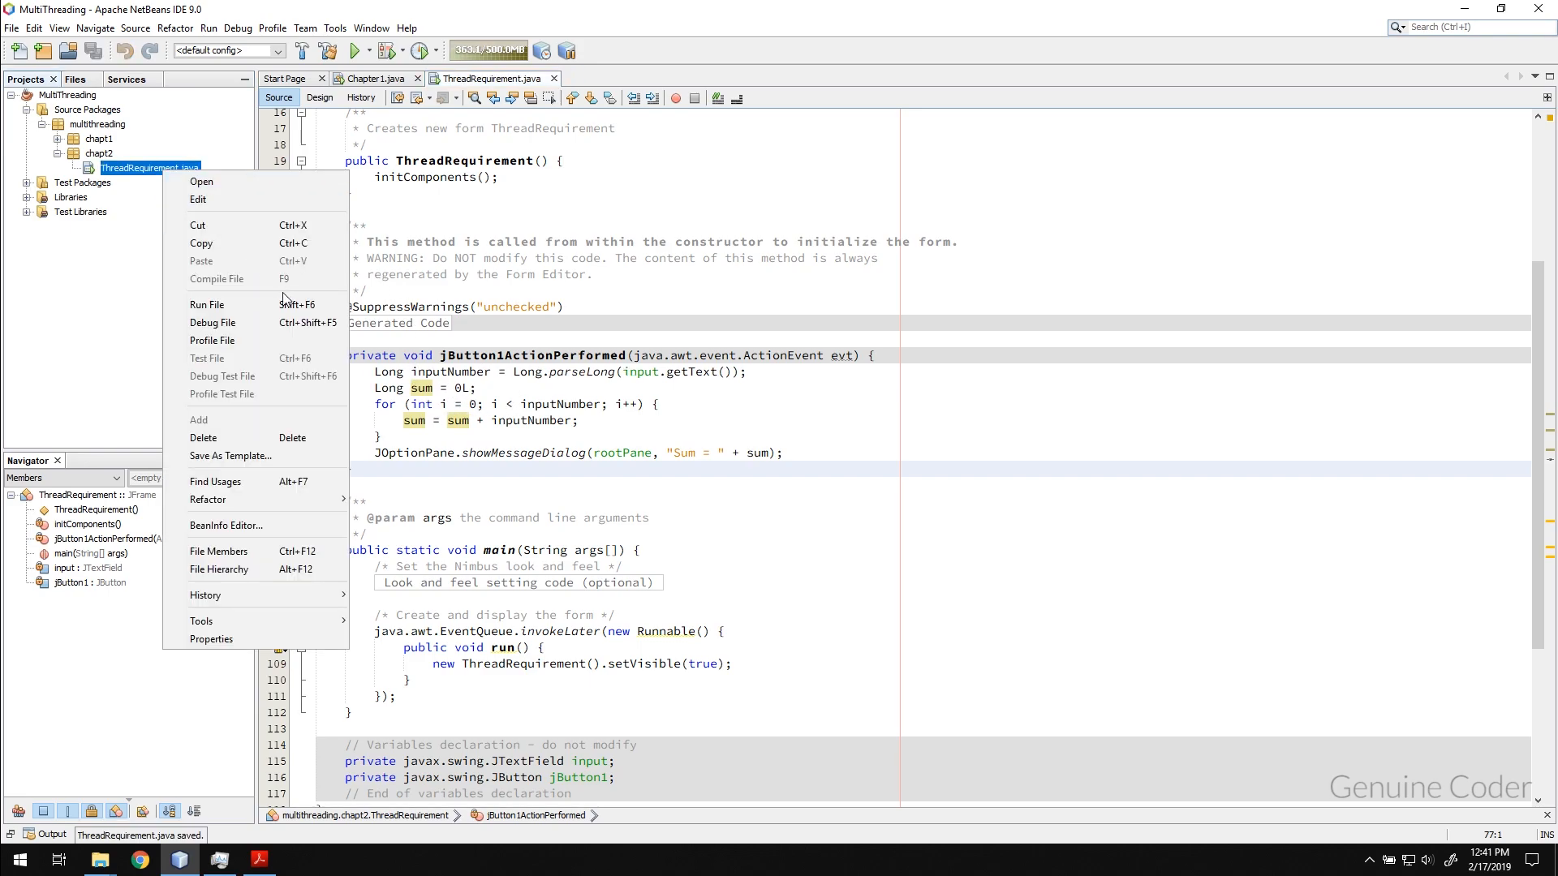
{"action": "left_click", "coordinate": [206, 305]}
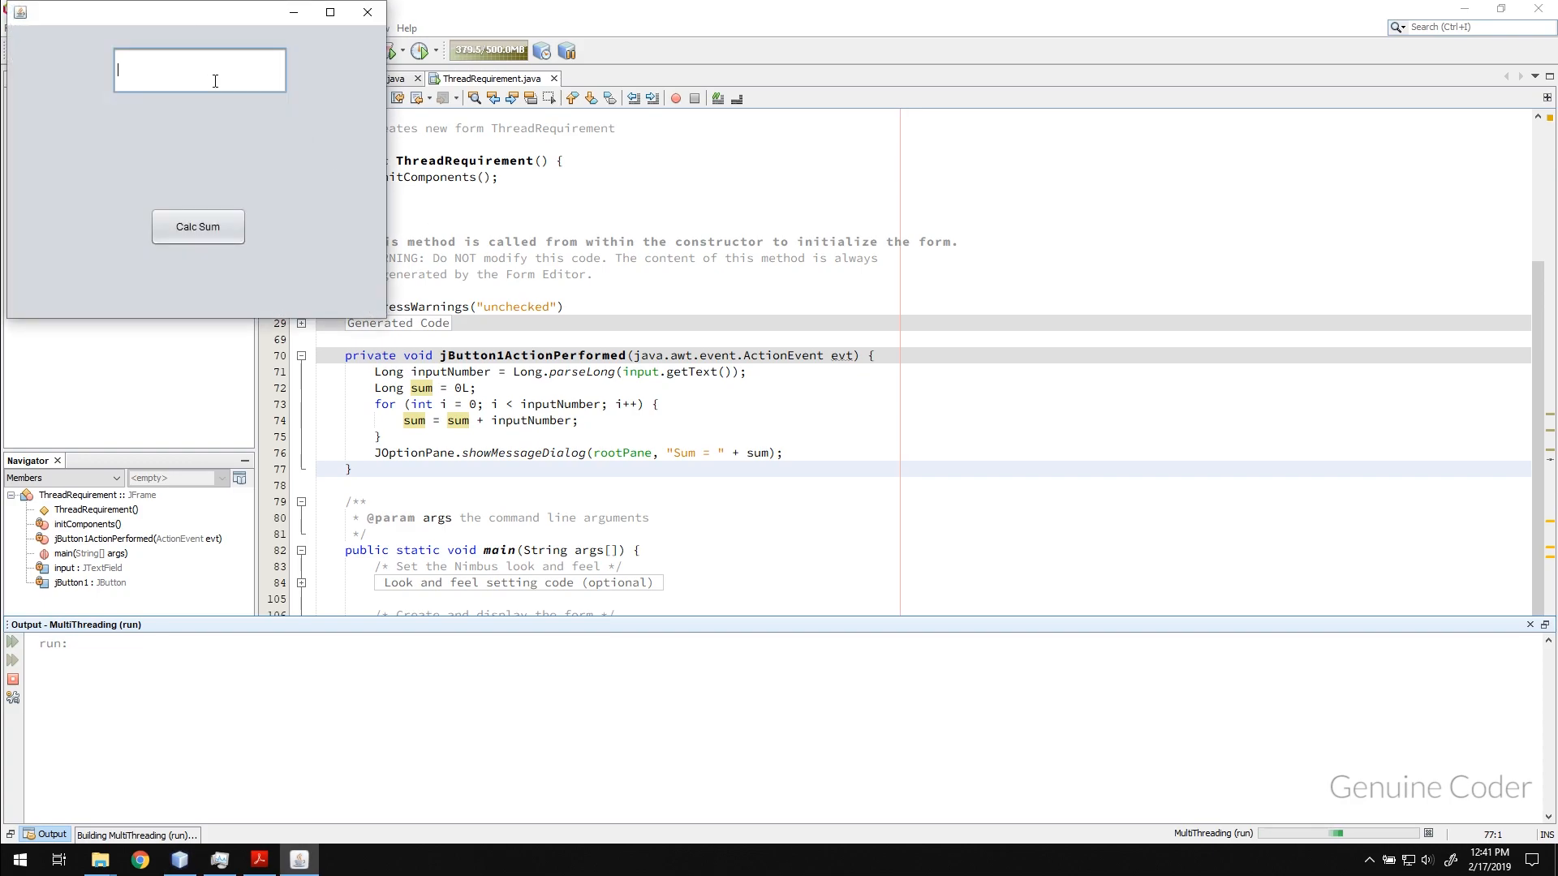
{"action": "left_click", "coordinate": [198, 227]}
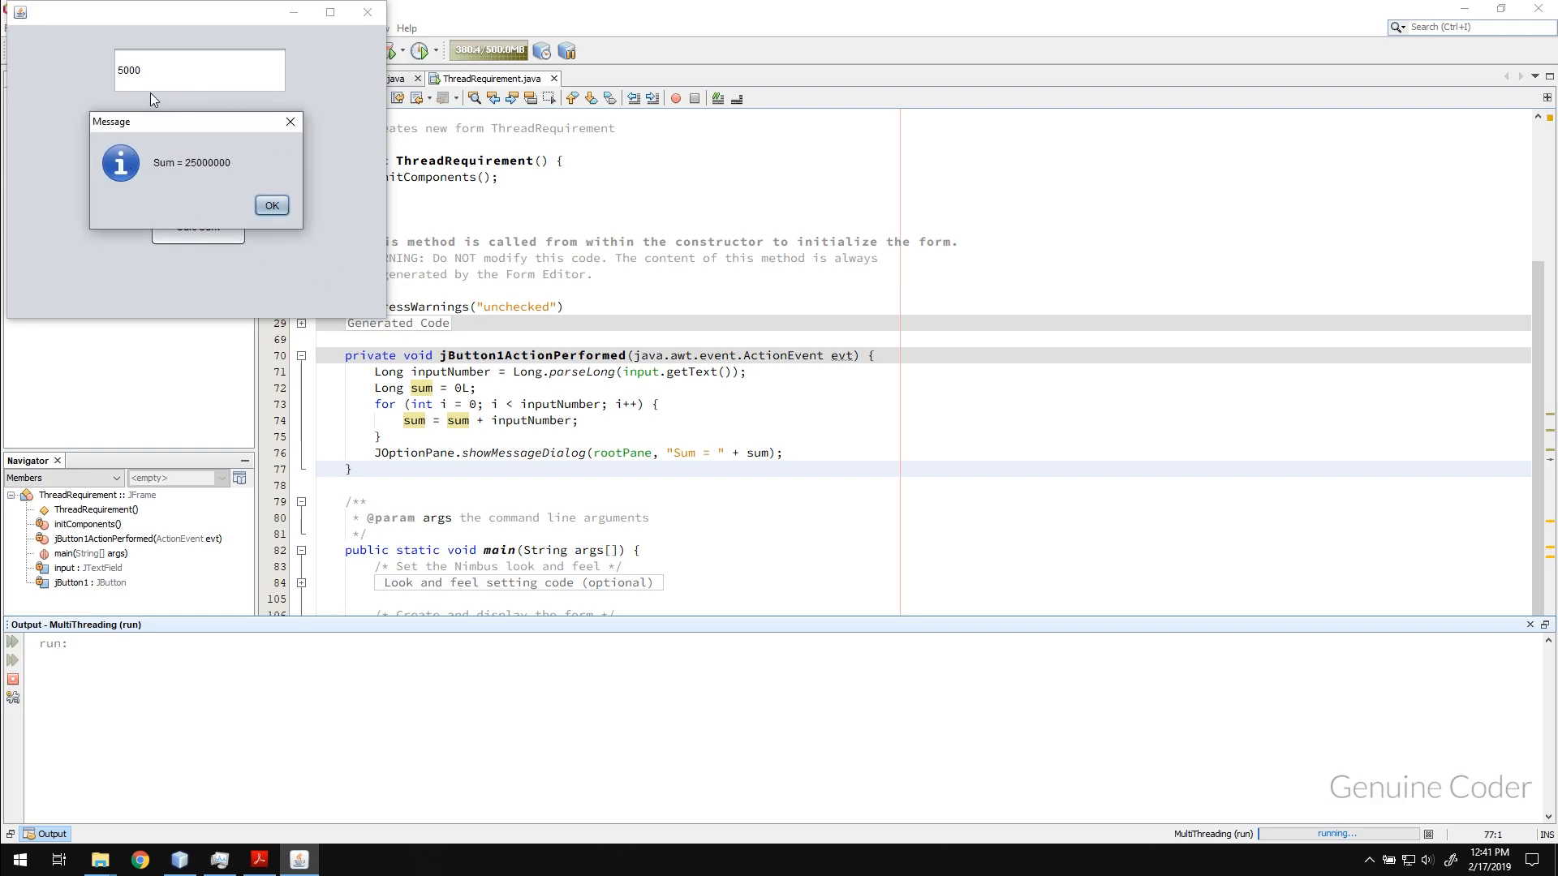
{"action": "mouse_move", "coordinate": [188, 179]}
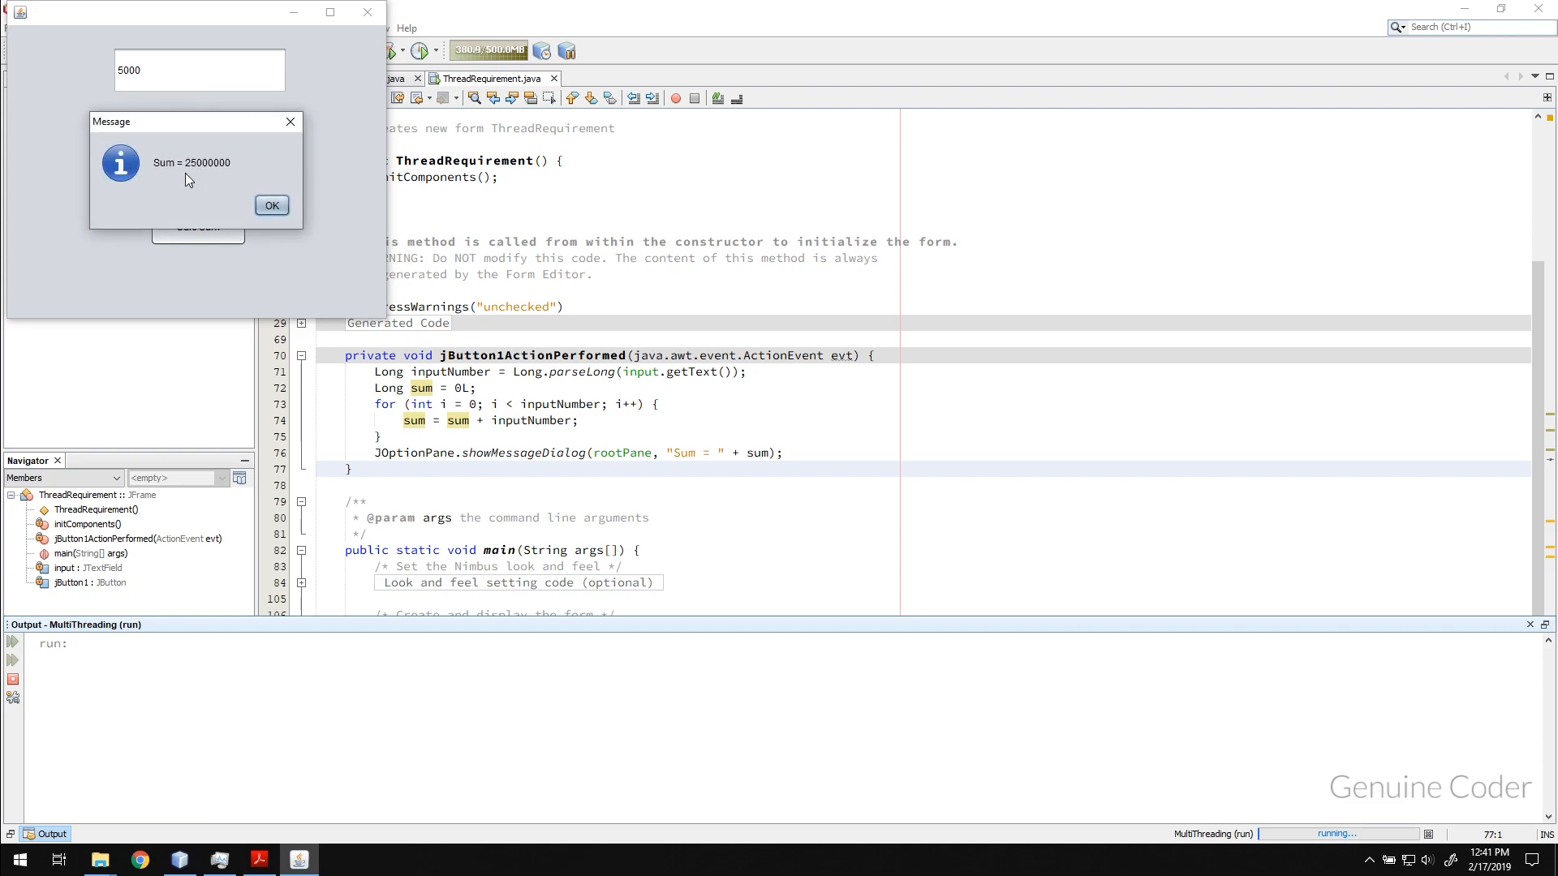
{"action": "left_click", "coordinate": [271, 206]}
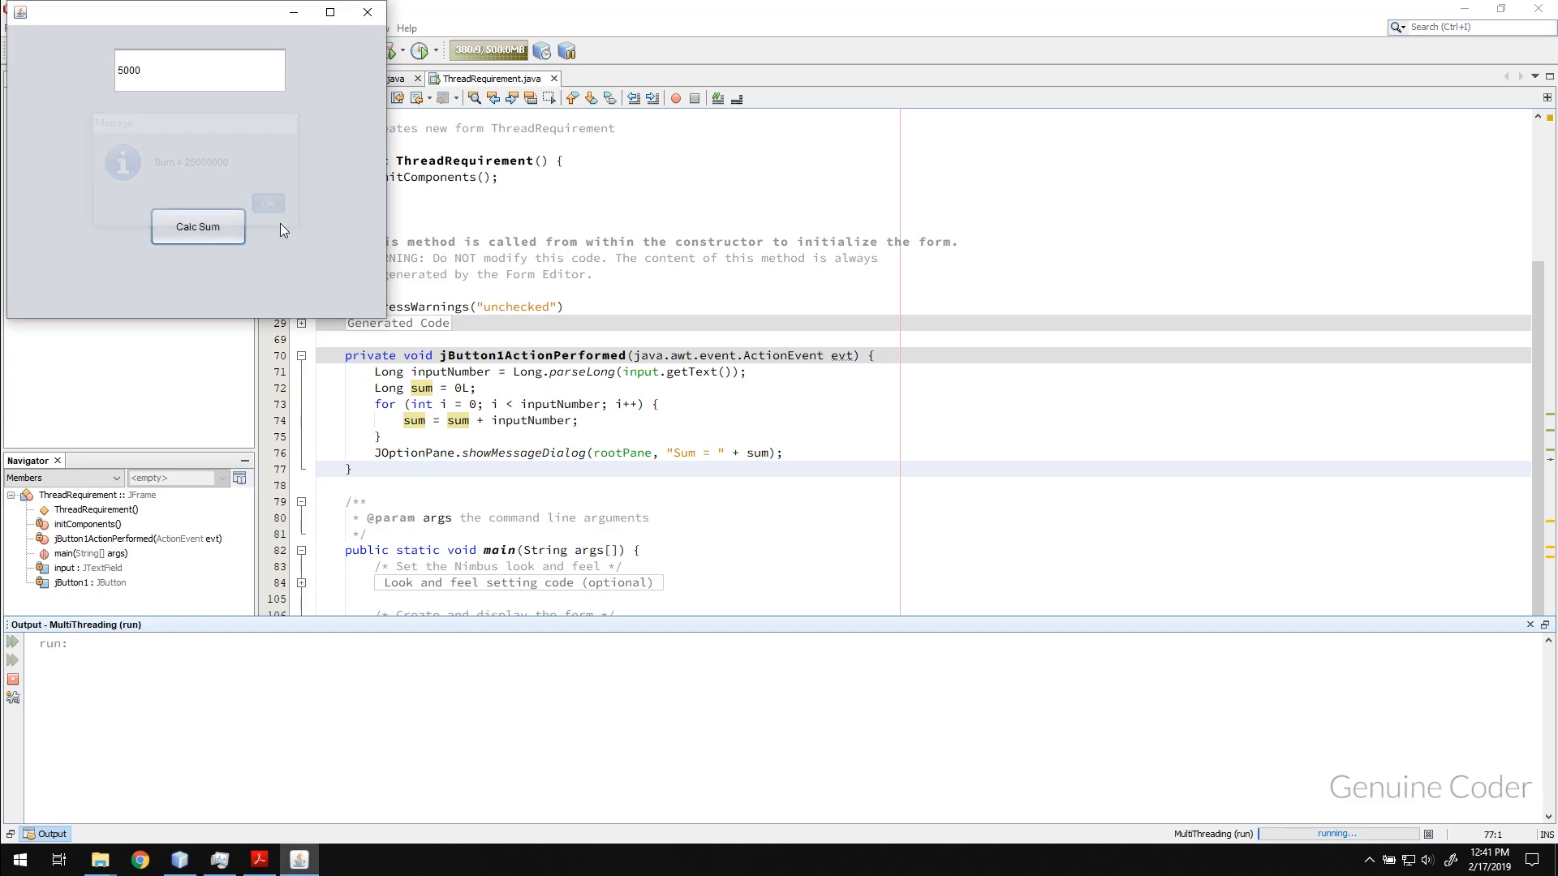
Test Calc Sum with larger numbers up to 500000000, dismissing each result message
{"action": "left_click", "coordinate": [267, 203]}
{"action": "type", "text": "000"}
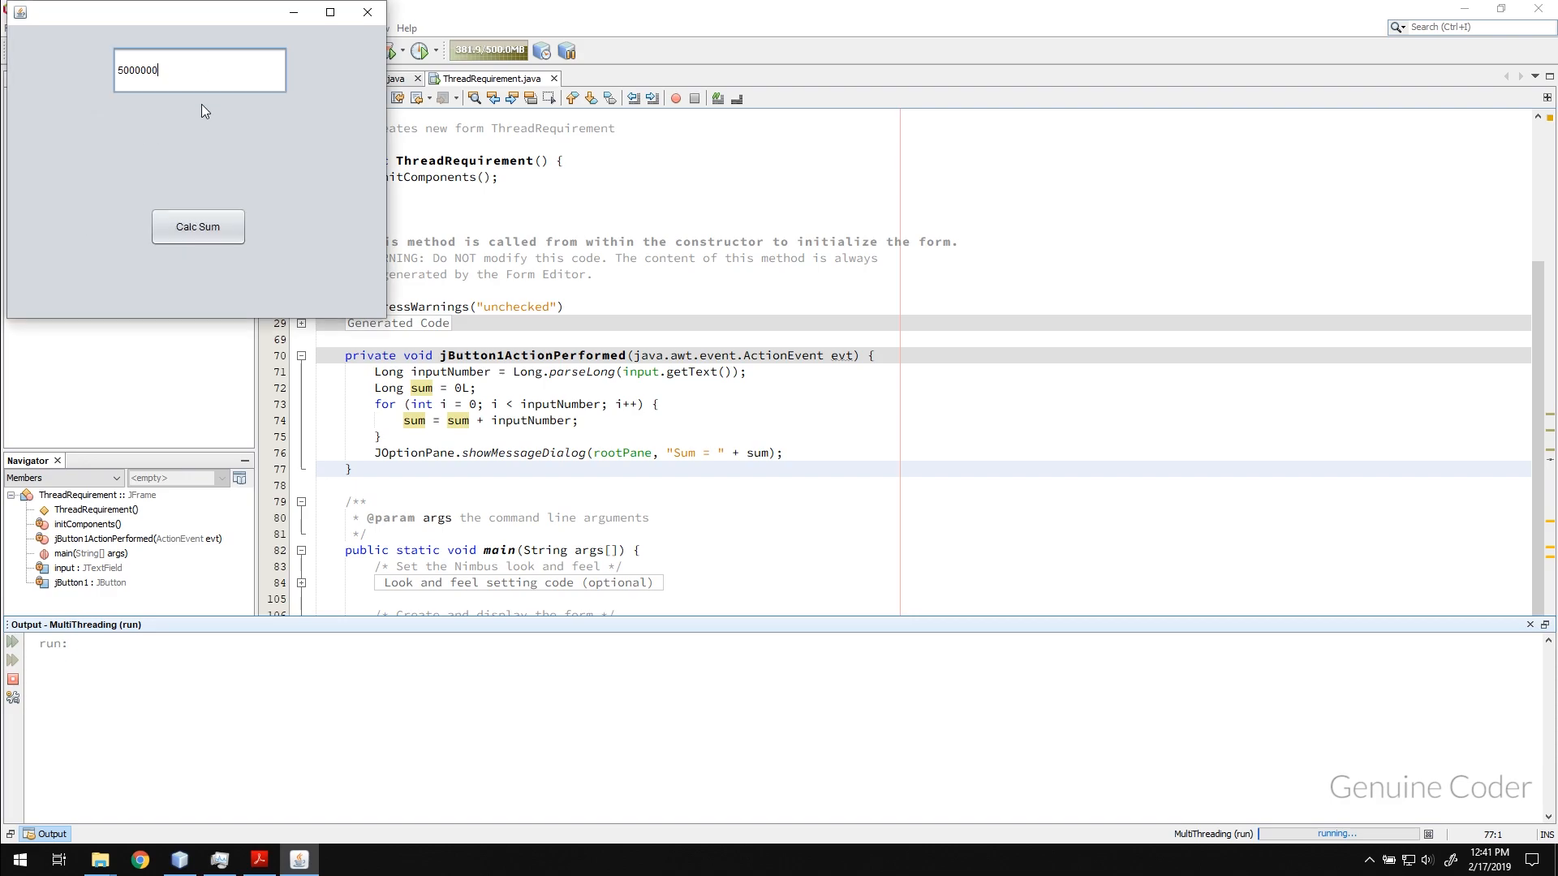
{"action": "left_click", "coordinate": [198, 227]}
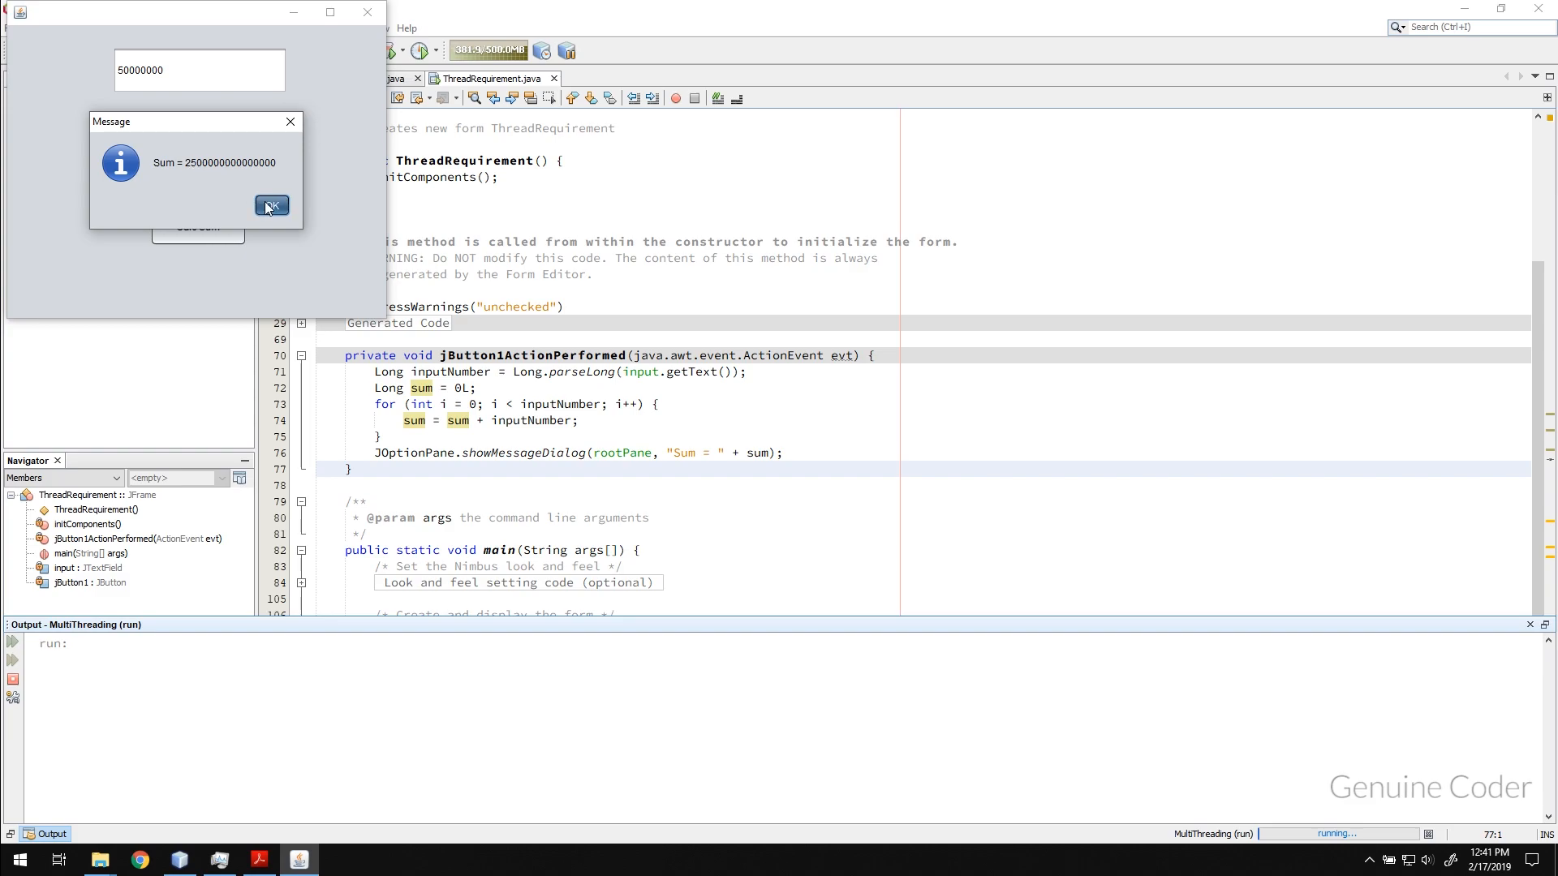
{"action": "left_click", "coordinate": [271, 206]}
{"action": "type", "text": "0"}
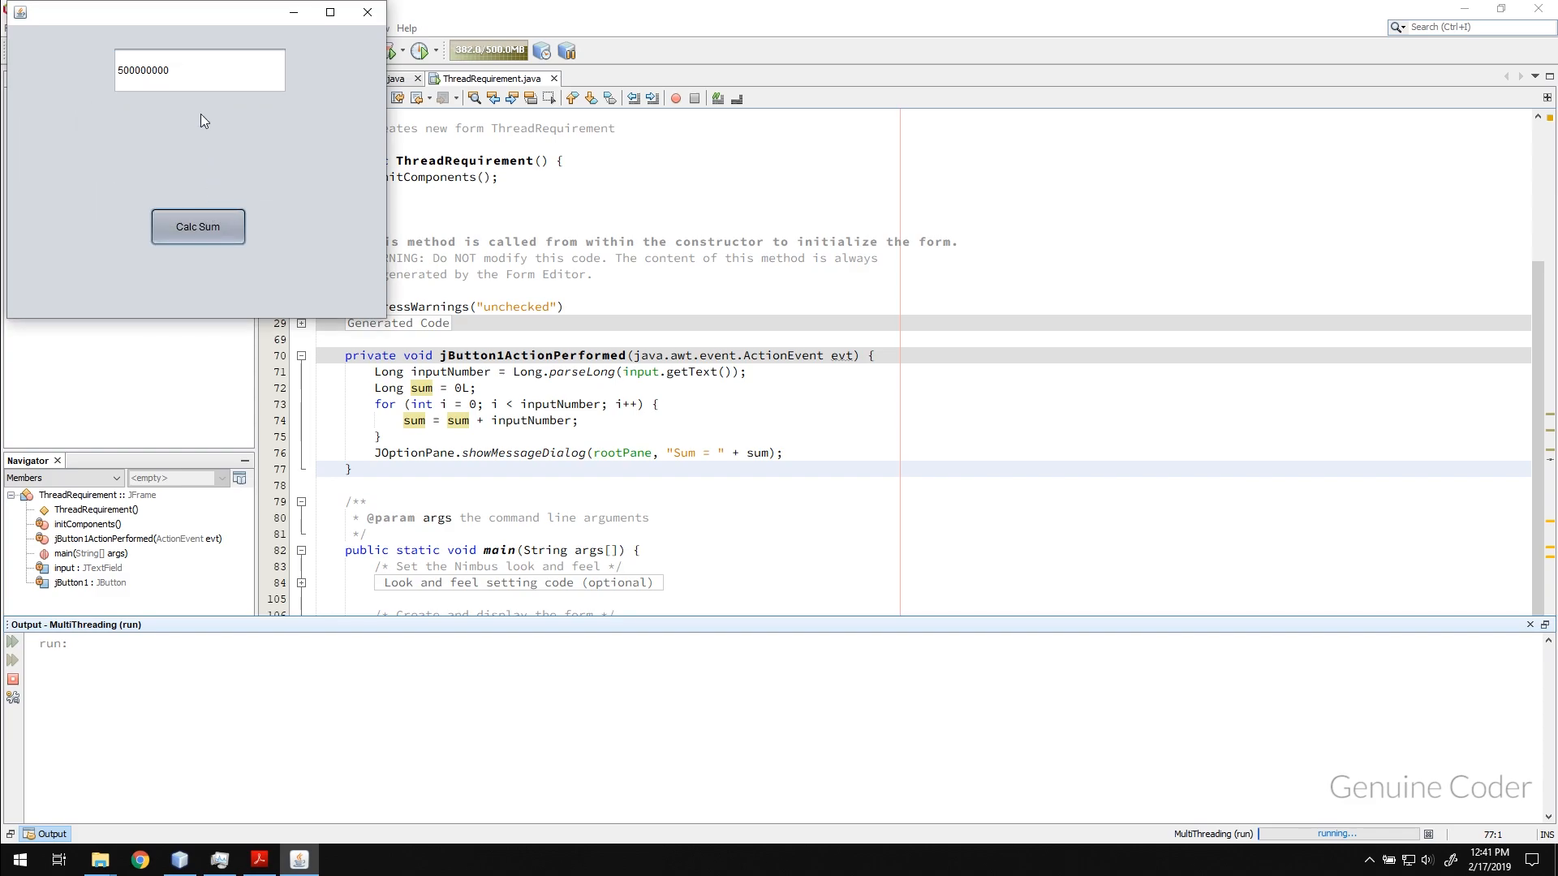
{"action": "left_click", "coordinate": [198, 227]}
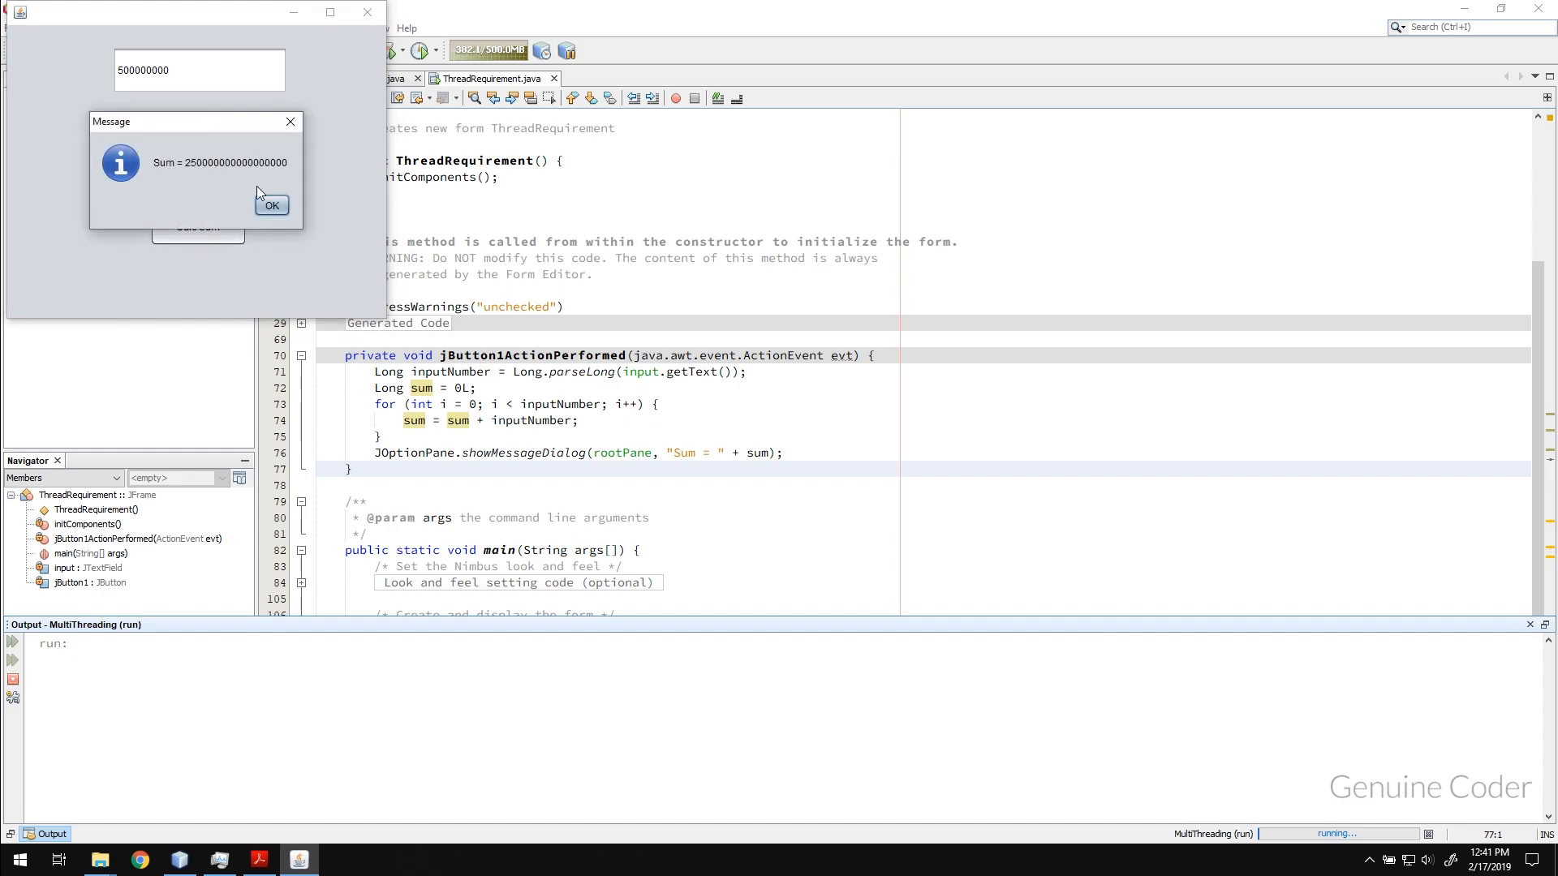
{"action": "left_click", "coordinate": [271, 206]}
{"action": "type", "text": "0"}
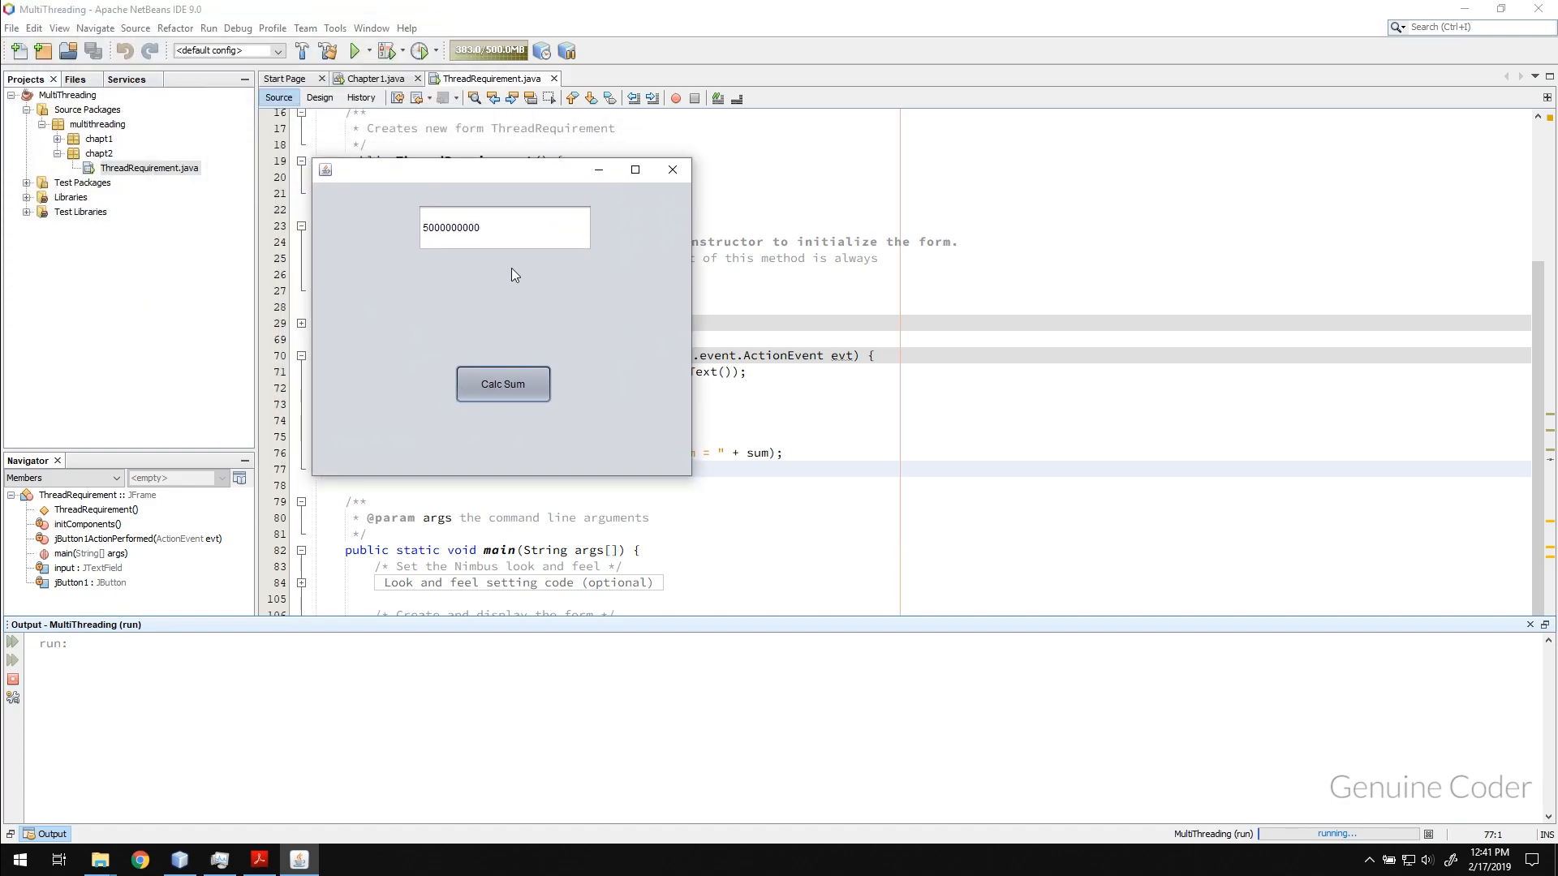
{"action": "mouse_move", "coordinate": [511, 398]}
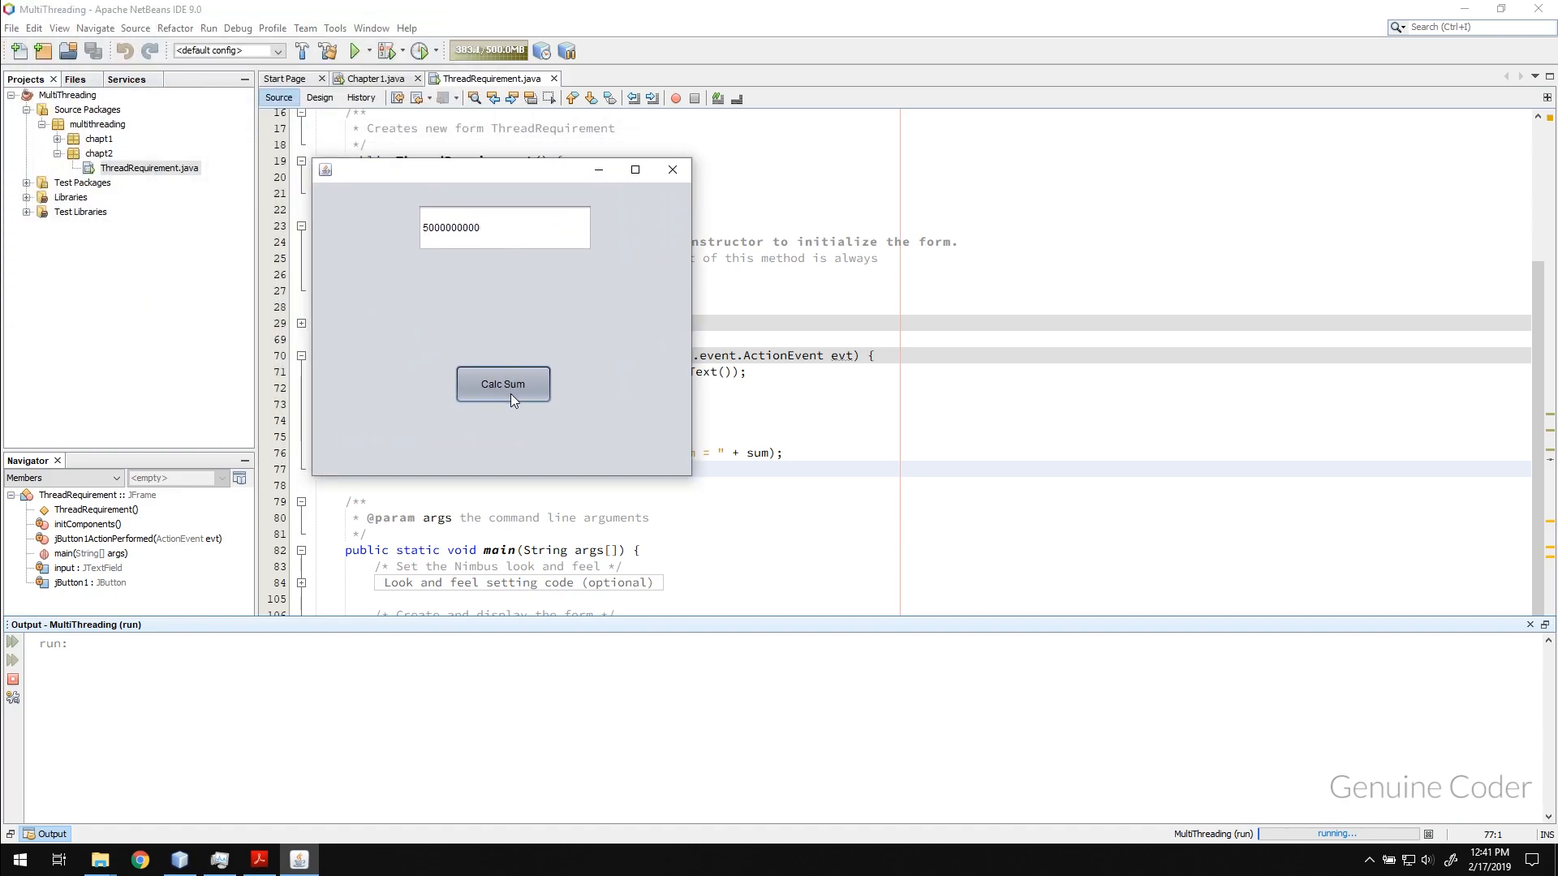
{"action": "mouse_move", "coordinate": [543, 317]}
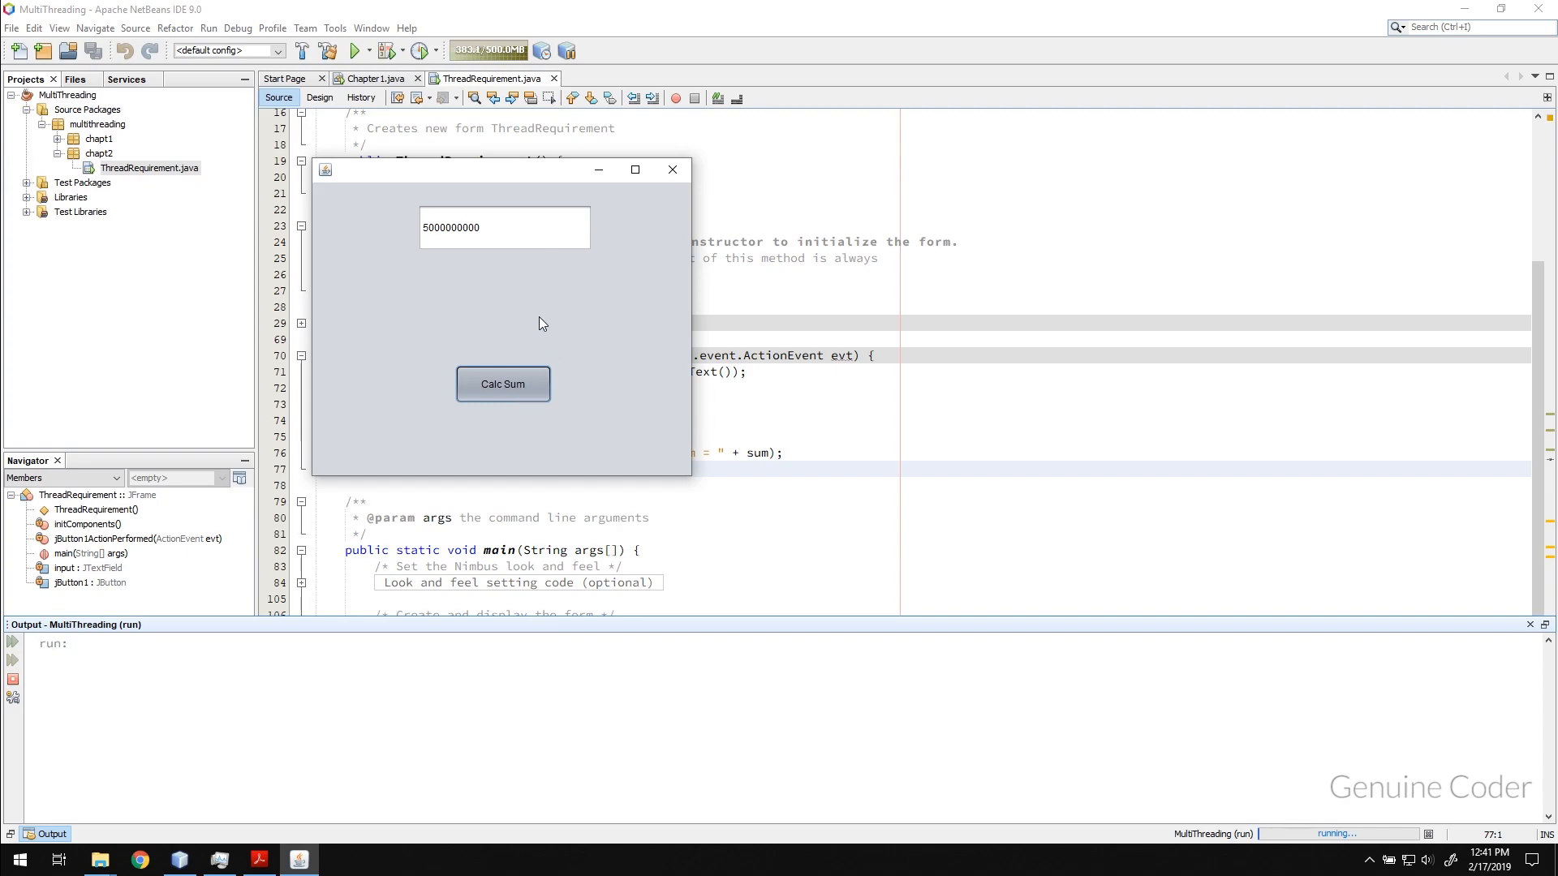
{"action": "mouse_move", "coordinate": [417, 290]}
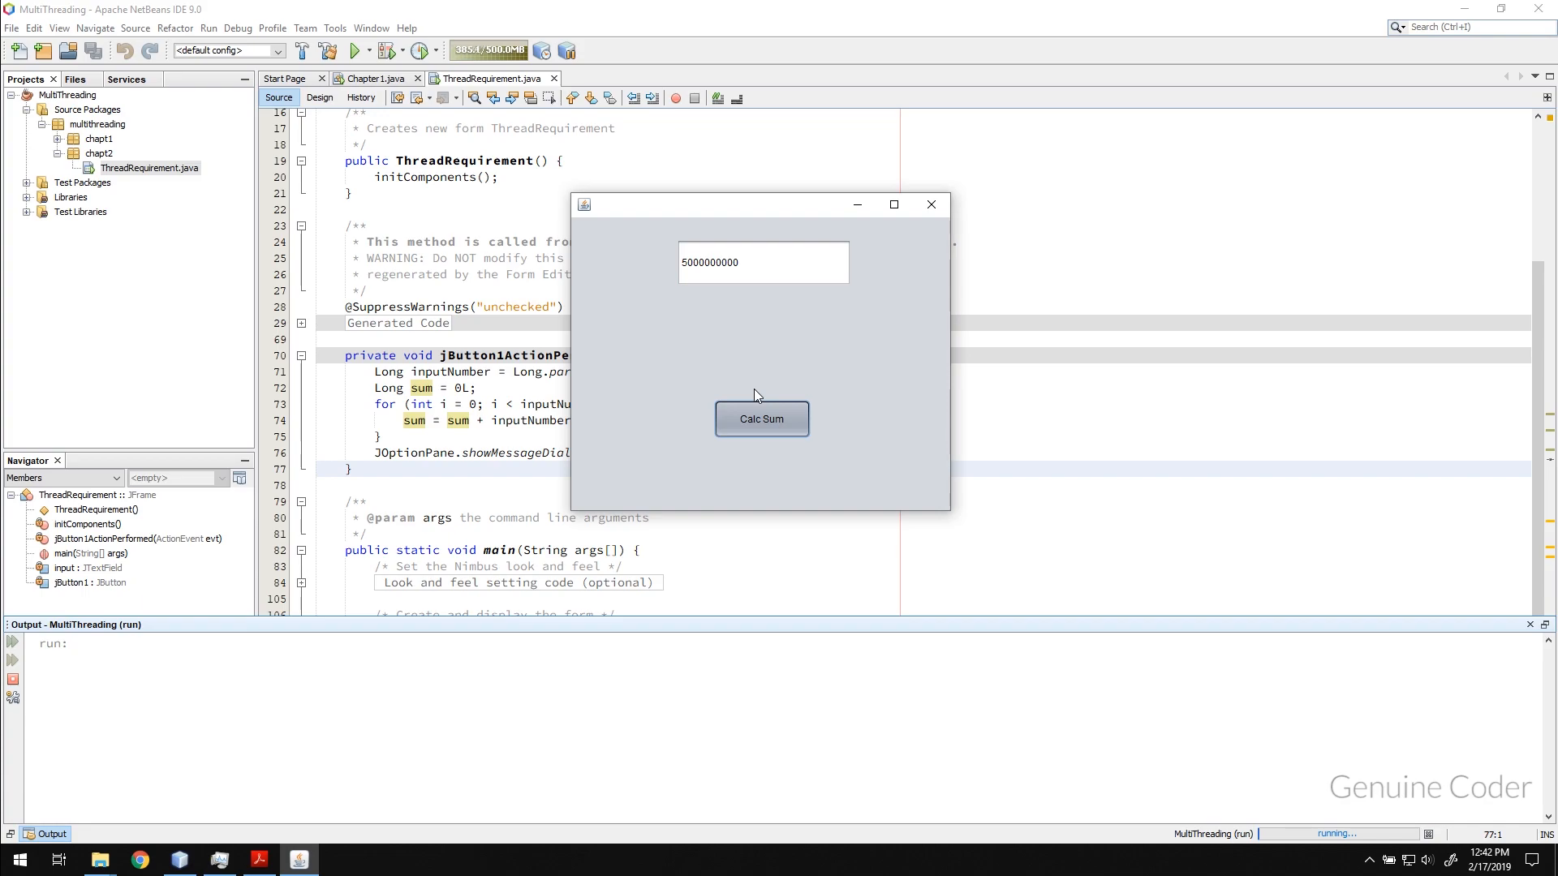
{"action": "mouse_move", "coordinate": [734, 282]}
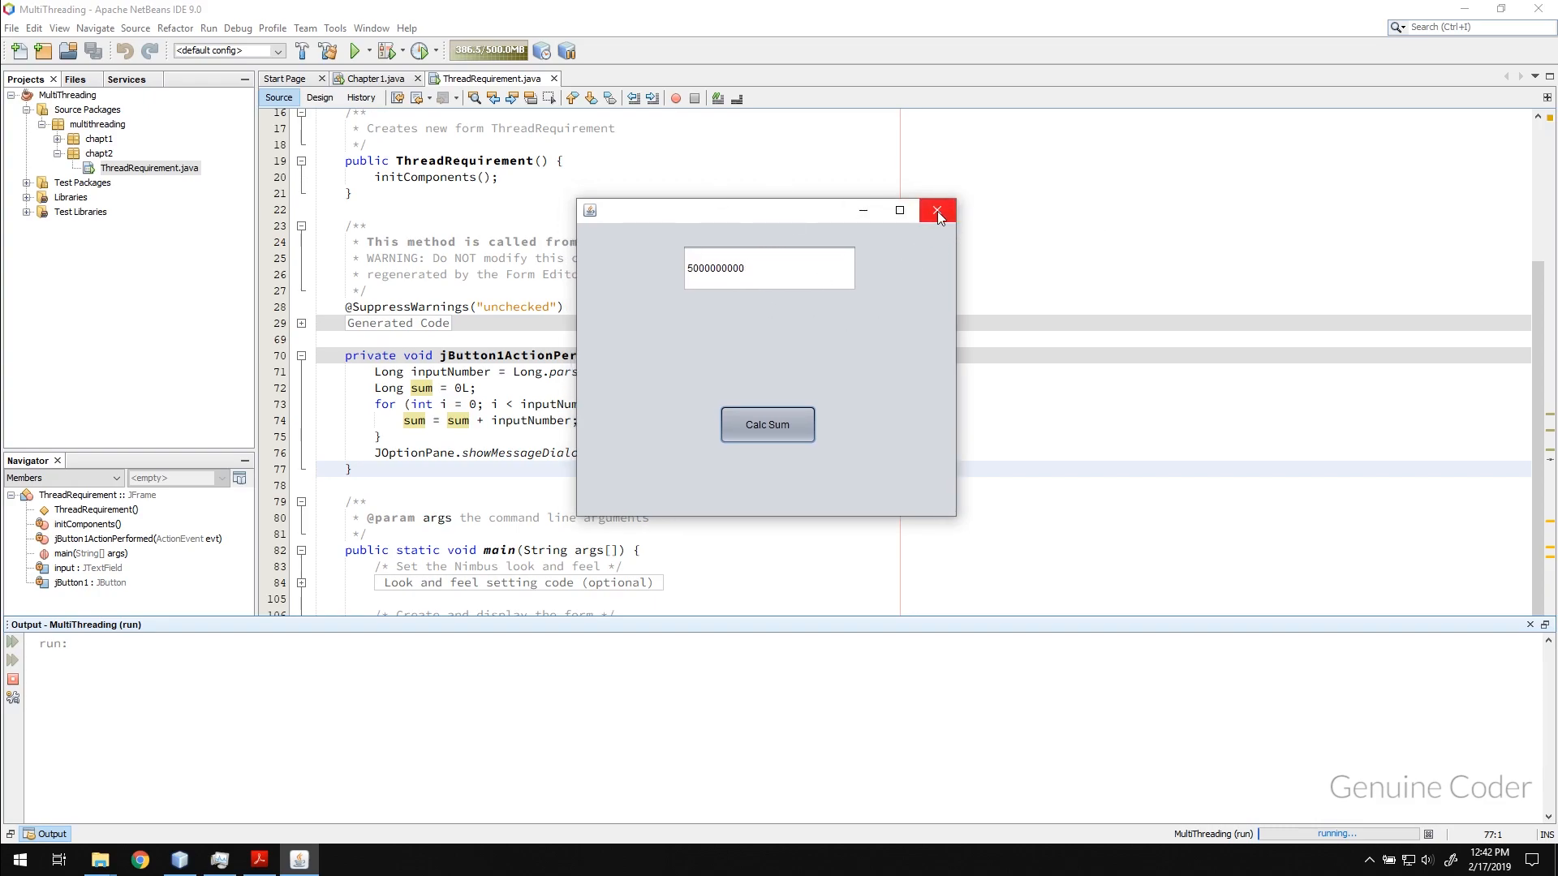
{"action": "mouse_move", "coordinate": [936, 209]}
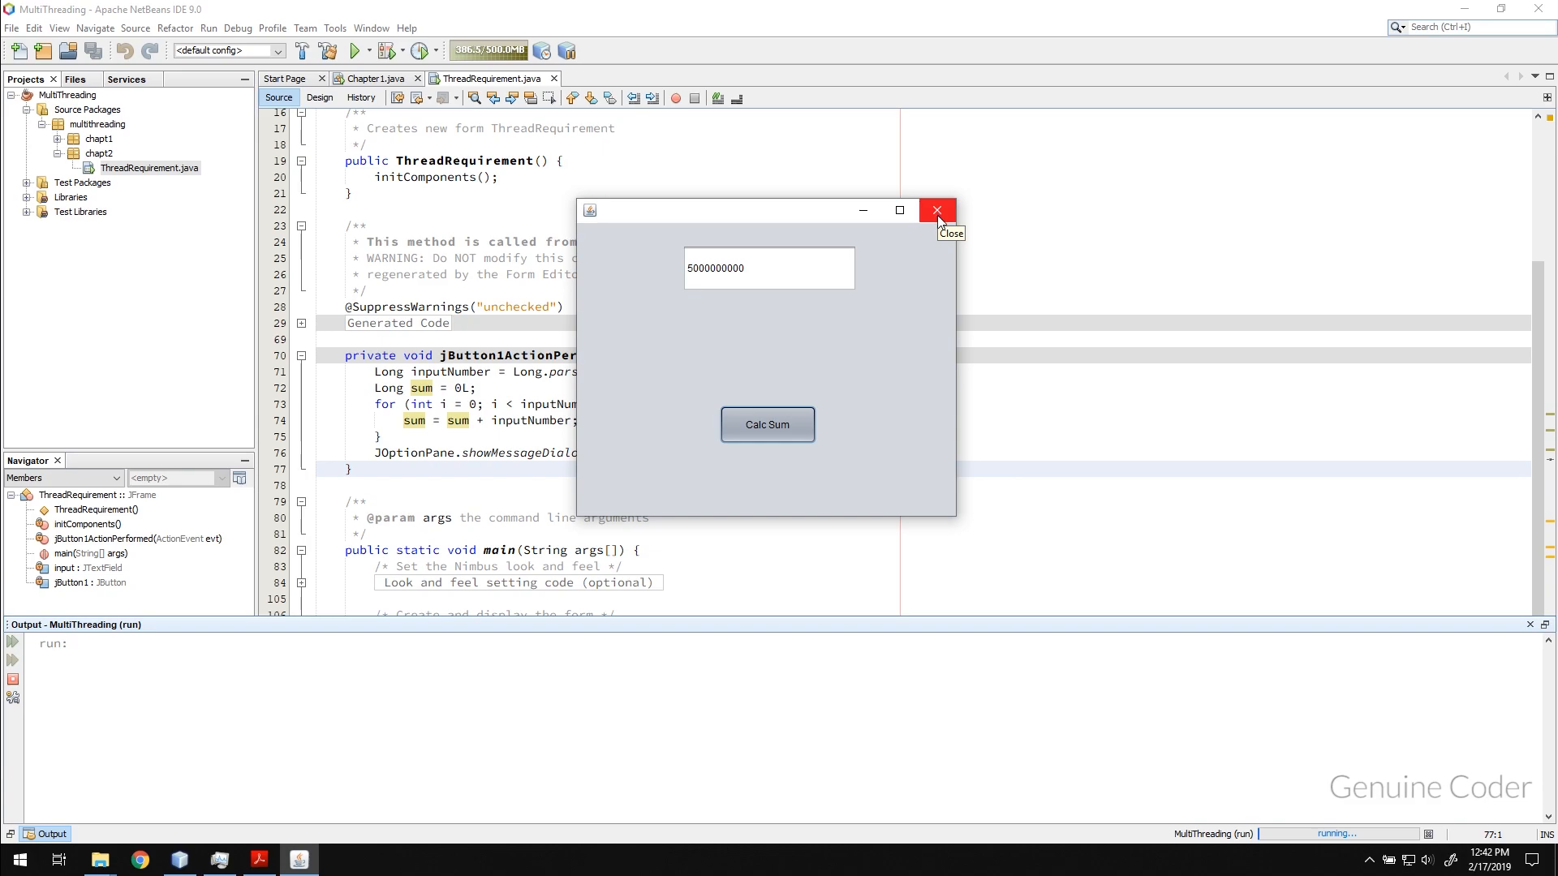
{"action": "mouse_move", "coordinate": [939, 221]}
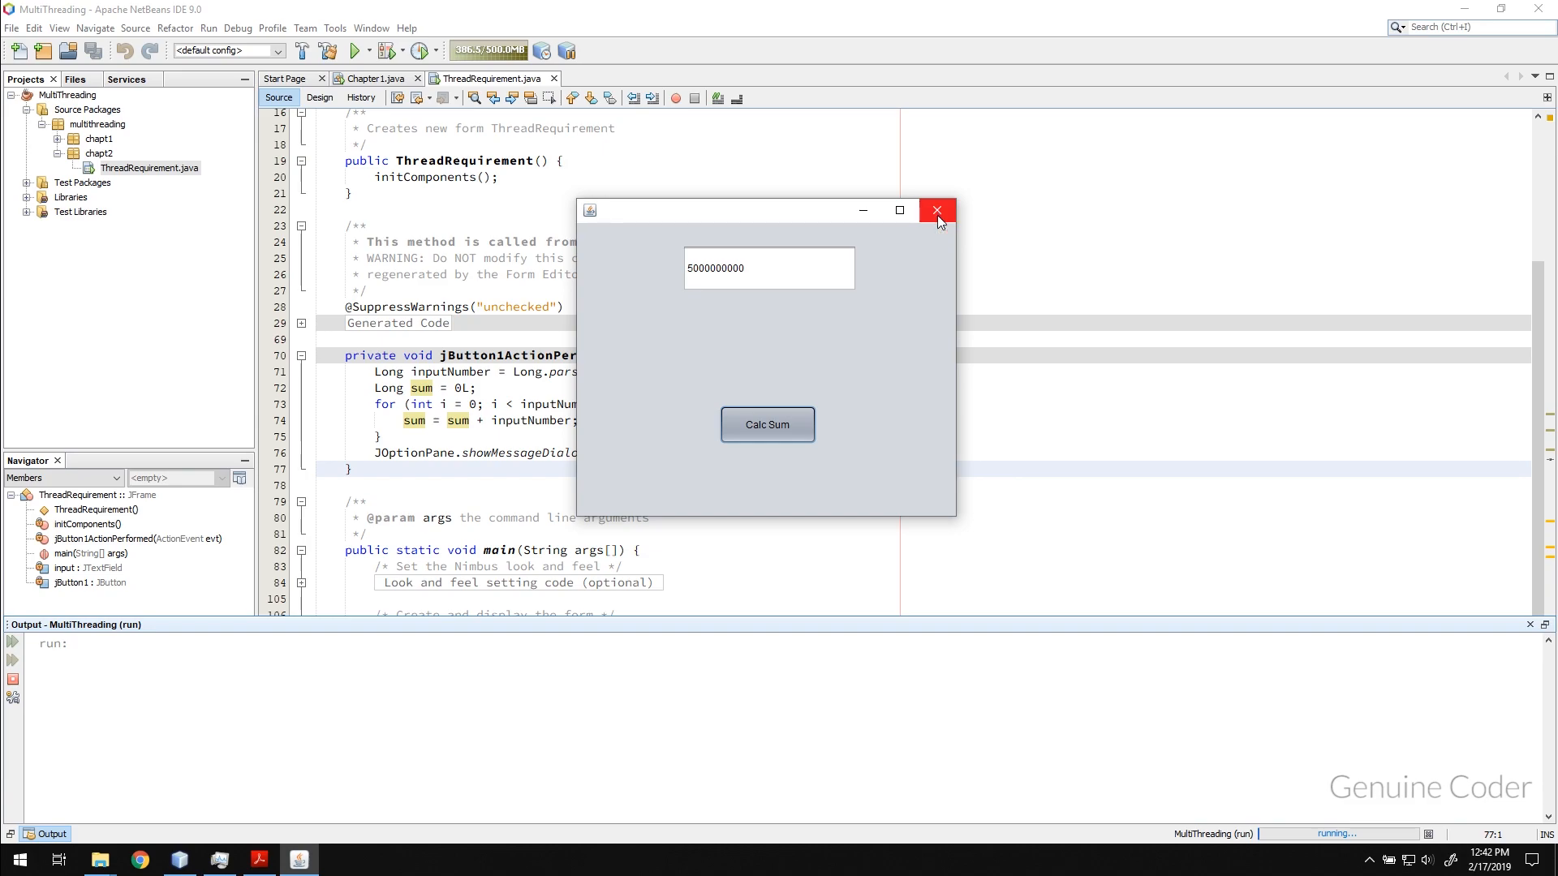
{"action": "mouse_move", "coordinate": [926, 232]}
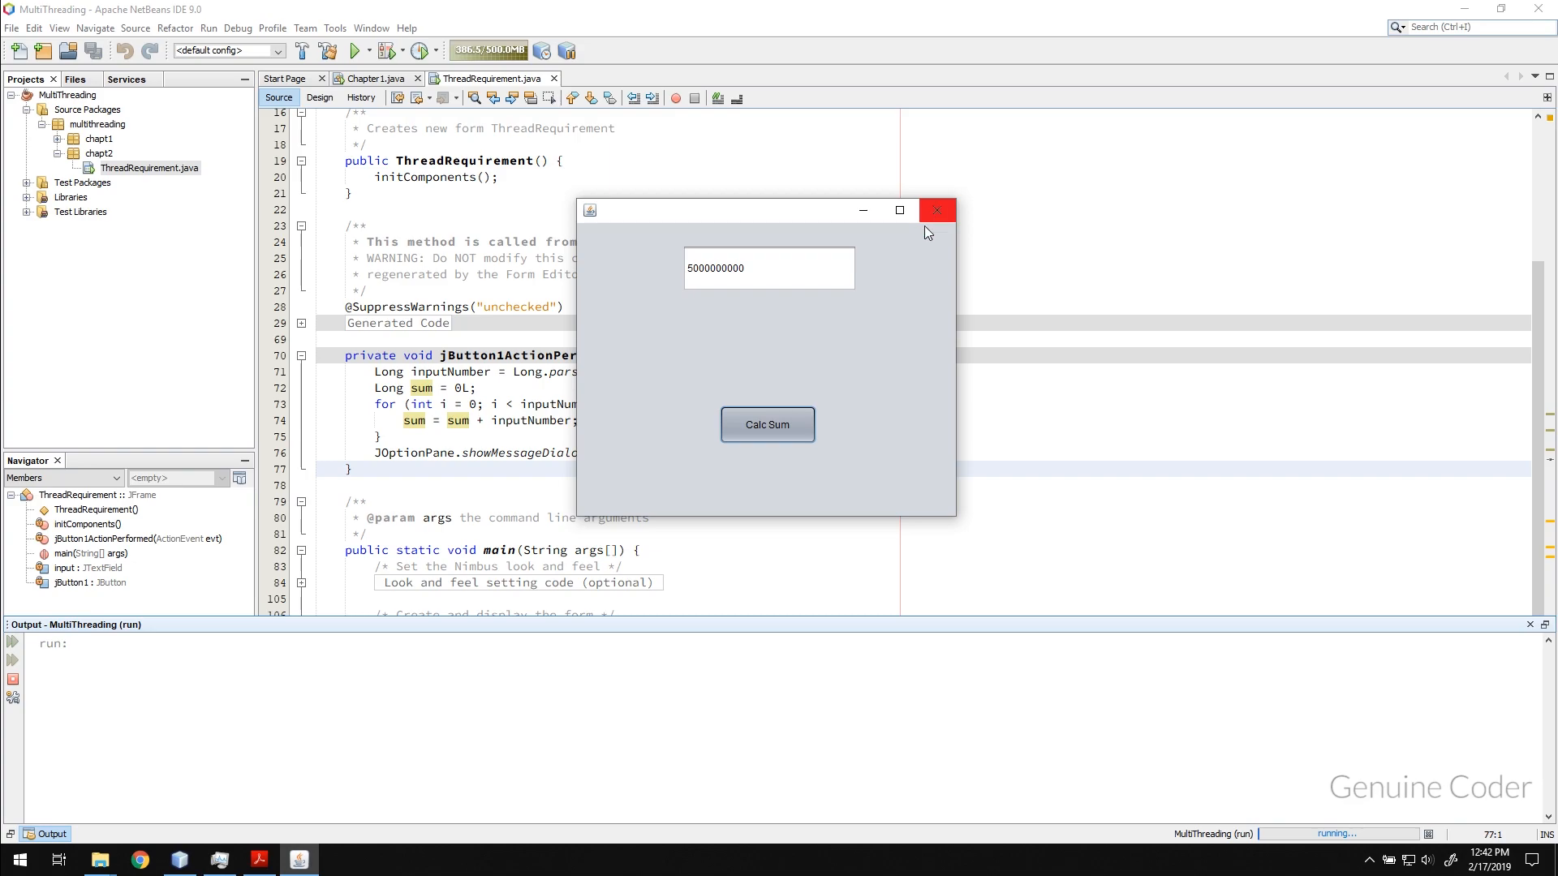
{"action": "mouse_move", "coordinate": [782, 259]}
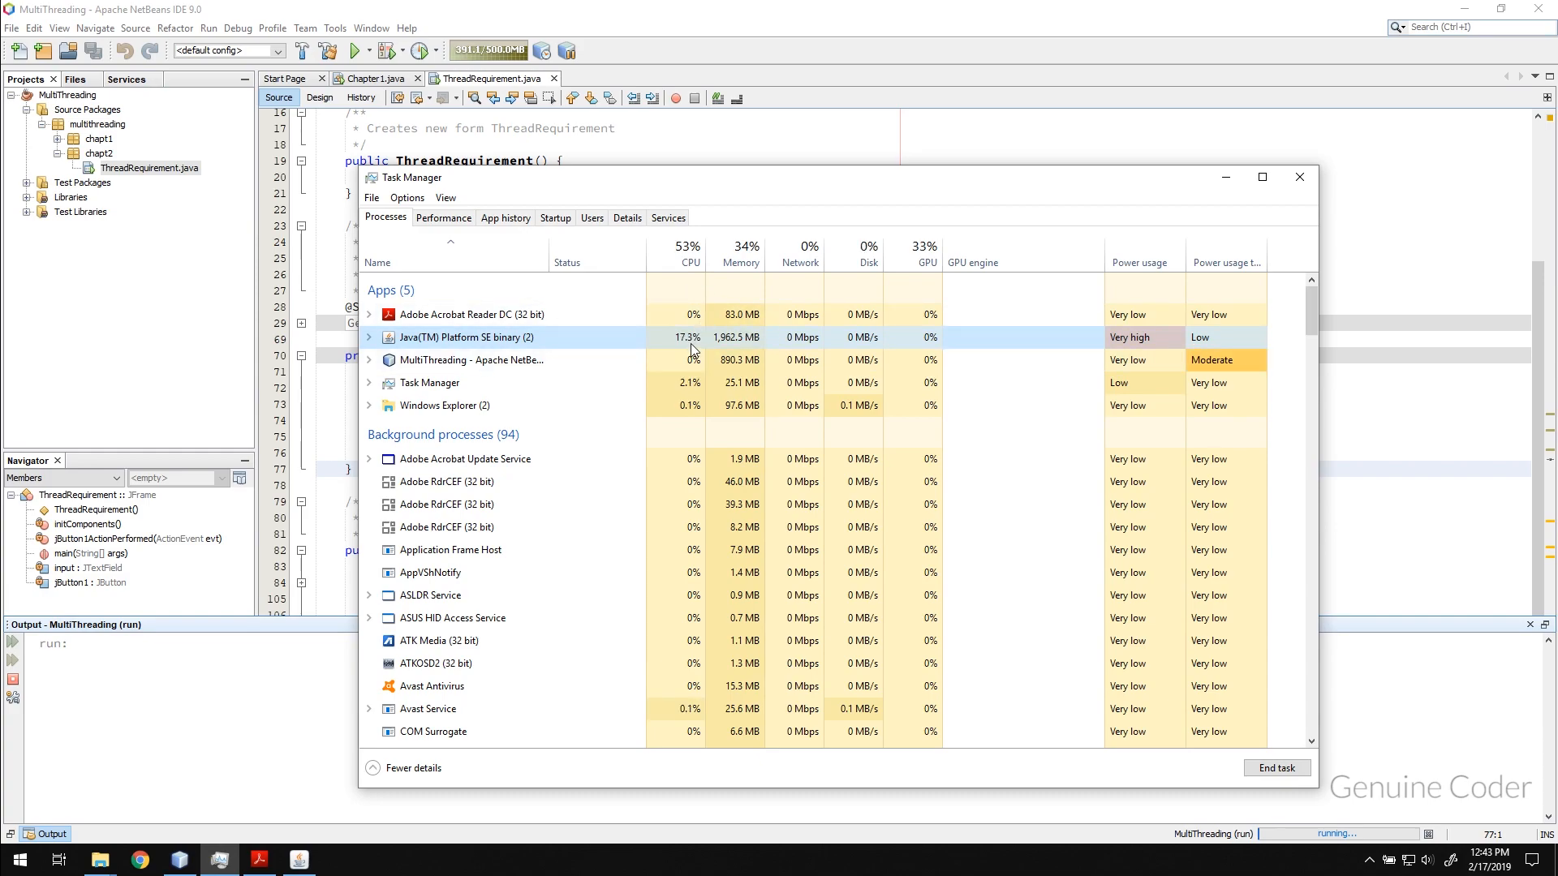
End the frozen Java(TM) Platform SE binary process from Task Manager's Processes tab
{"action": "left_click", "coordinate": [369, 337]}
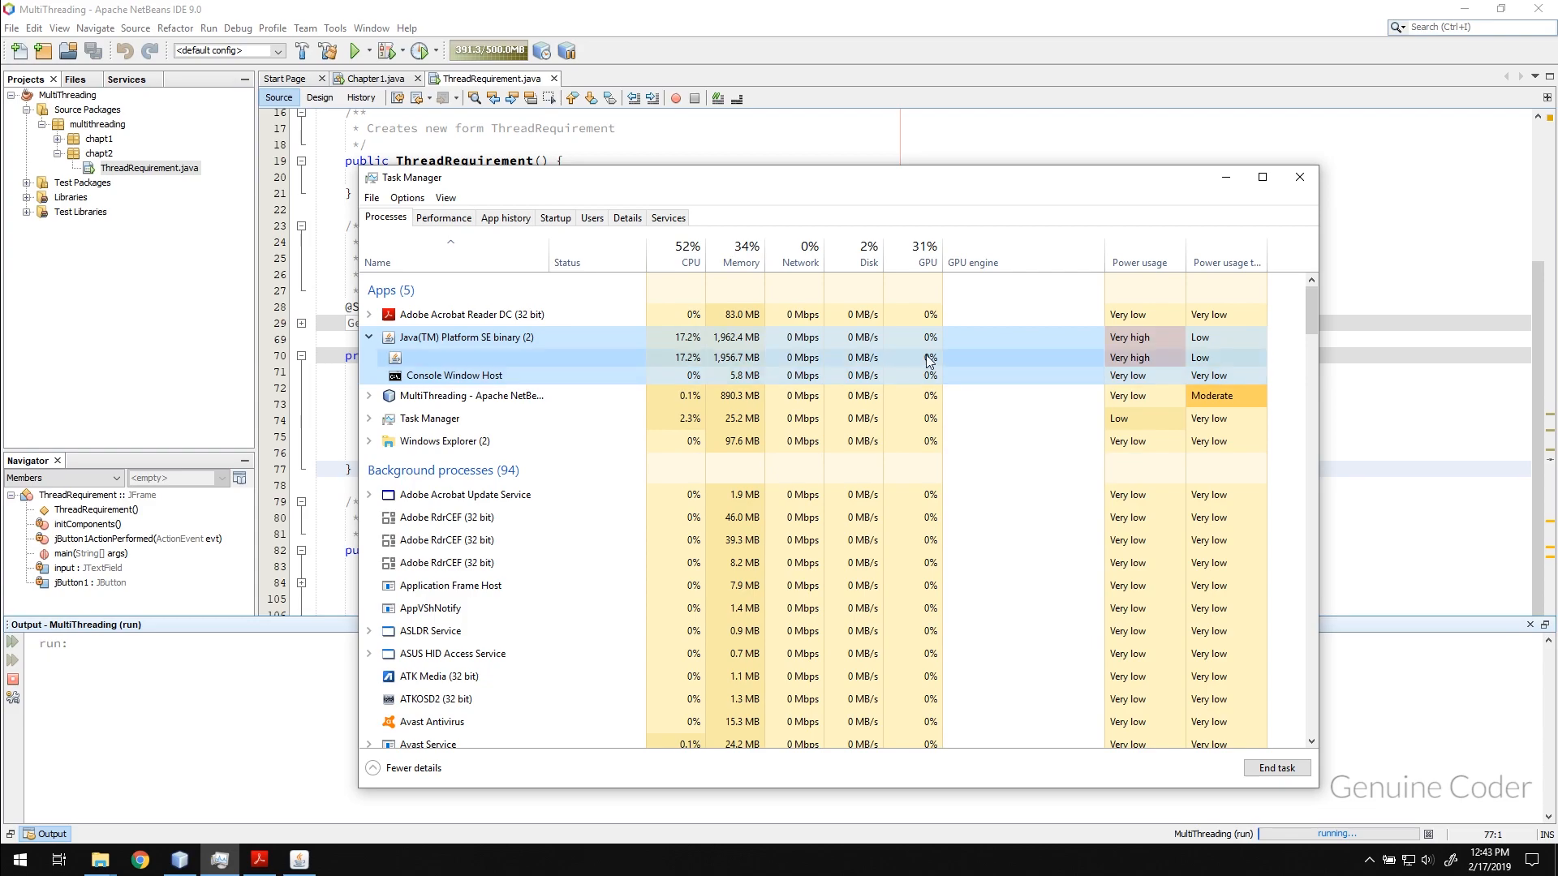
{"action": "left_click", "coordinate": [368, 338]}
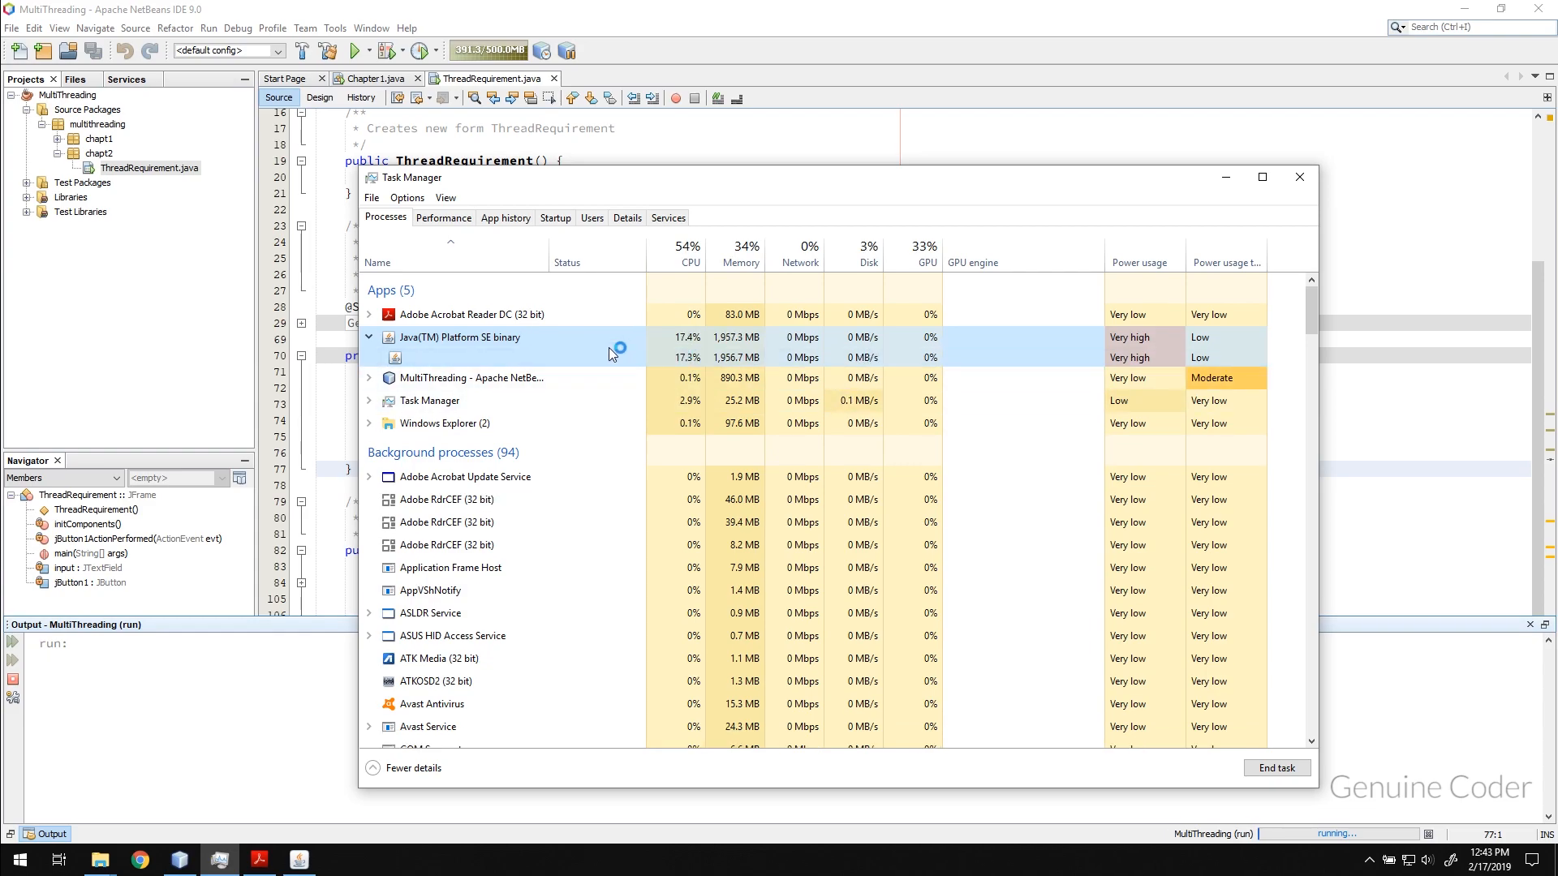
{"action": "left_click", "coordinate": [1298, 177]}
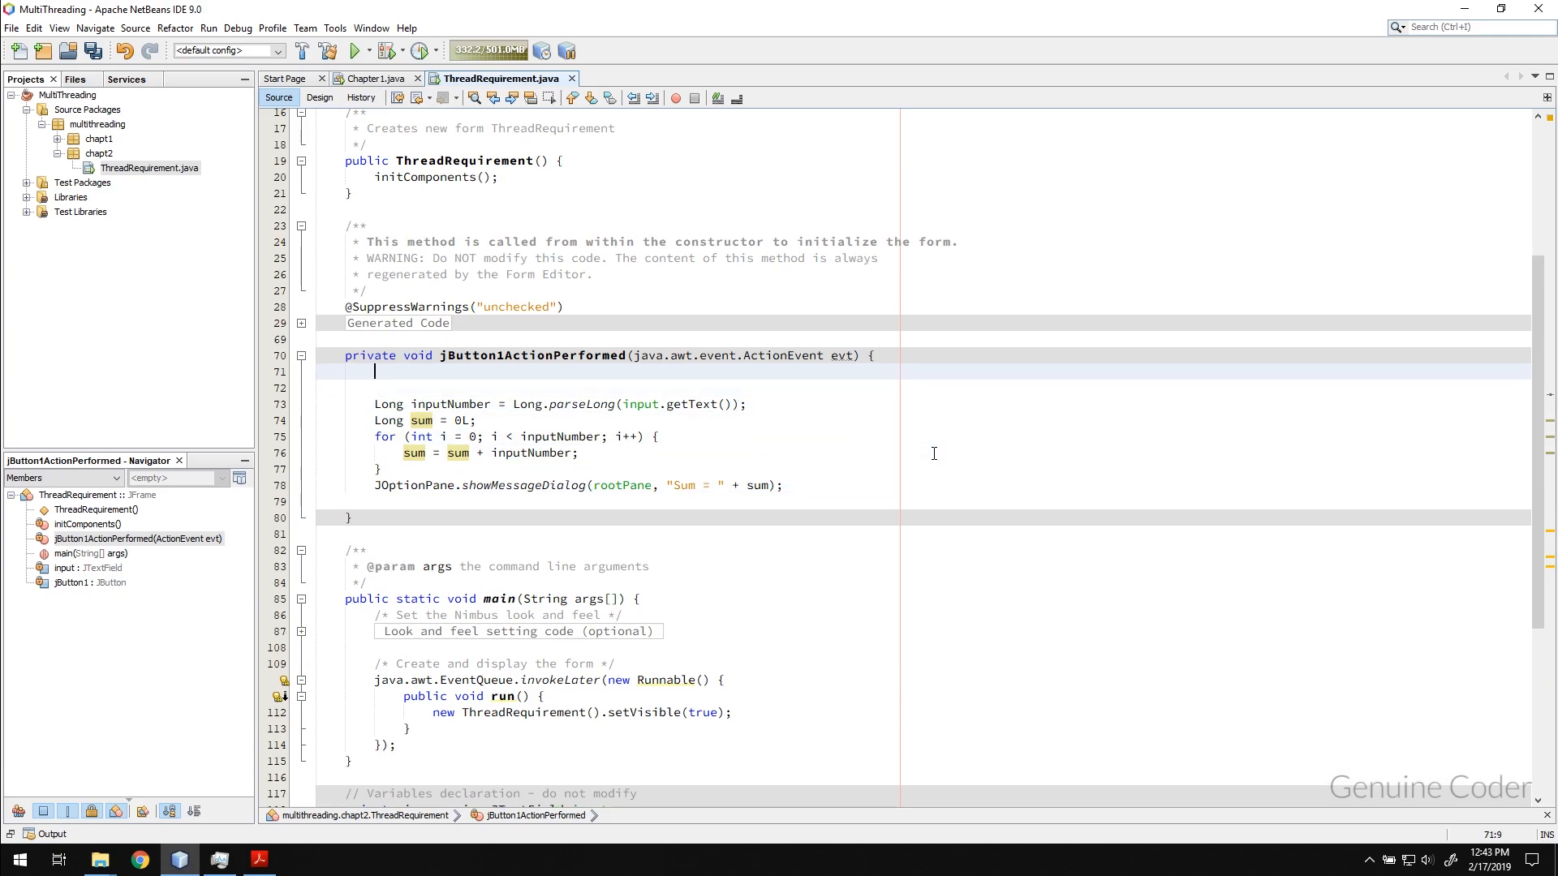
Wrap the handler's summing code in new Thread(() -> { ... }).start();
{"action": "type", "text": "new Thread"}
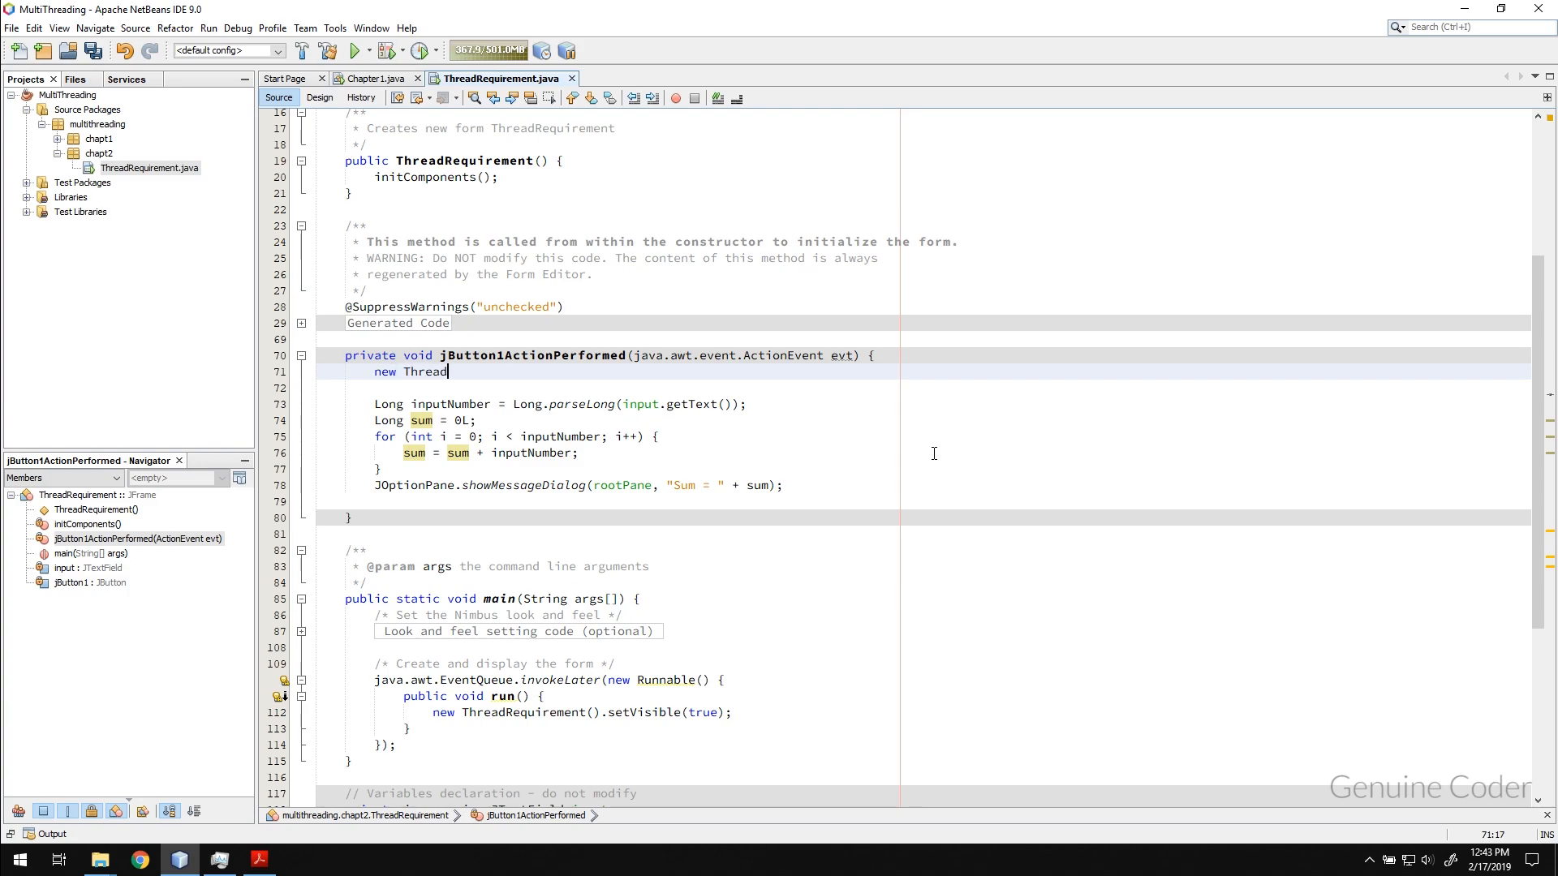
{"action": "type", "text": "Thread"}
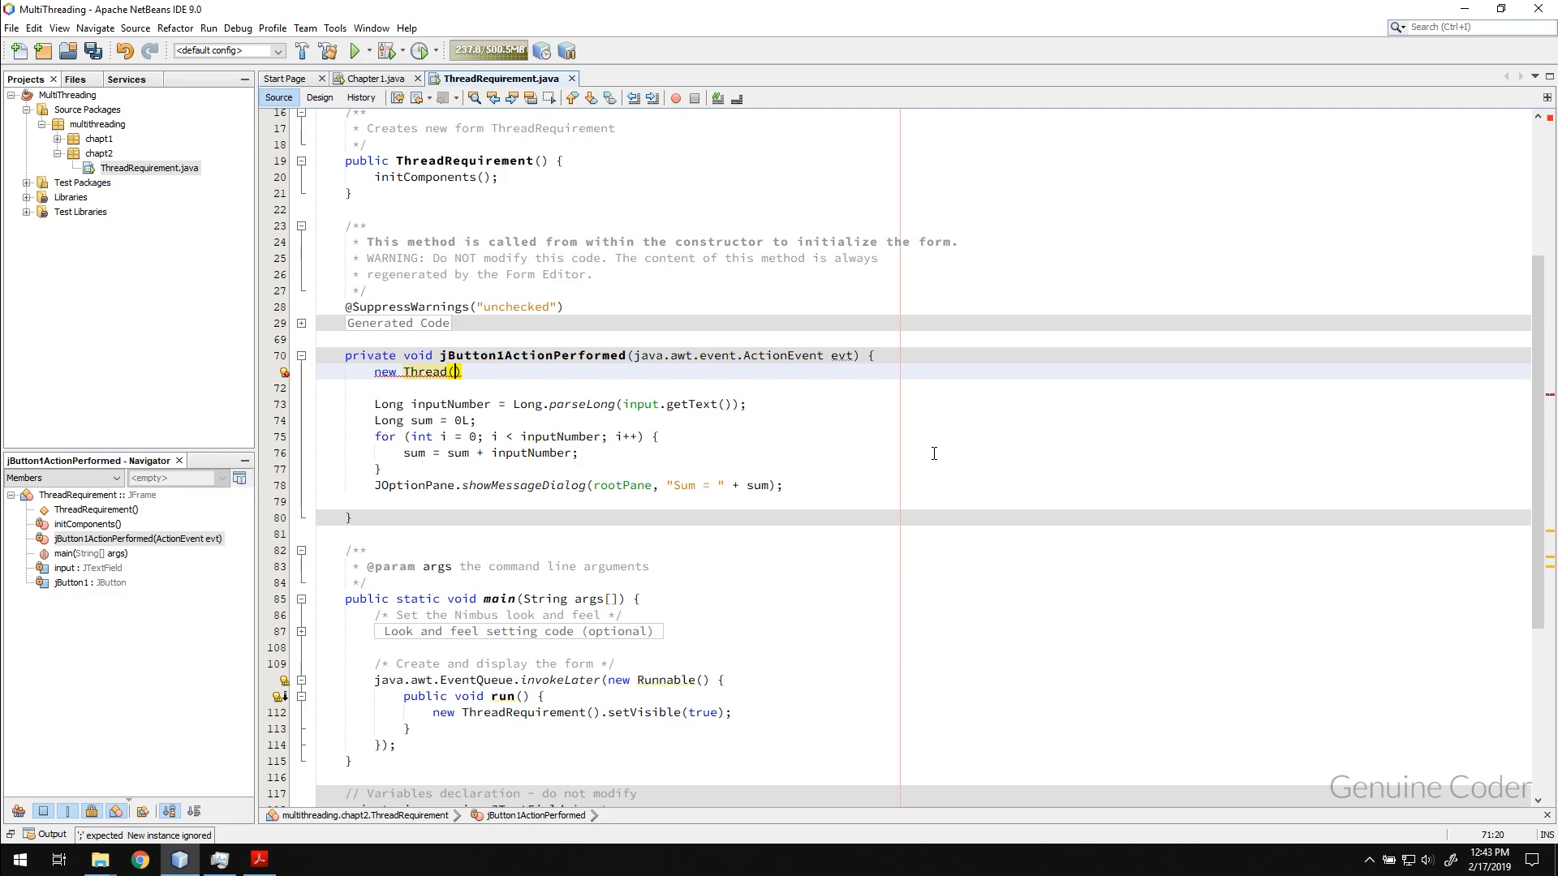
{"action": "type", "text": "()->{"}
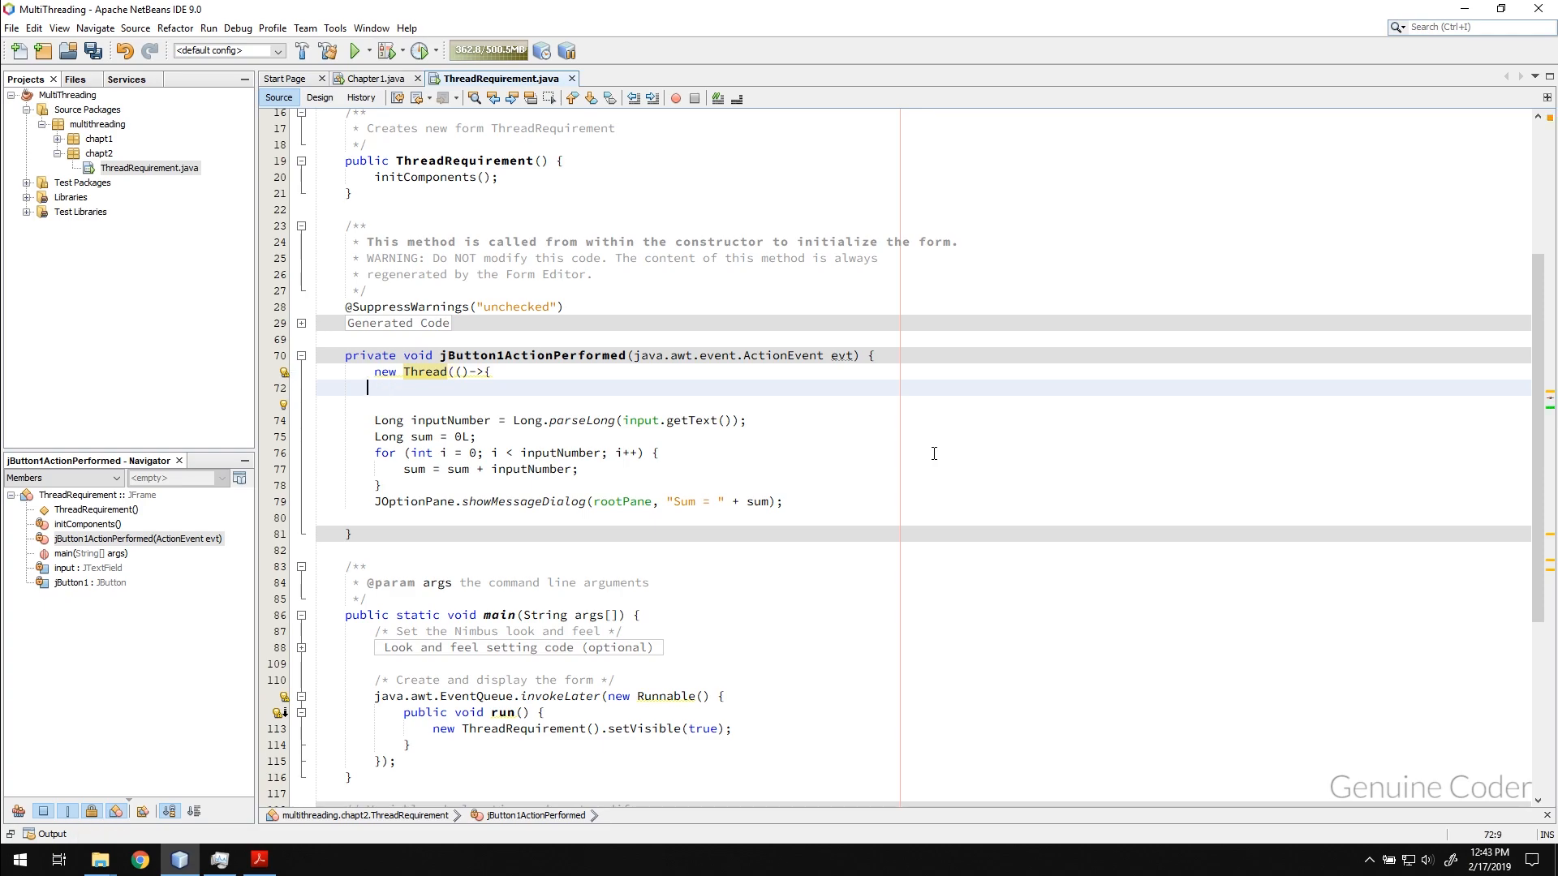
{"action": "left_click", "coordinate": [368, 516]}
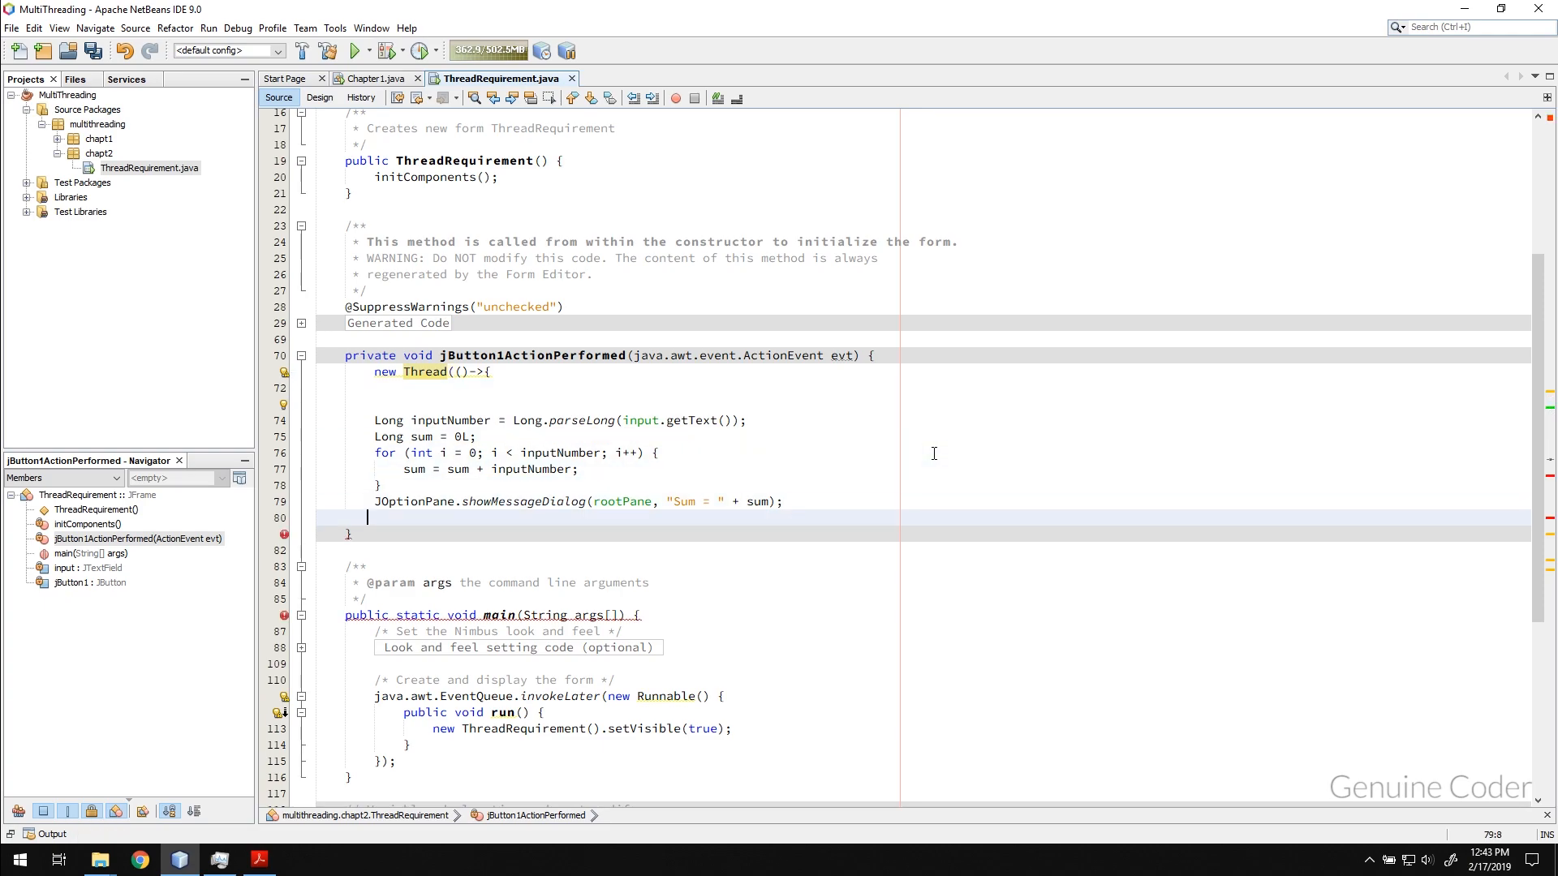
{"action": "type", "text": "."}
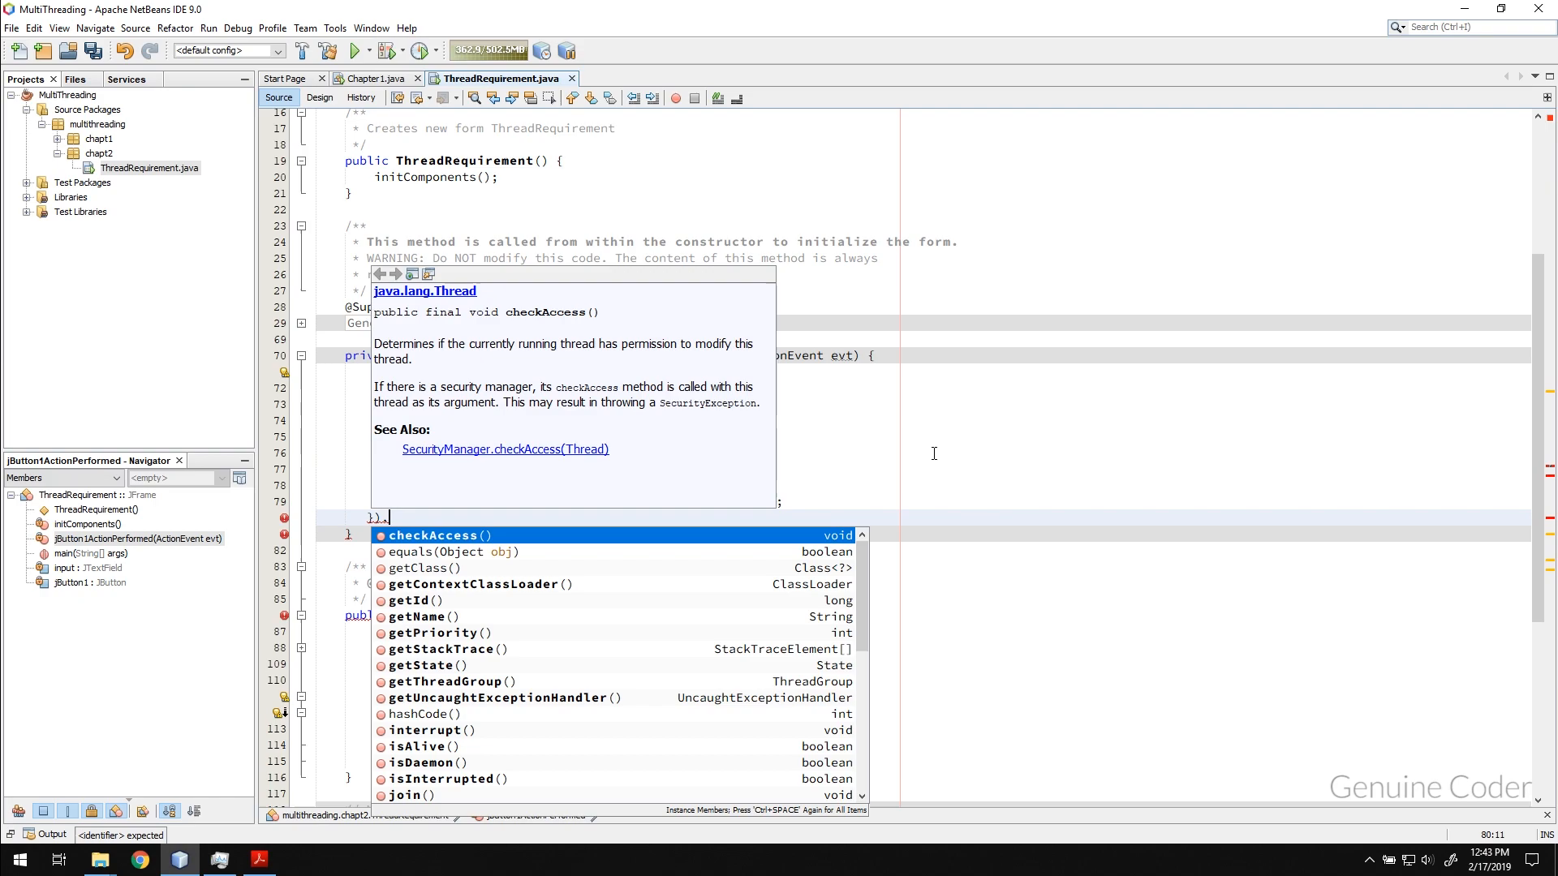
{"action": "key", "text": "Escape"}
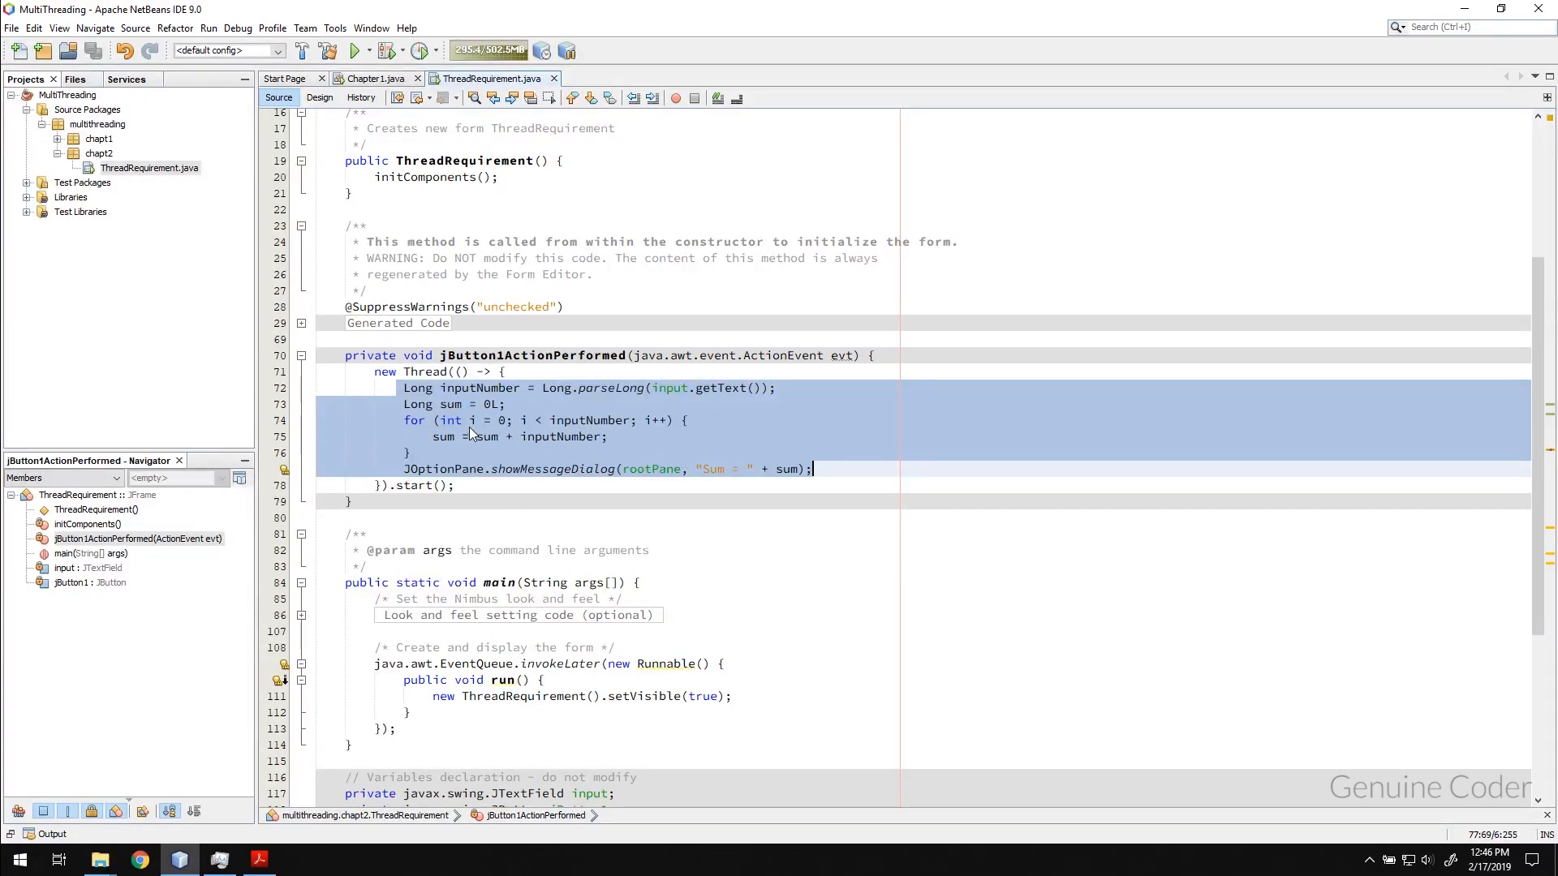
{"action": "mouse_move", "coordinate": [452, 405]}
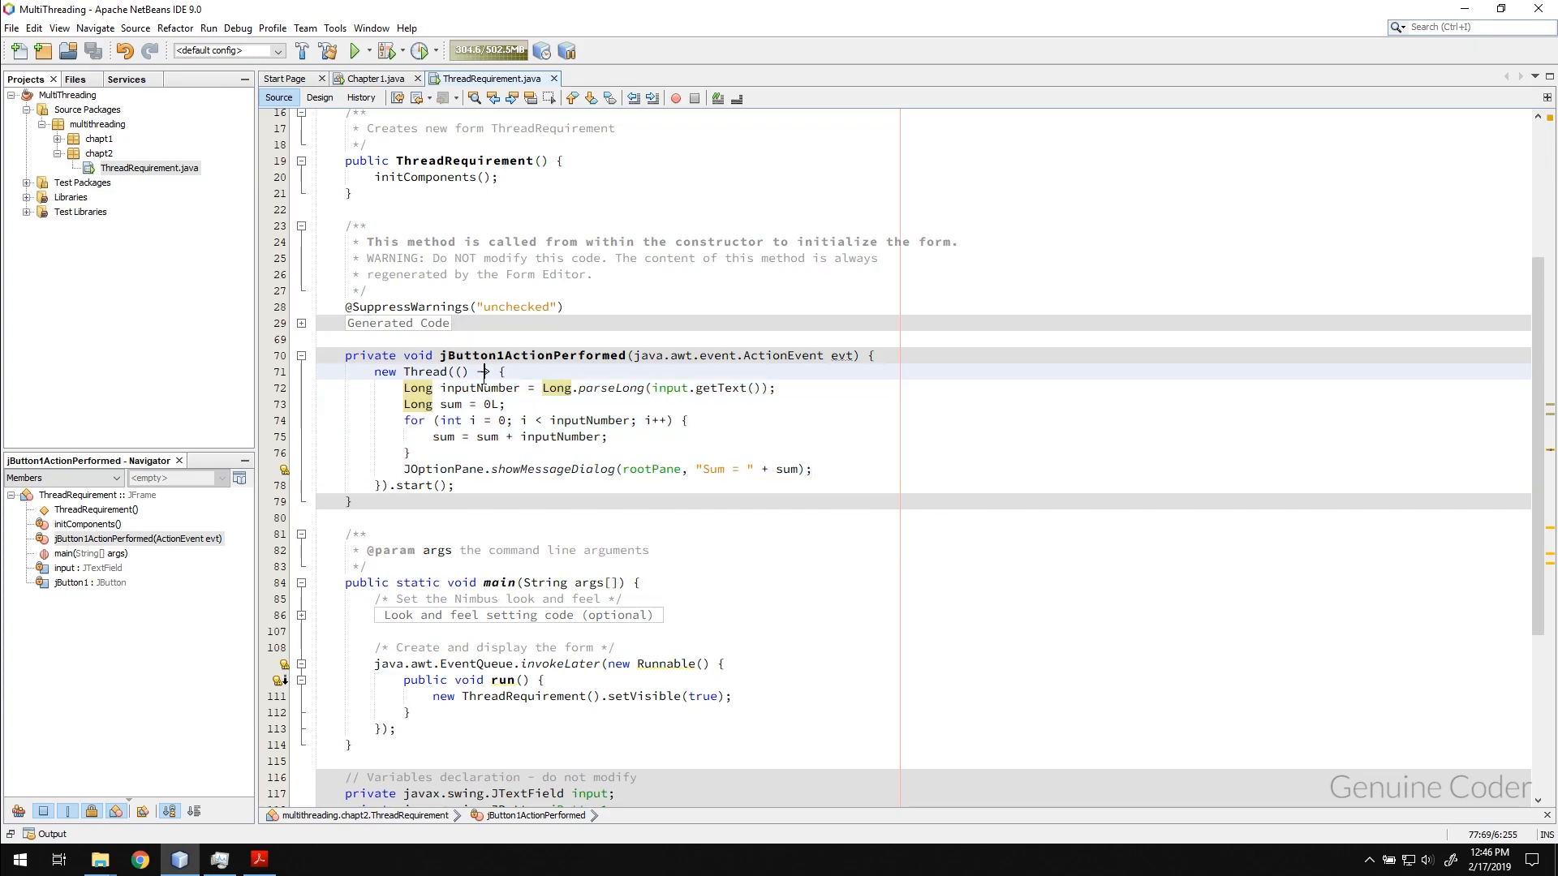
Rerun ThreadRequirement, calculate the sum for 500000000 and dismiss the result
{"action": "right_click", "coordinate": [149, 167]}
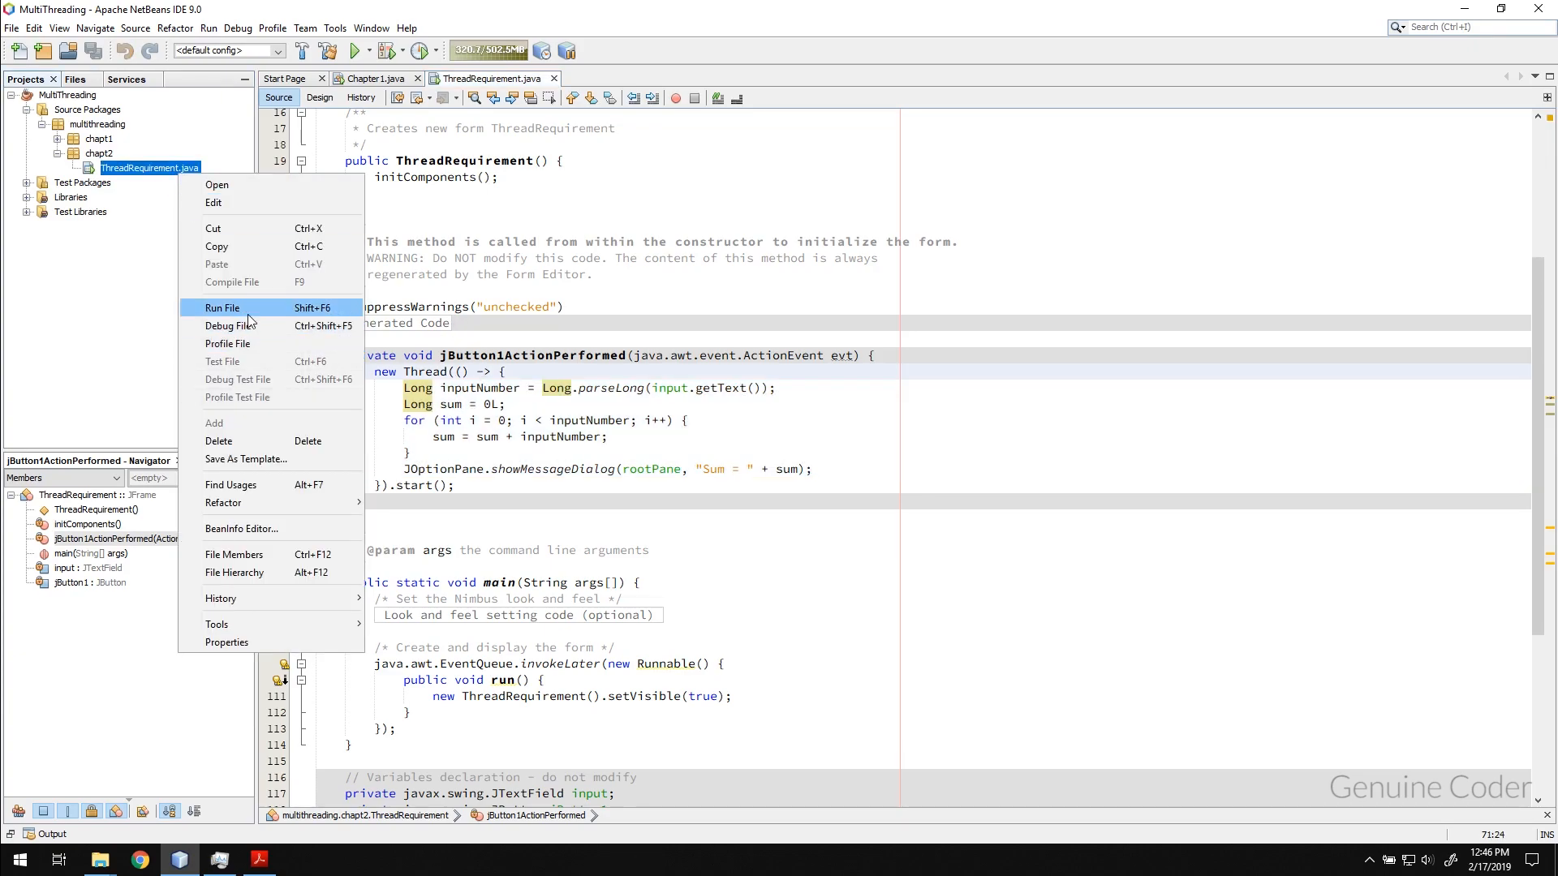
{"action": "left_click", "coordinate": [222, 307]}
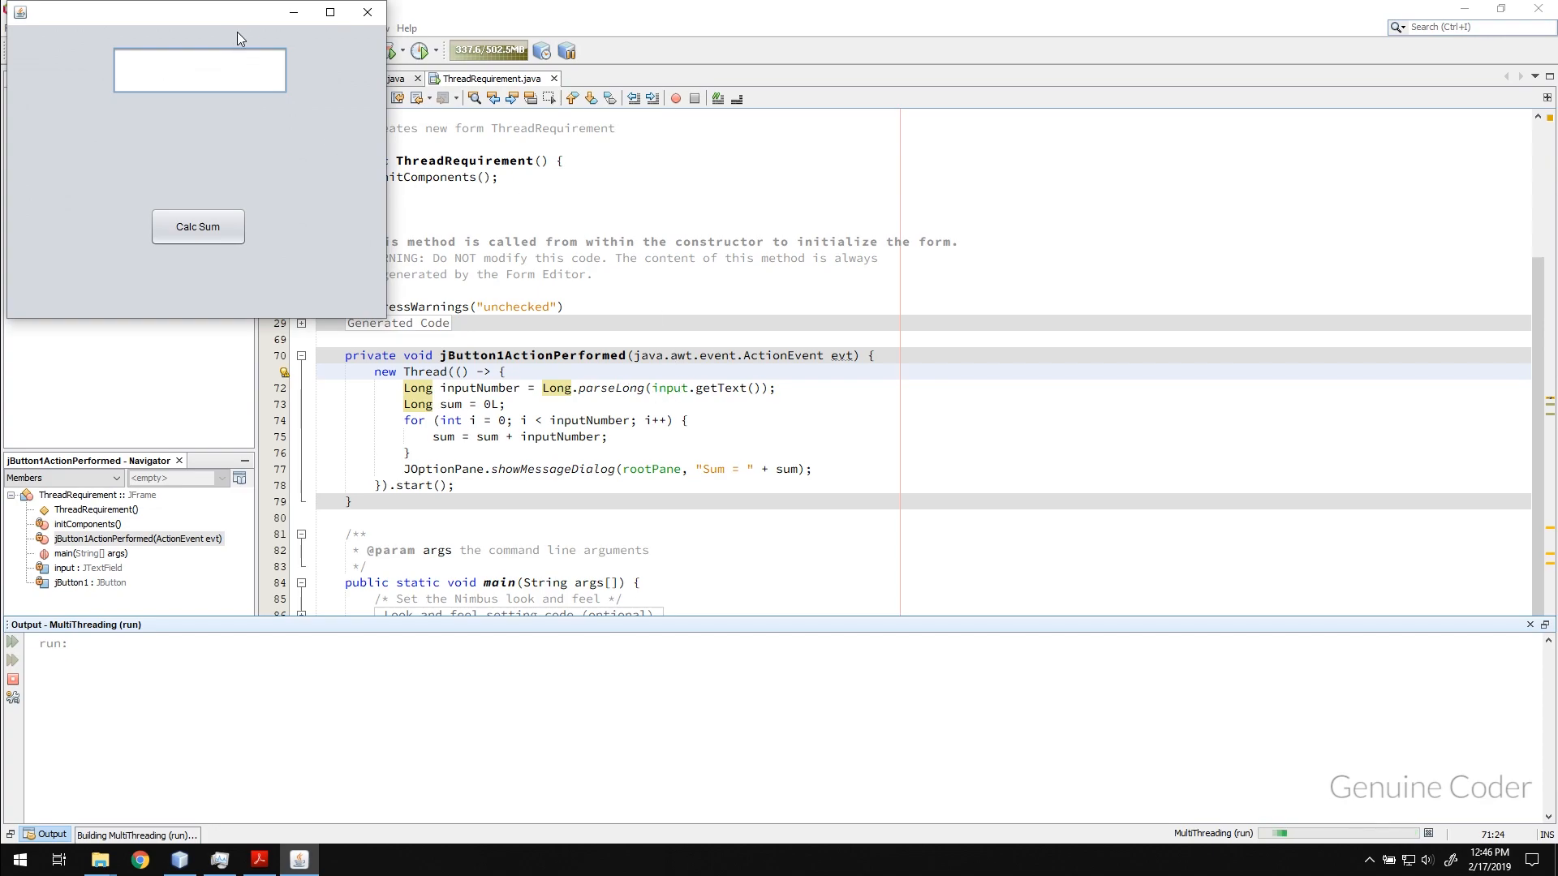
{"action": "type", "text": "500000000"}
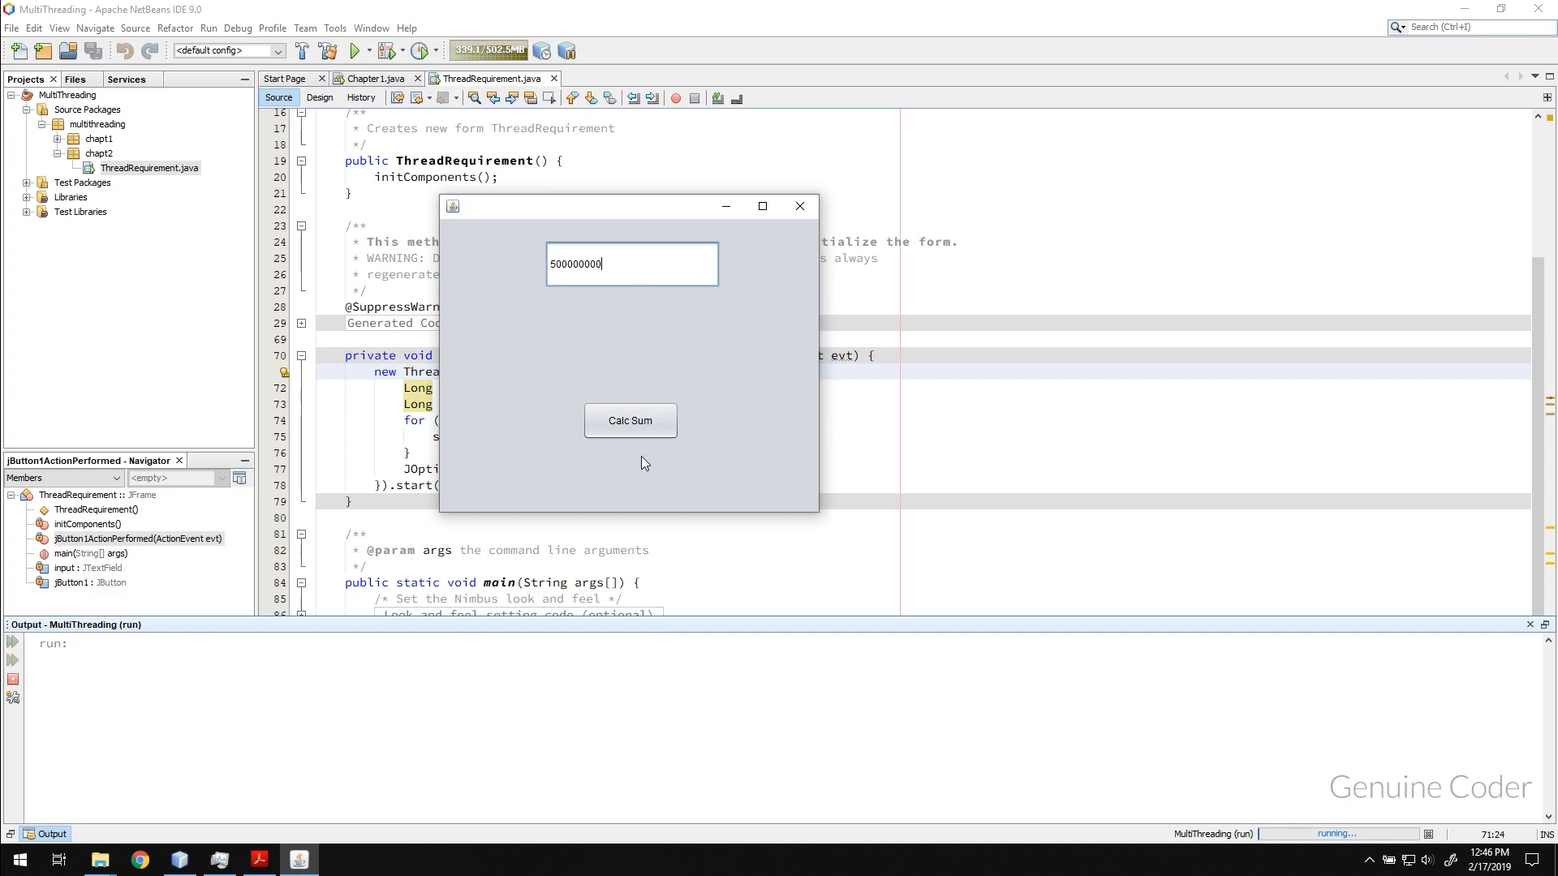
{"action": "left_click", "coordinate": [629, 421]}
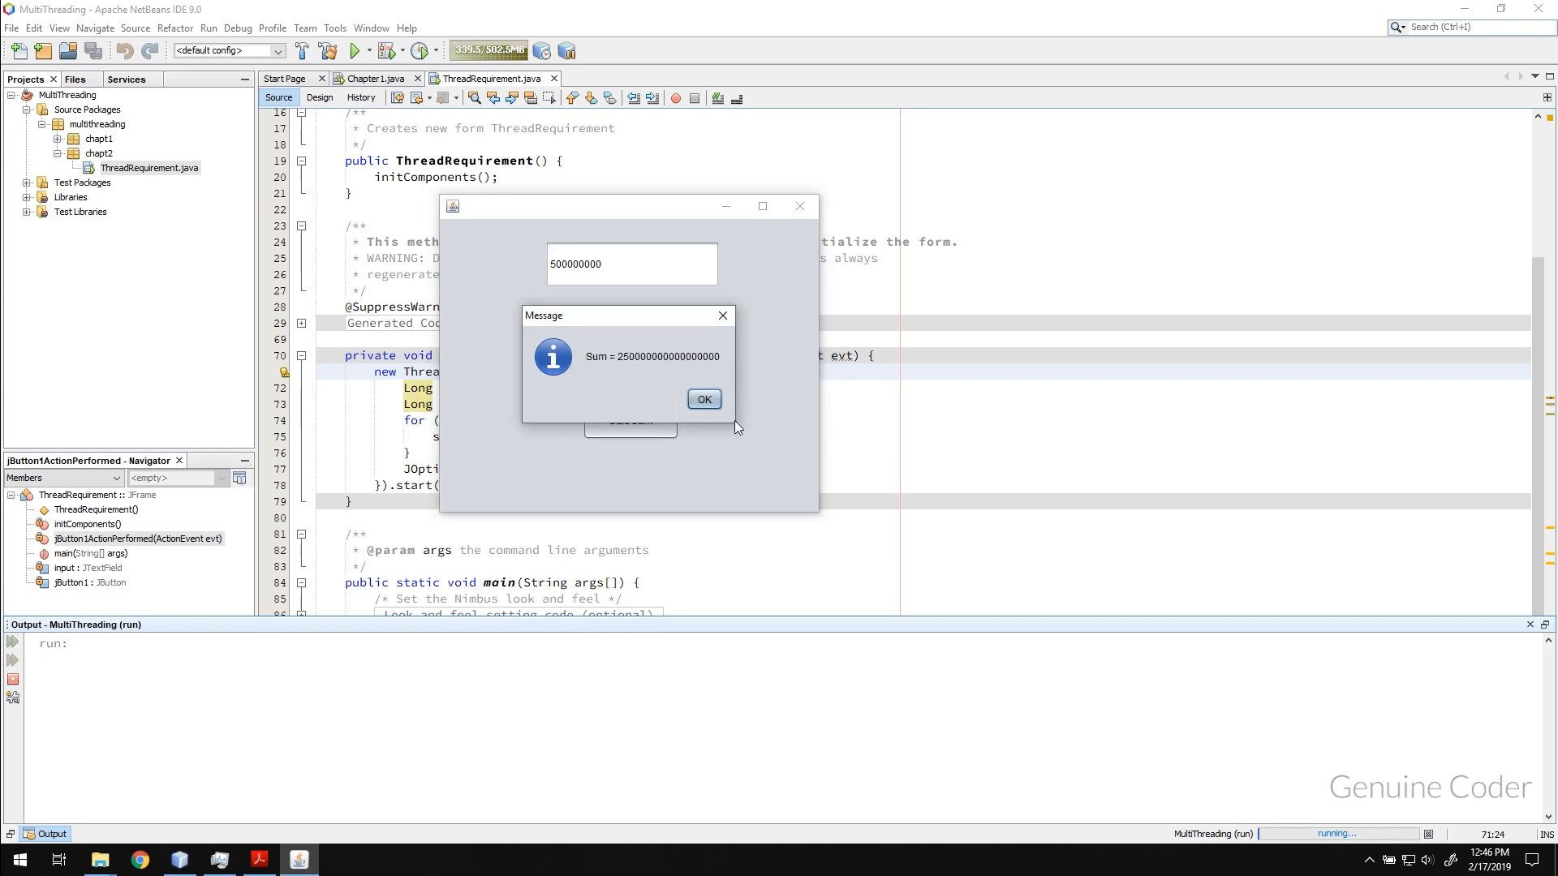
{"action": "left_click", "coordinate": [703, 399]}
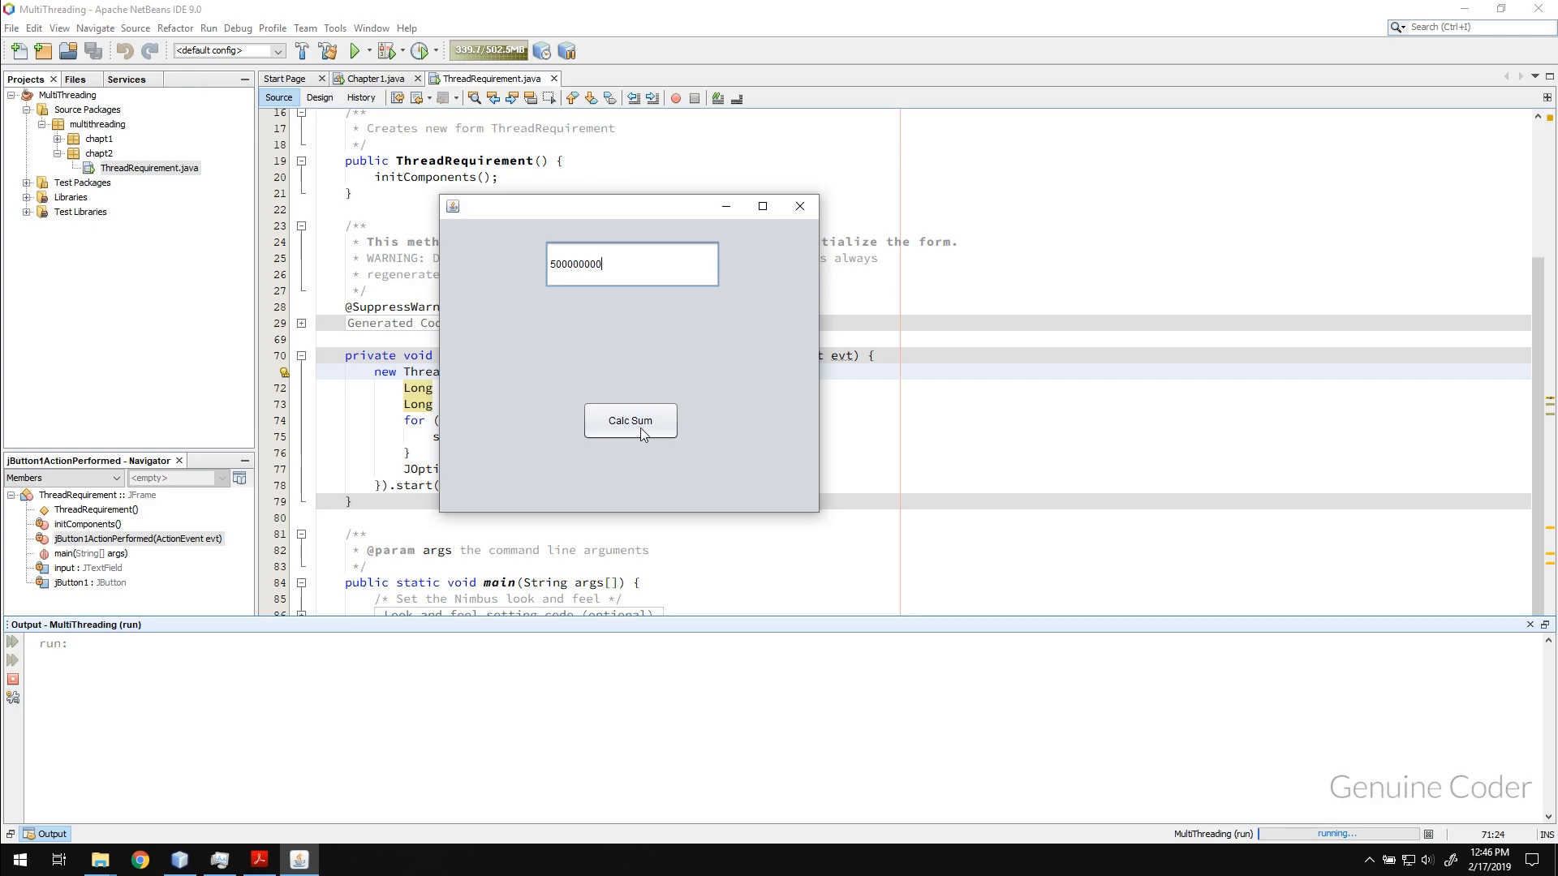
Recalculate while moving the window and editing the input to confirm the UI stays responsive
{"action": "left_click", "coordinate": [630, 418]}
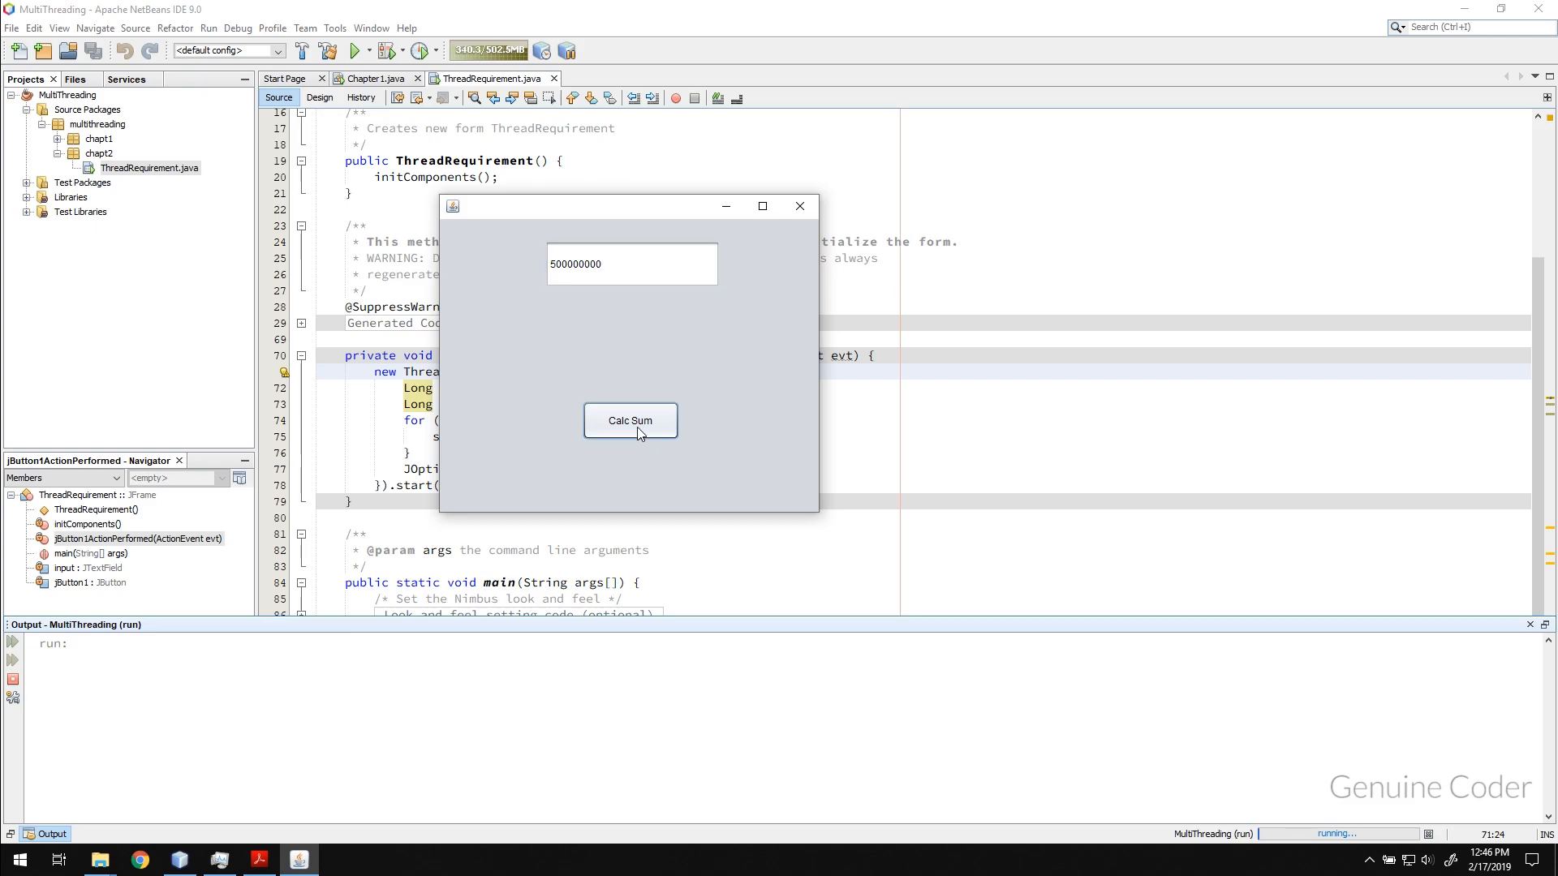
{"action": "left_click_drag", "start_coordinate": [582, 206], "coordinate": [649, 232]}
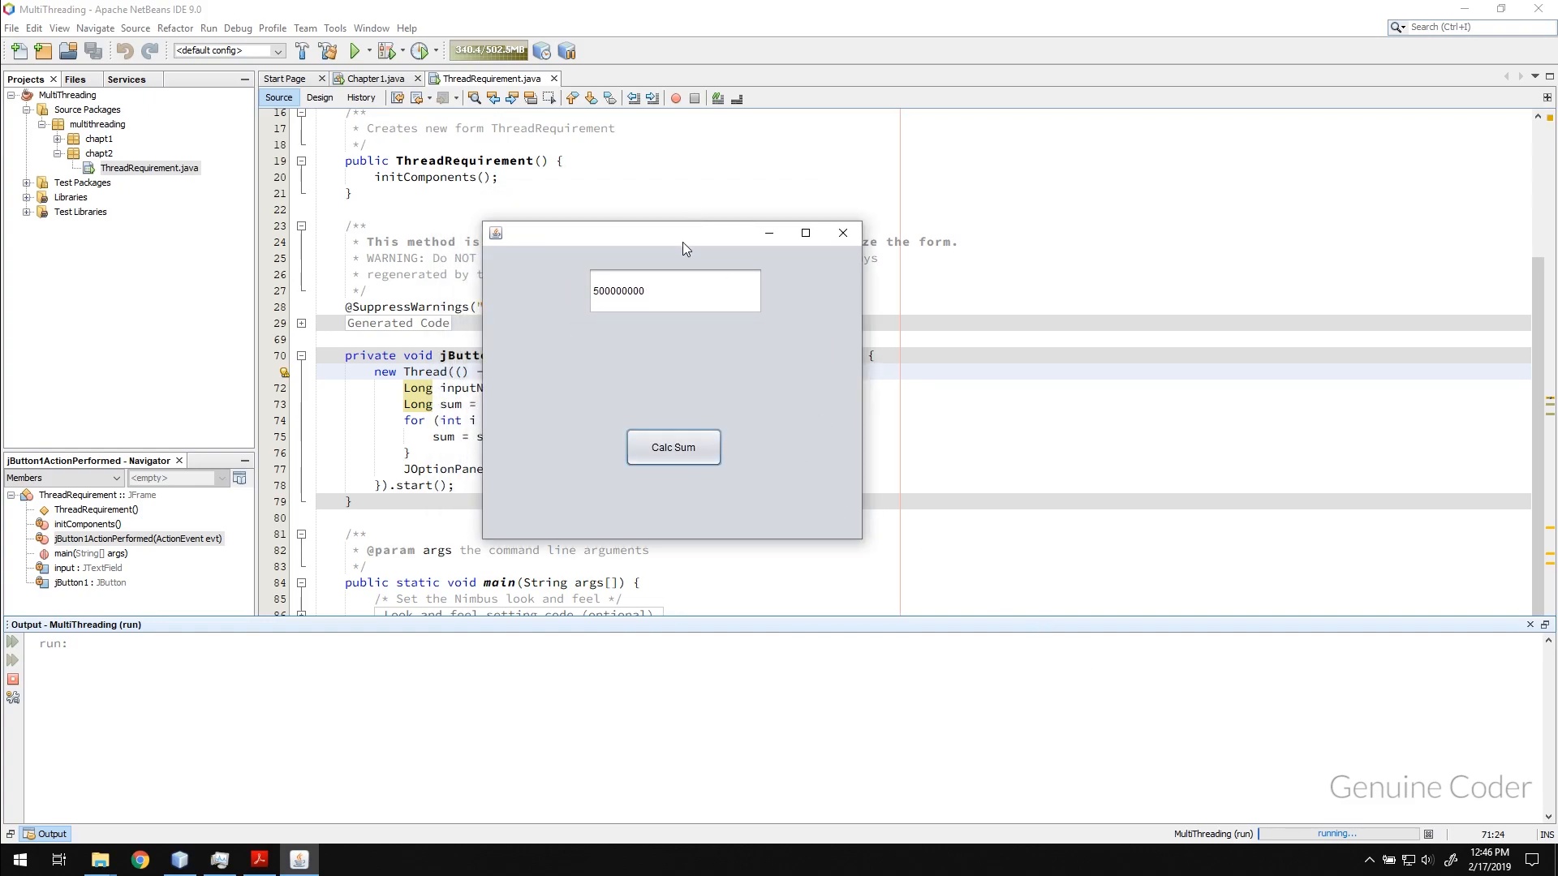
{"action": "left_click", "coordinate": [672, 448]}
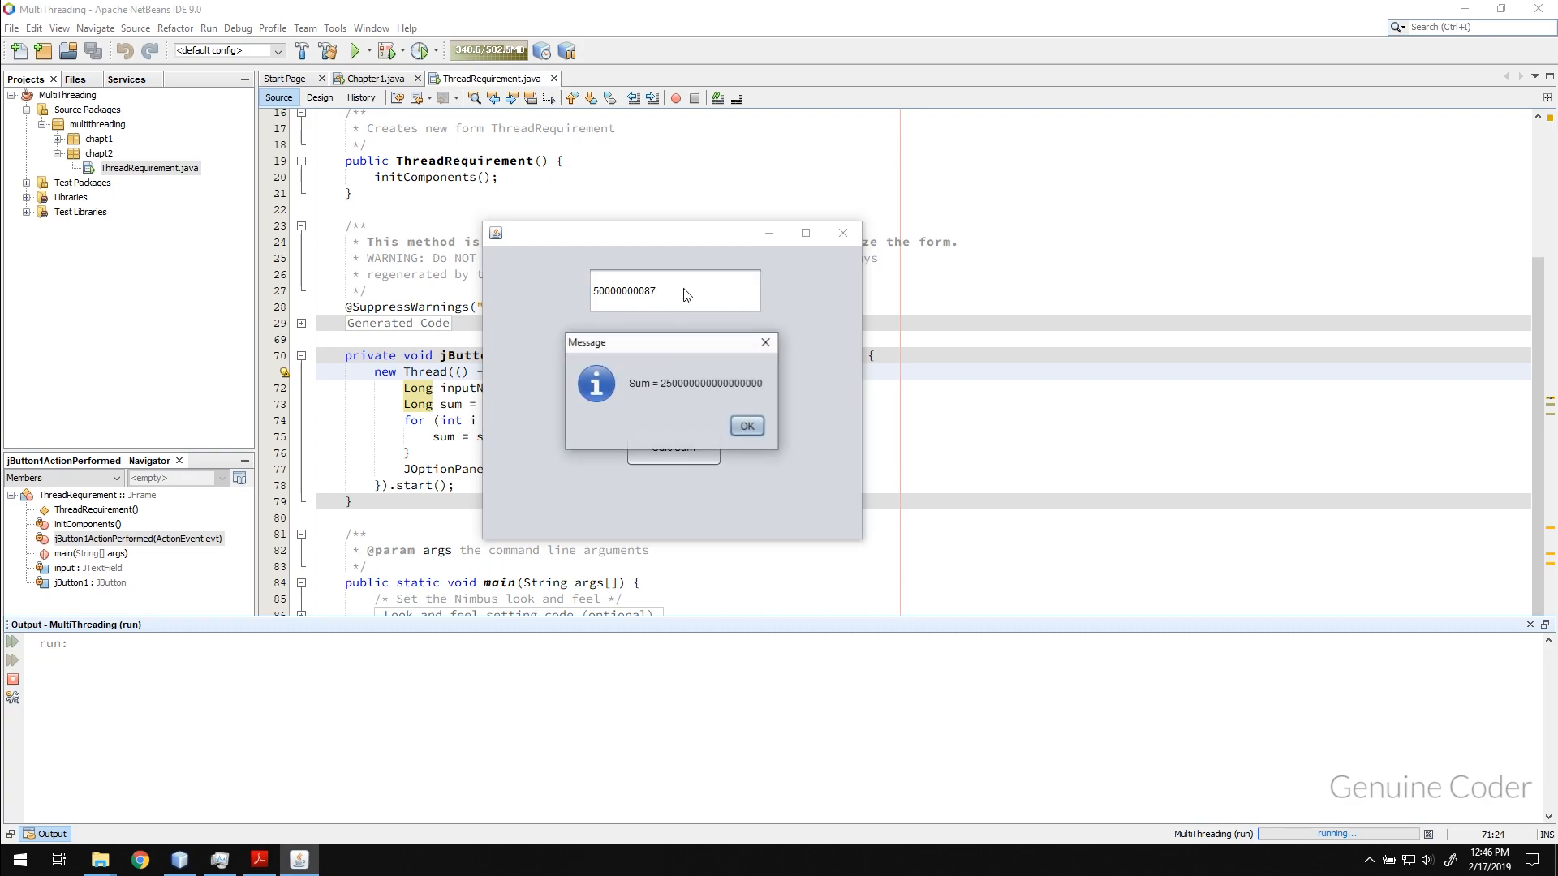
{"action": "left_click", "coordinate": [746, 425]}
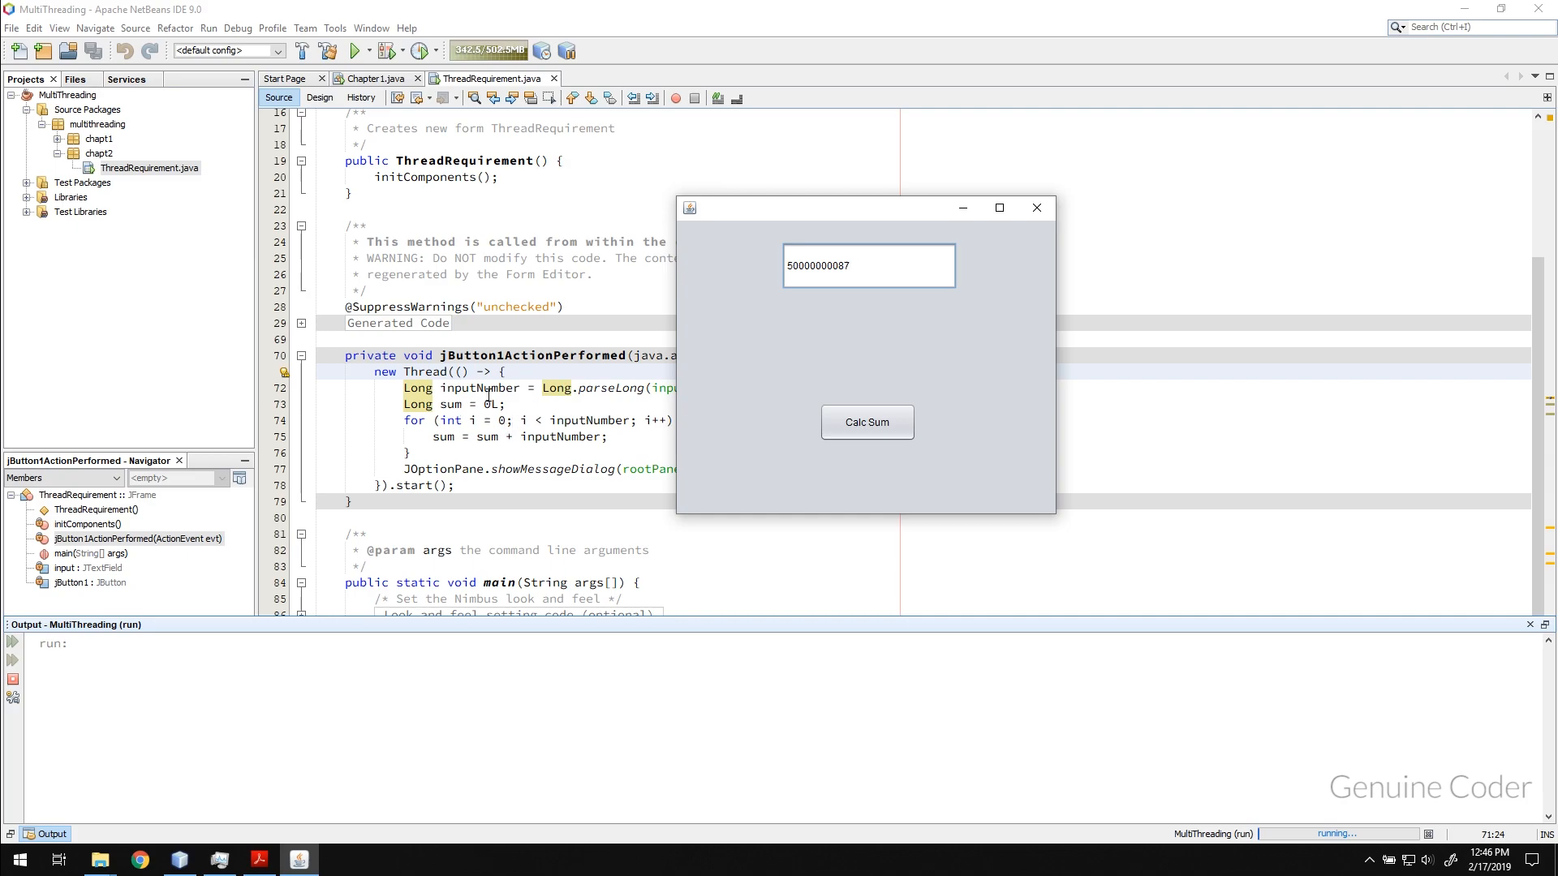
{"action": "mouse_move", "coordinate": [616, 373]}
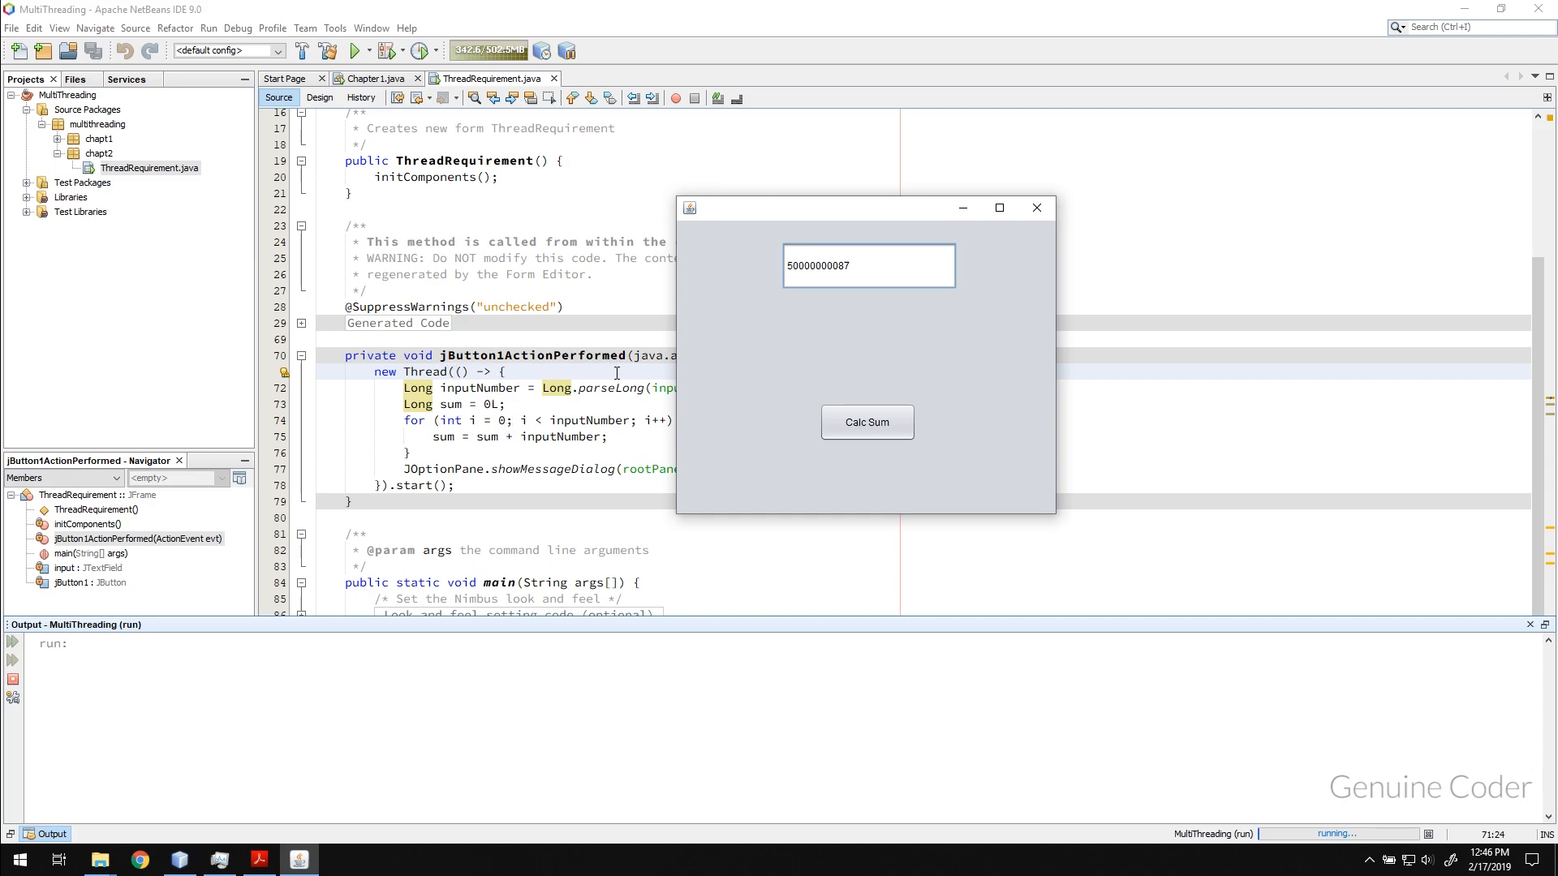
{"action": "mouse_move", "coordinate": [857, 356]}
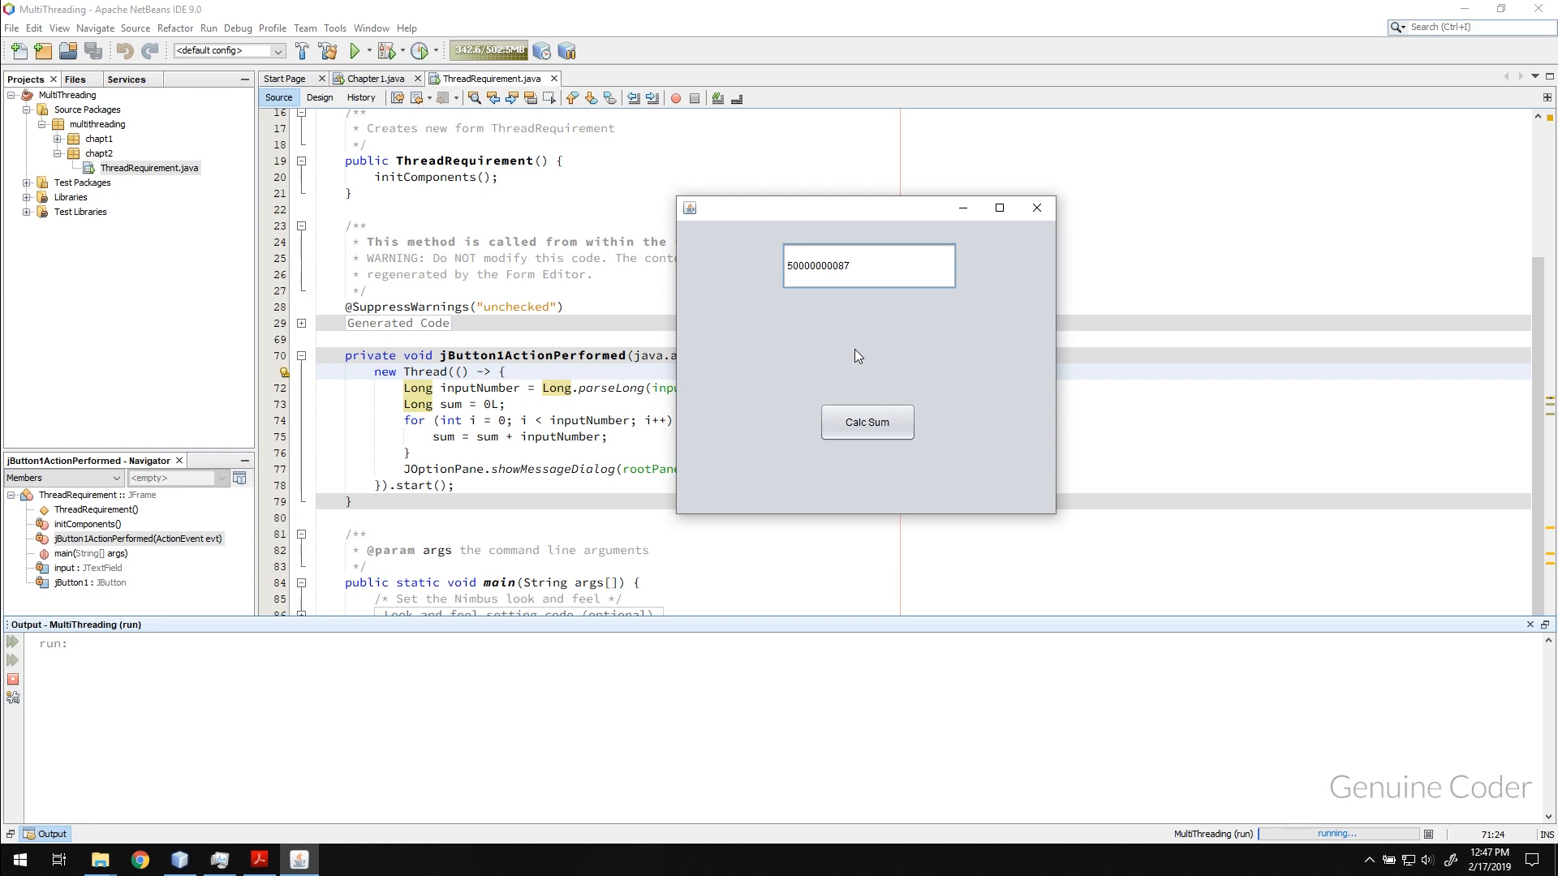
{"action": "left_click", "coordinate": [1037, 208]}
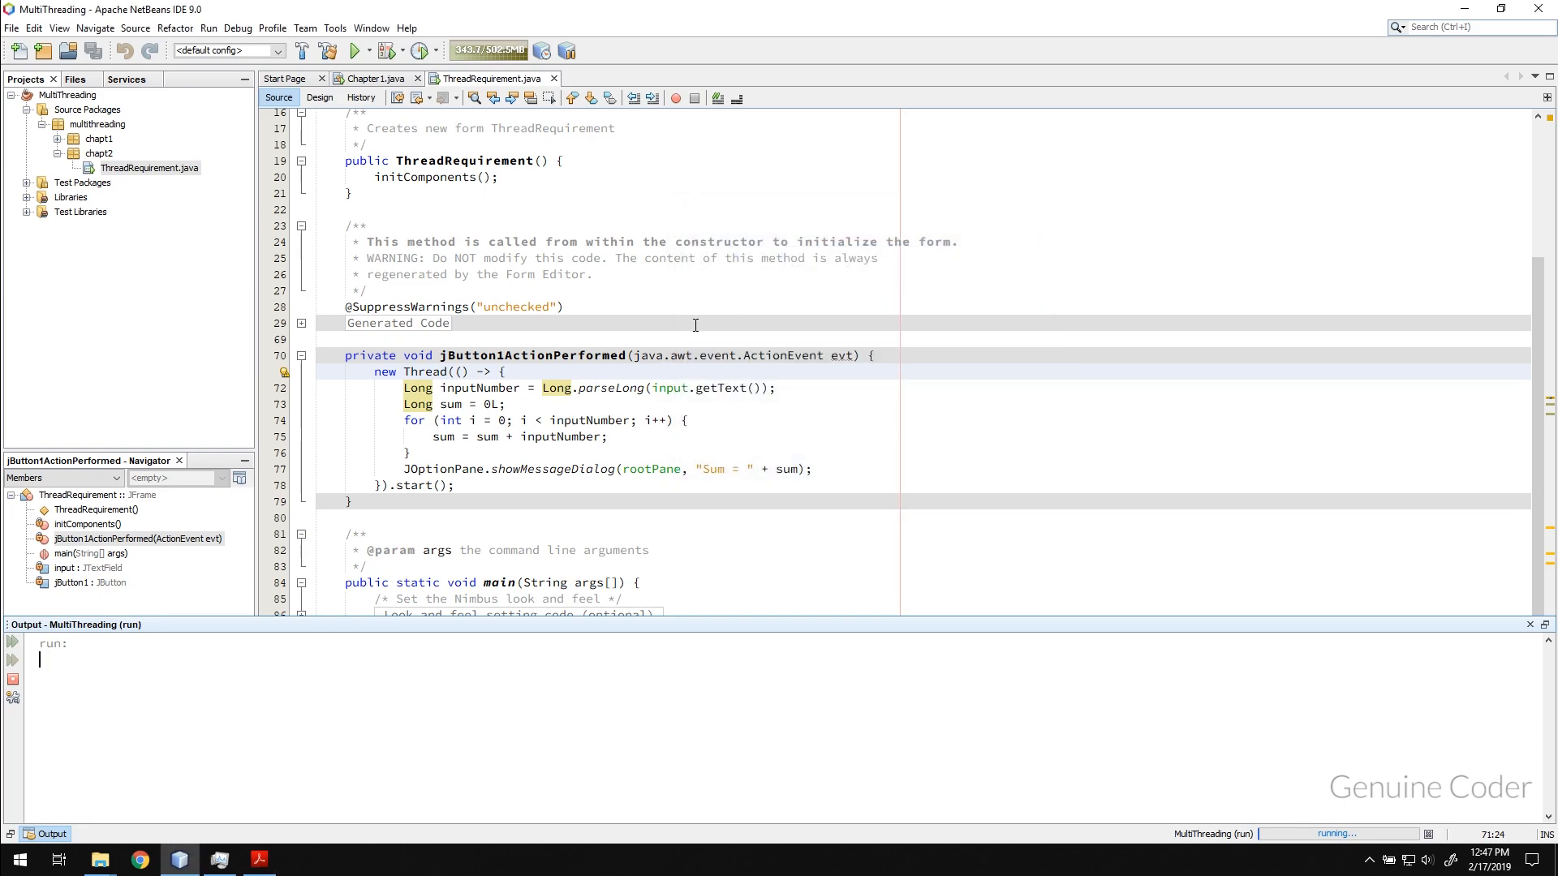